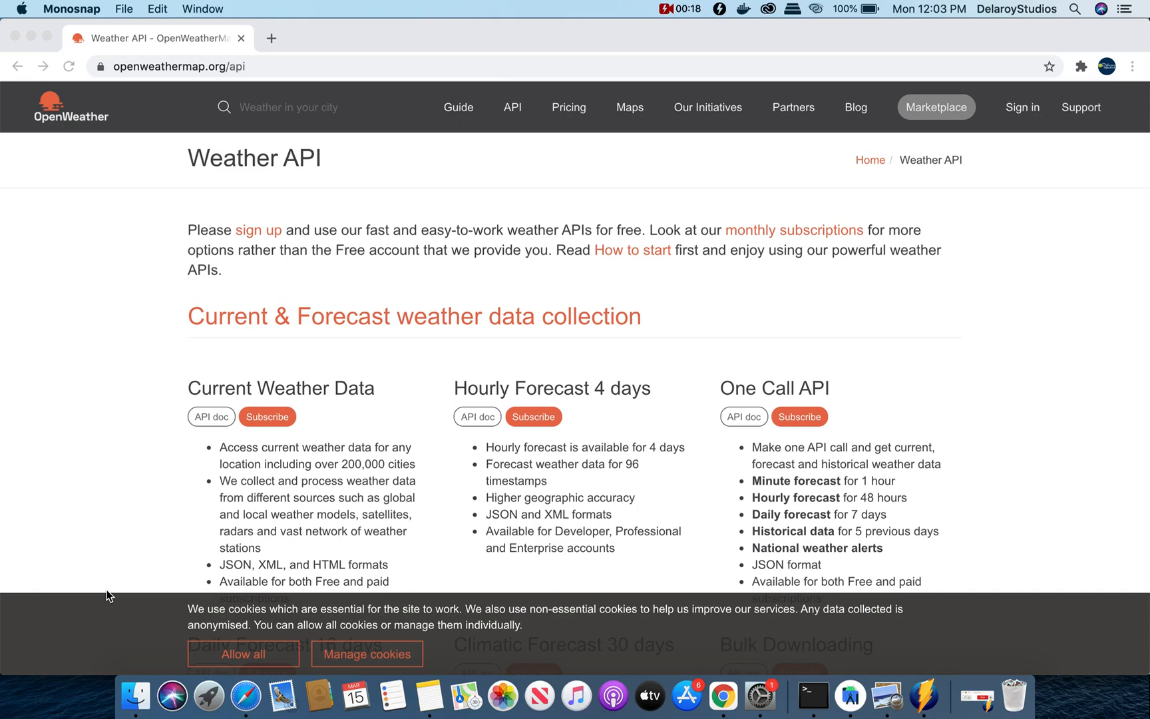
{"action": "mouse_move", "coordinate": [886, 694]}
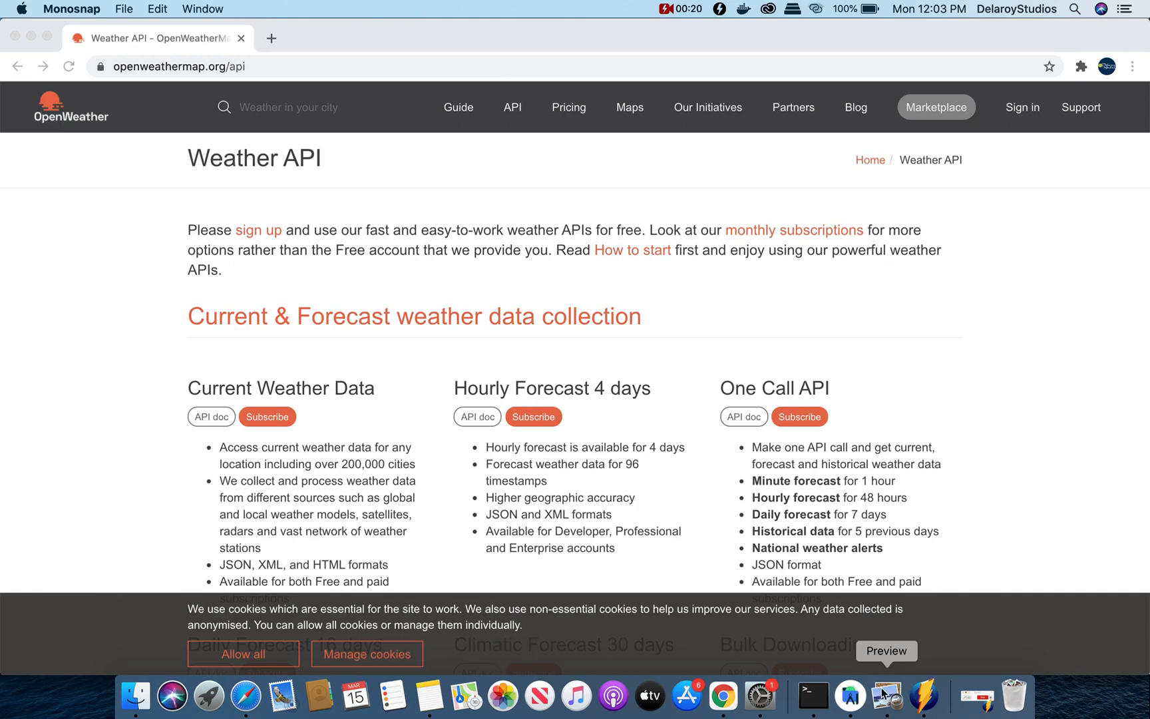
Scroll the OpenWeather Weather API page down to the Daily, Climatic and Bulk Downloading cards
{"action": "left_click", "coordinate": [886, 695]}
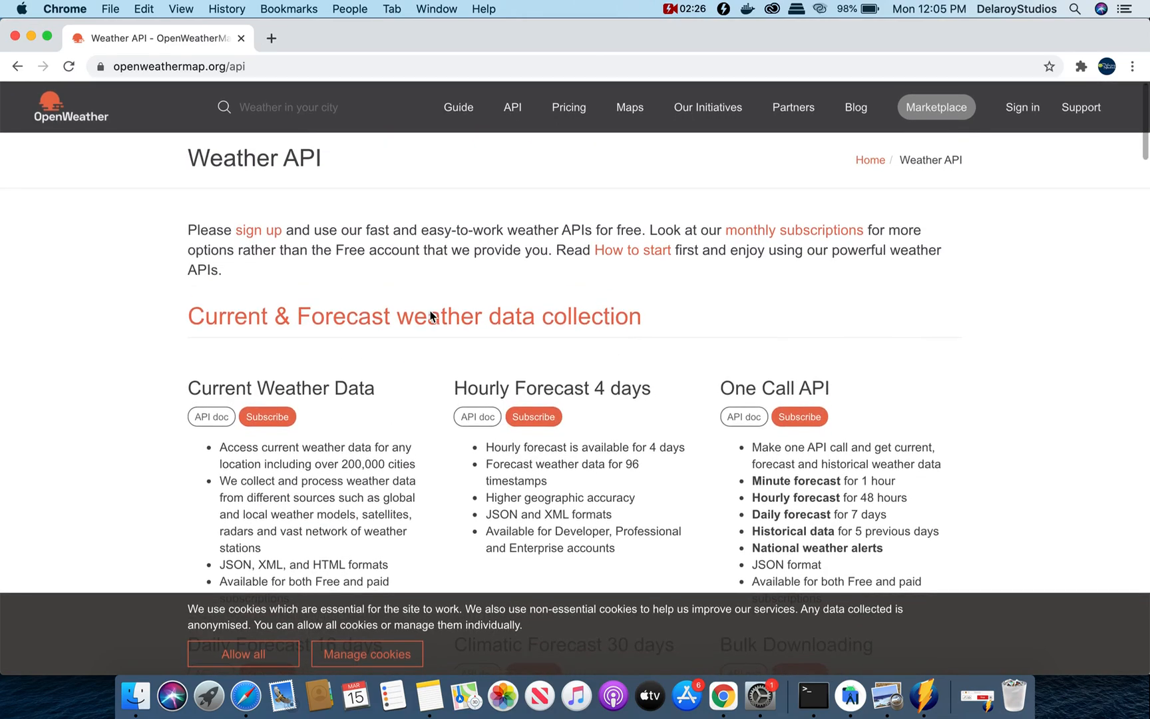
{"action": "scroll", "scroll_direction": "down", "scroll_amount": 3}
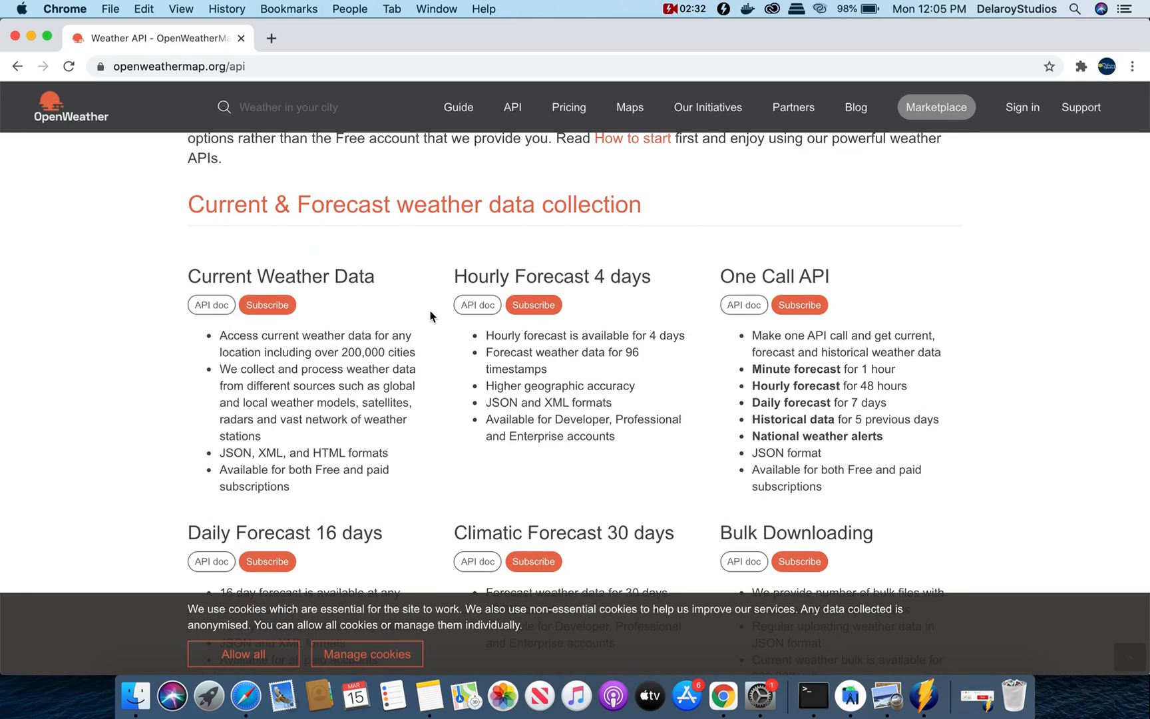
{"action": "scroll", "scroll_direction": "down", "scroll_amount": 3}
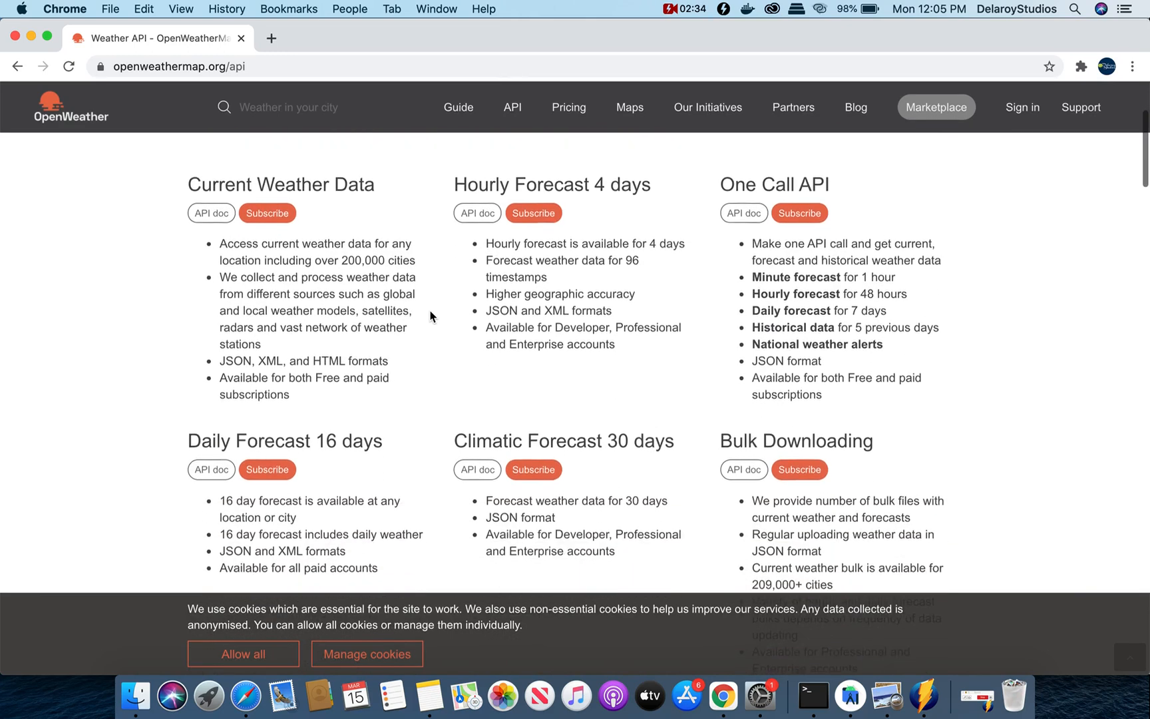
{"action": "scroll", "scroll_direction": "down", "scroll_amount": 3}
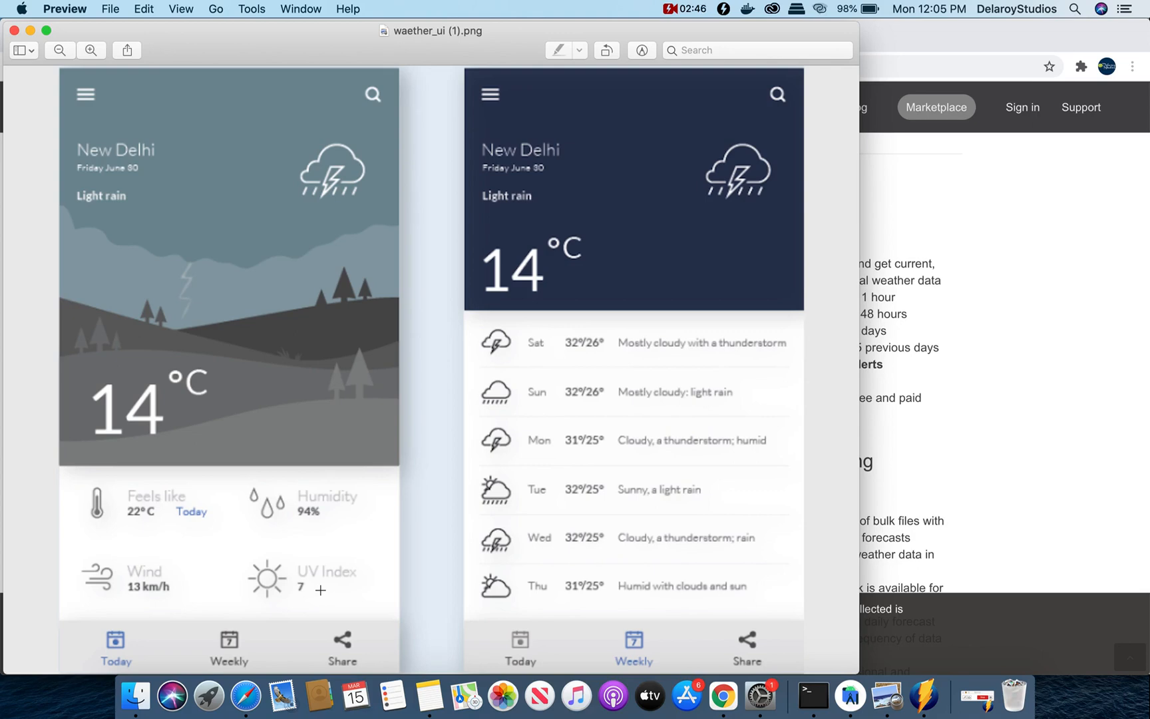
{"action": "mouse_move", "coordinate": [985, 291]}
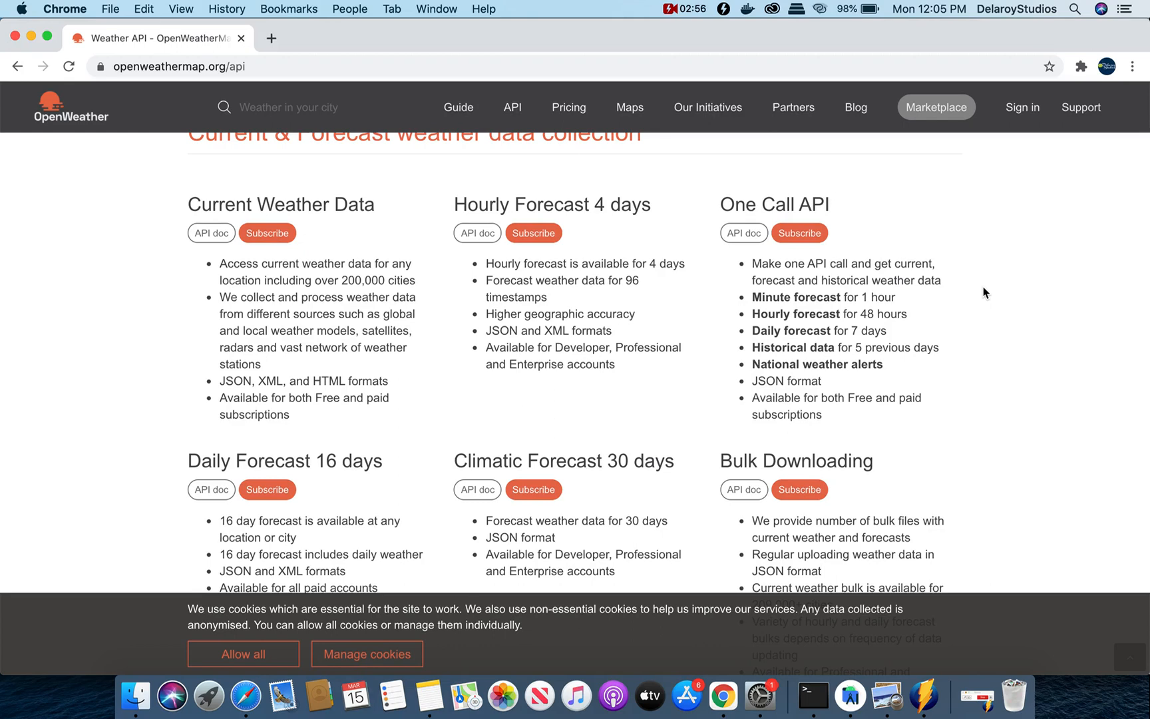
{"action": "mouse_move", "coordinate": [914, 643]}
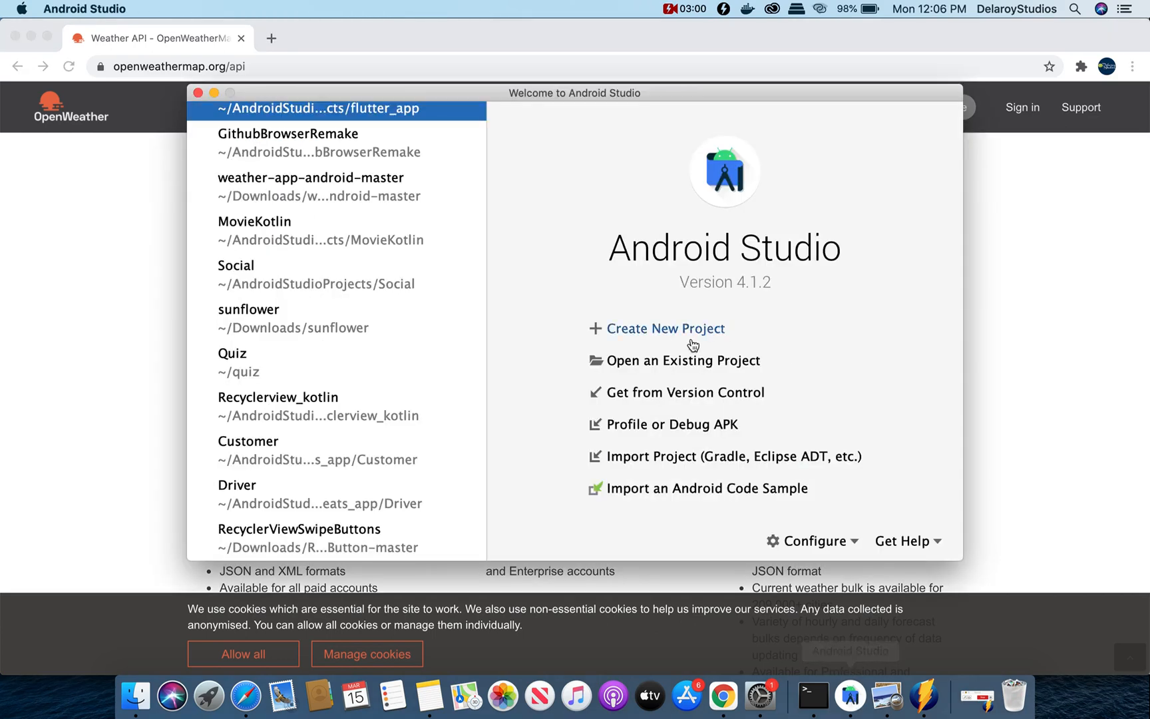
Create an Empty Activity project named WeatherApp in Java and finish the wizard
{"action": "left_click", "coordinate": [666, 328]}
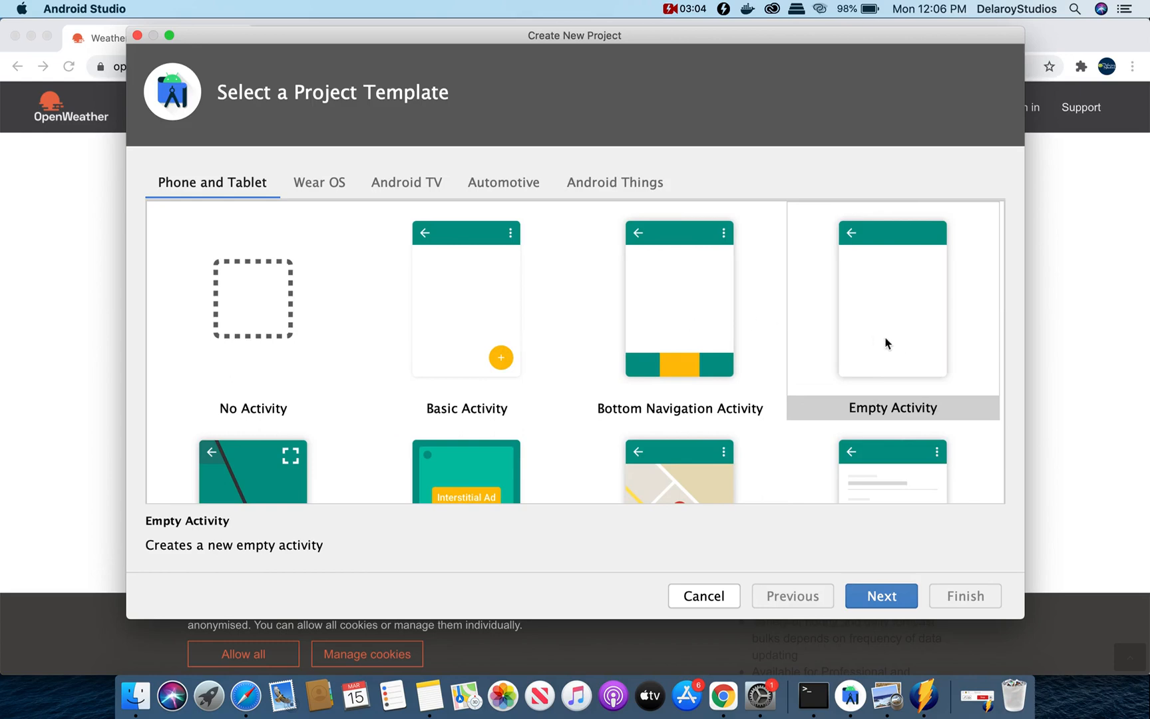
{"action": "left_click", "coordinate": [880, 595]}
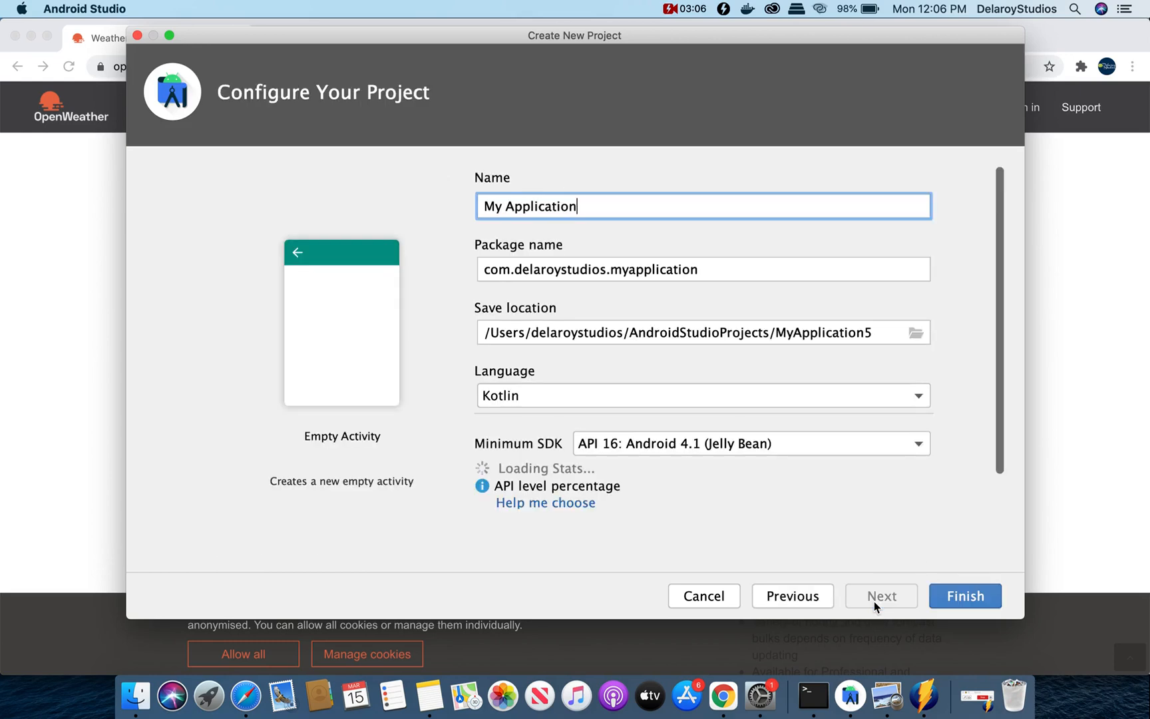
{"action": "double_click", "coordinate": [535, 206]}
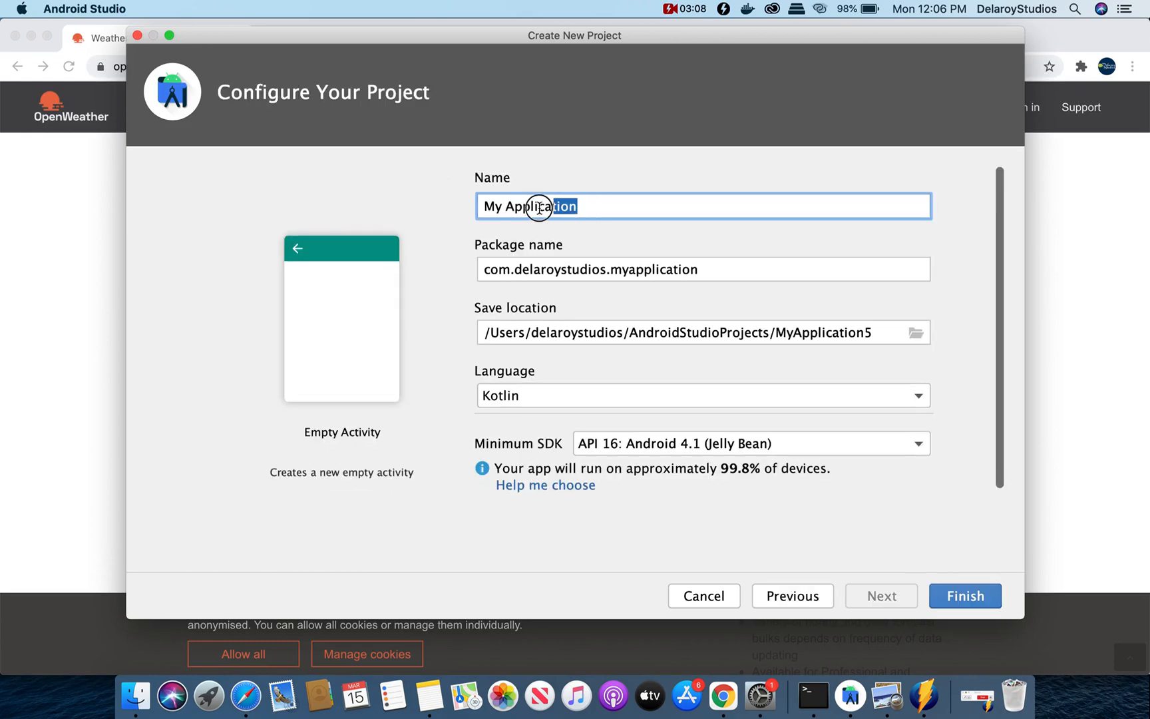
{"action": "type", "text": "WeatherA"}
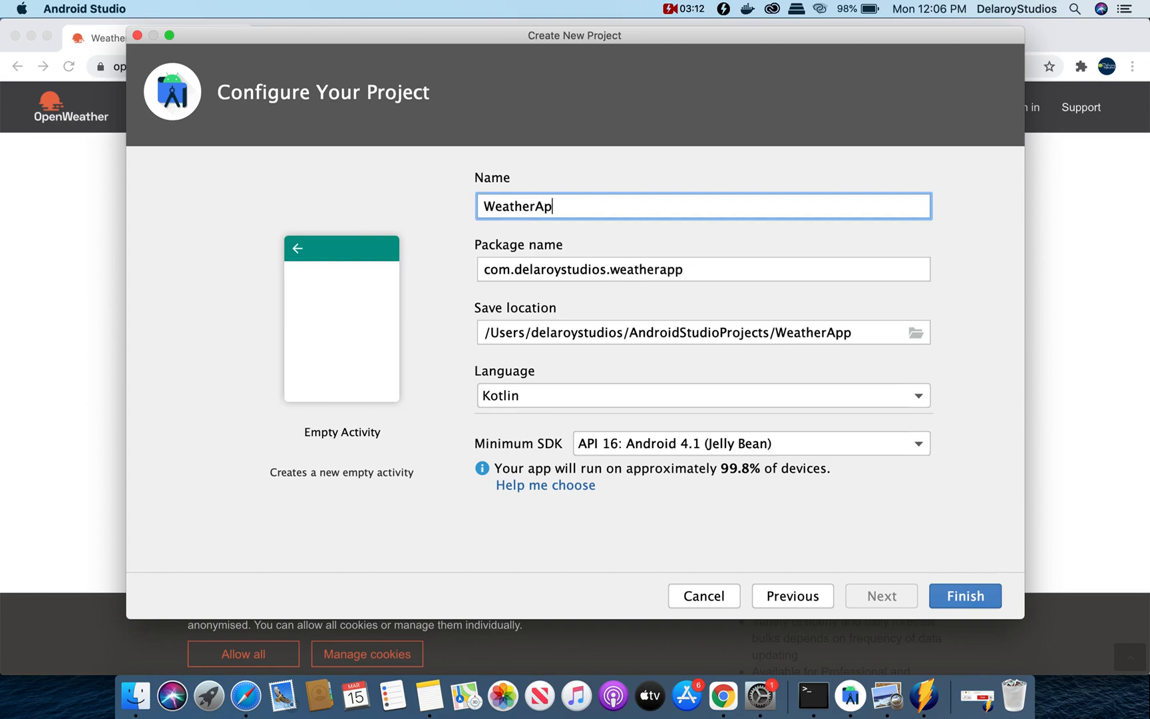
{"action": "type", "text": "p"}
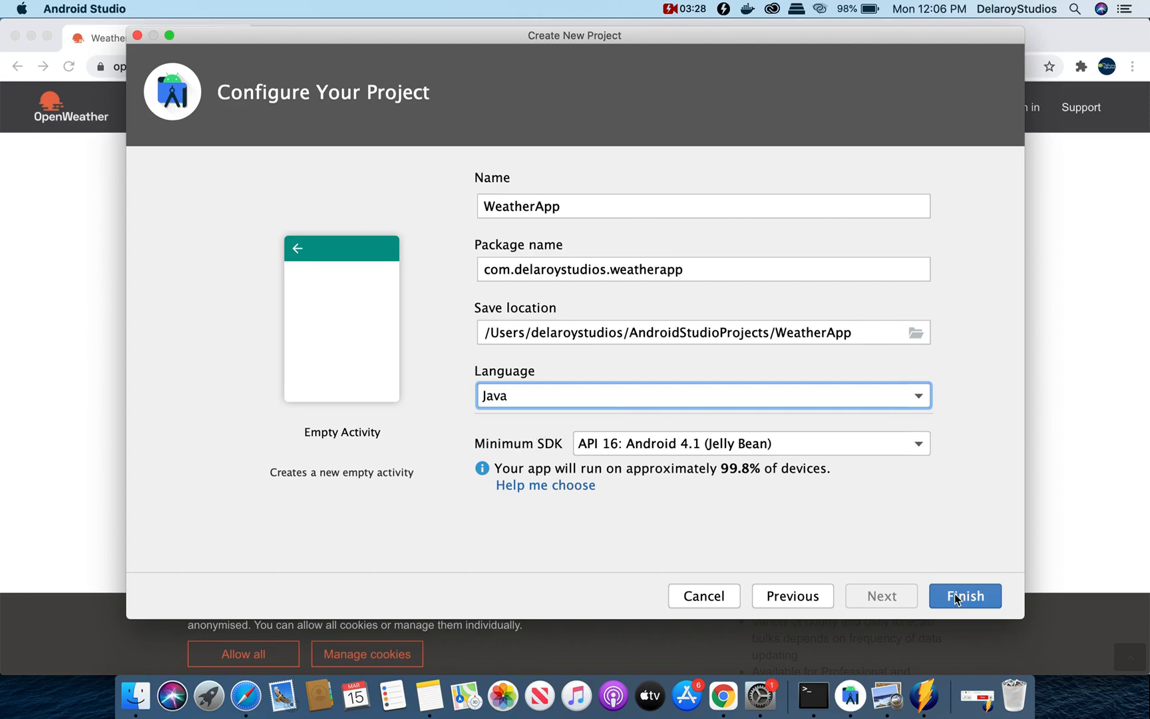
{"action": "left_click", "coordinate": [965, 595]}
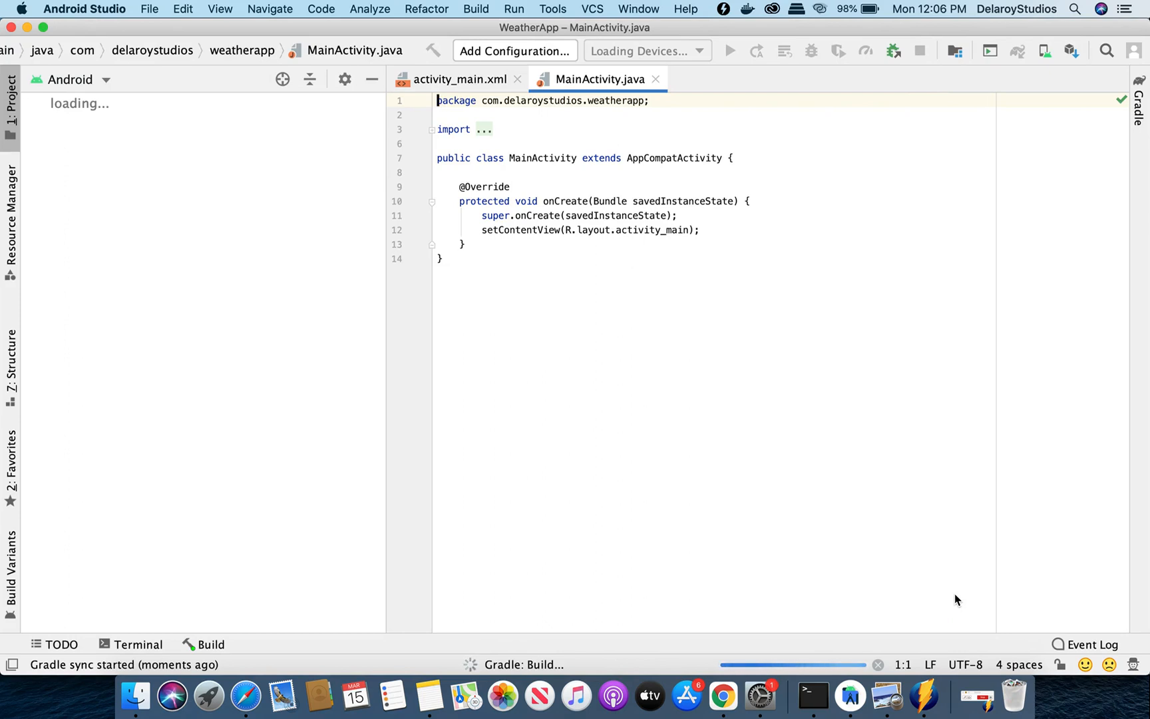
{"action": "mouse_move", "coordinate": [134, 695]}
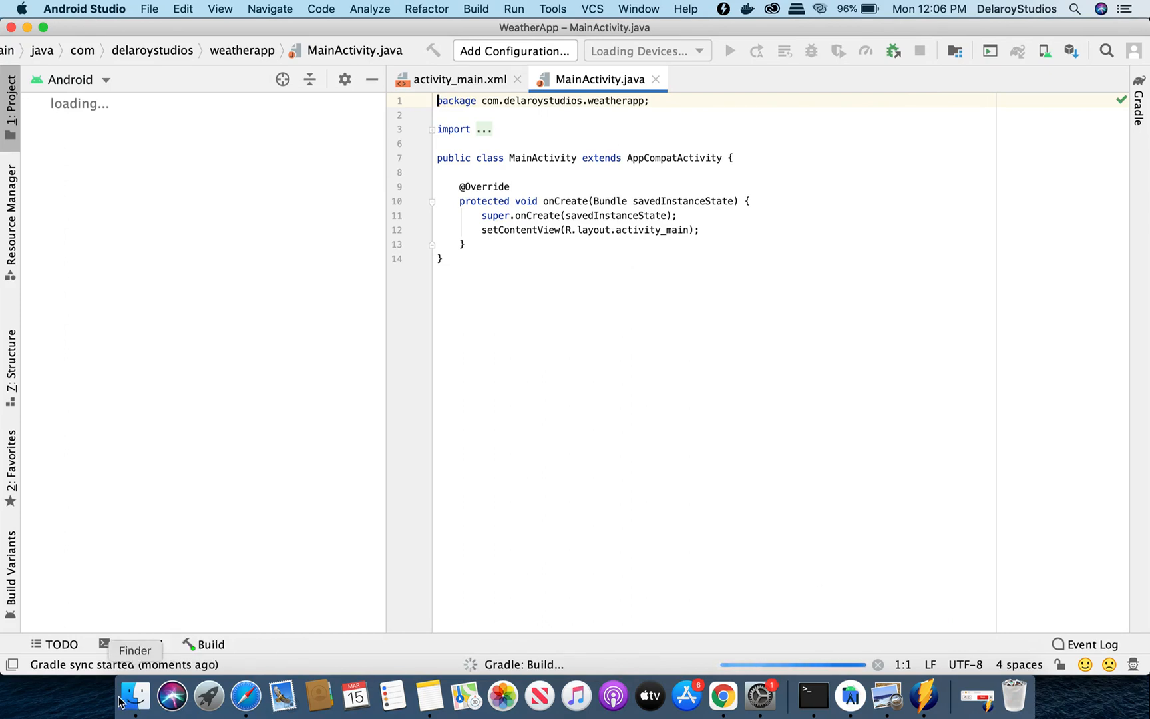
In Finder go Home > AndroidStudioProjects > Weather and copy versions.gradle
{"action": "left_click", "coordinate": [133, 694]}
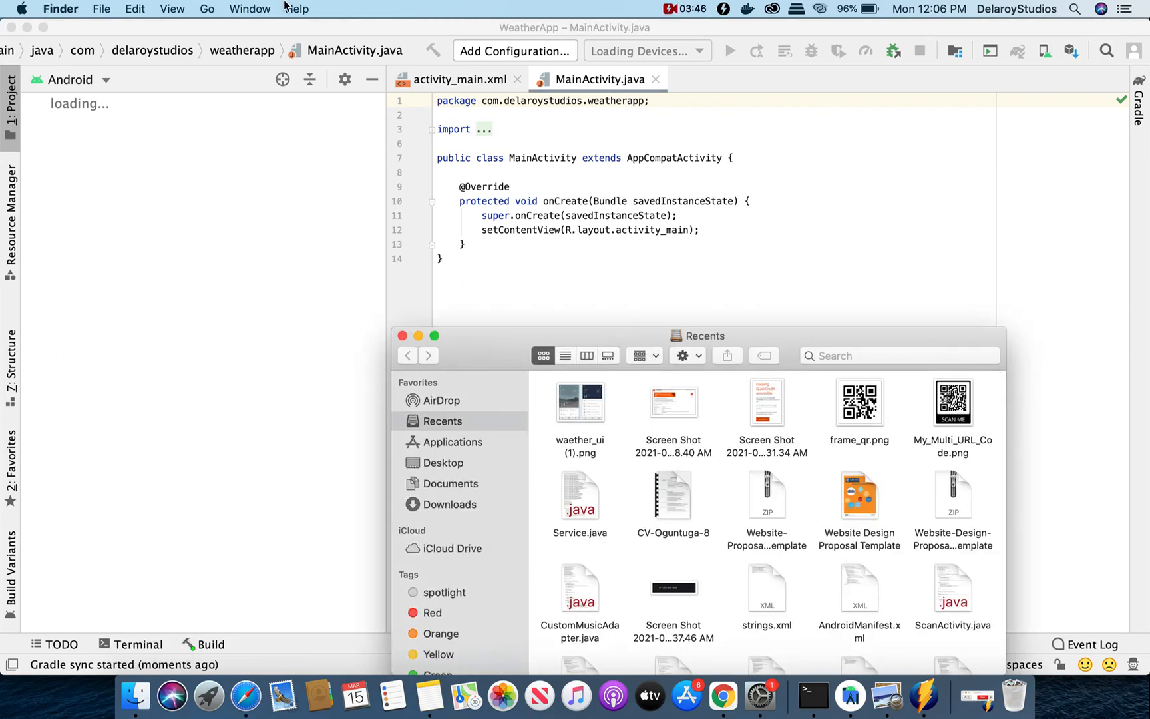
{"action": "left_click", "coordinate": [102, 8]}
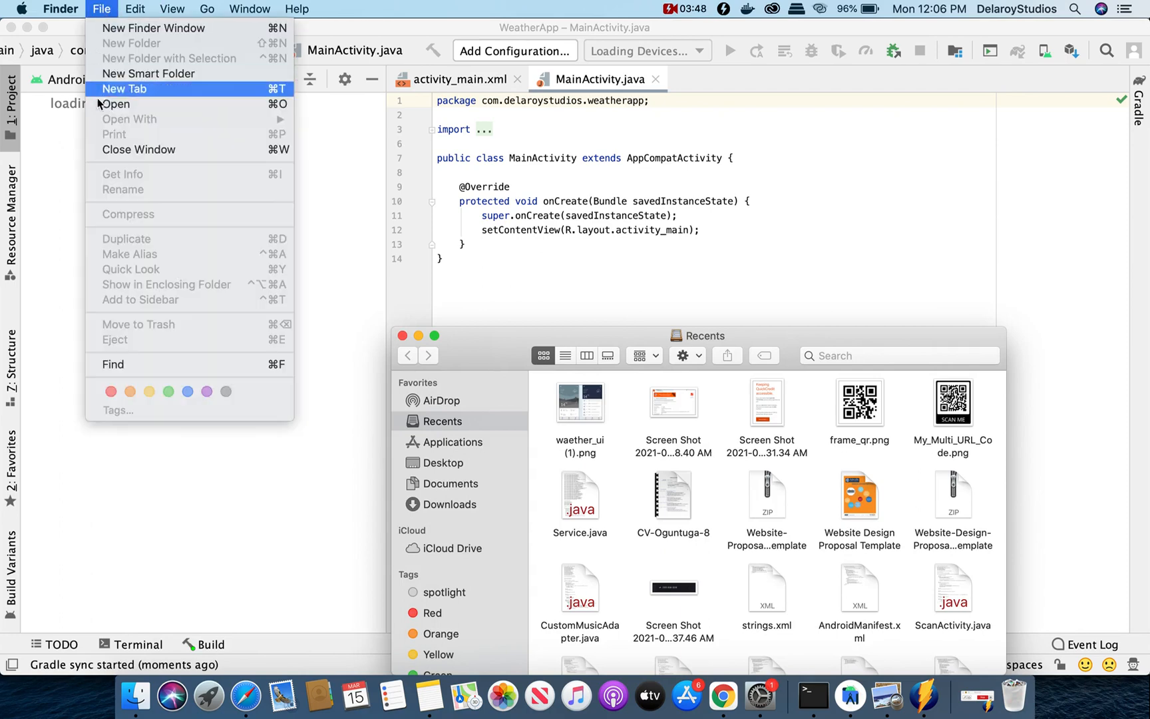
{"action": "left_click", "coordinate": [206, 9]}
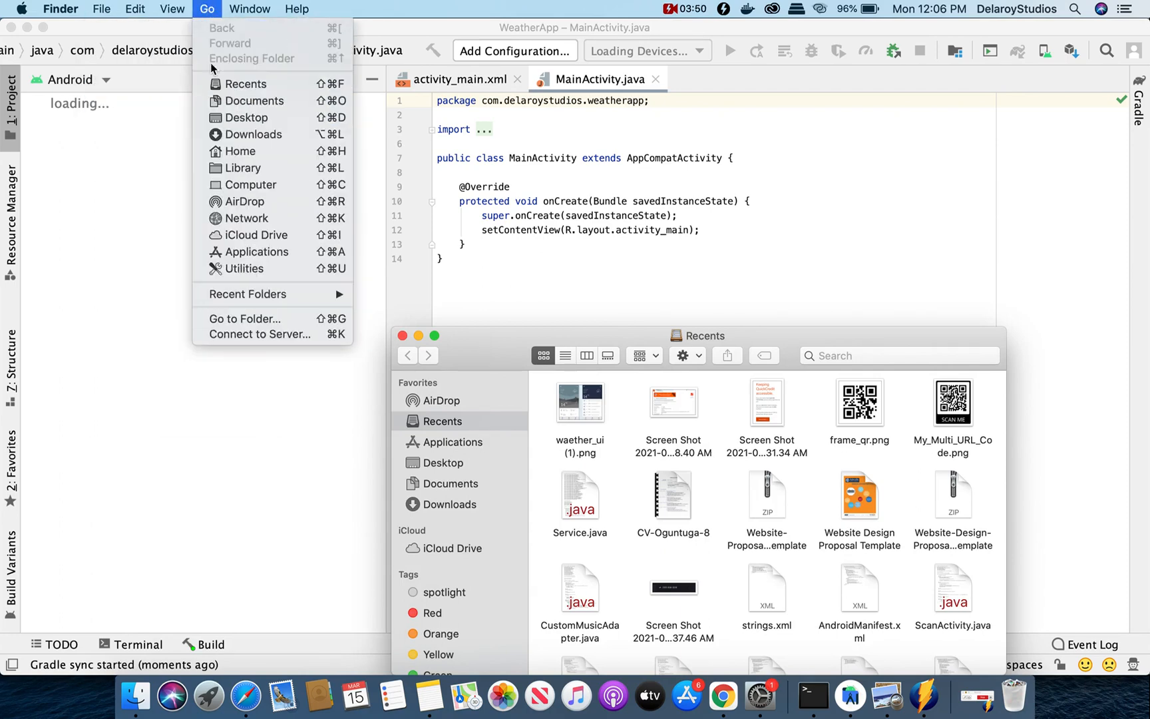
{"action": "left_click", "coordinate": [498, 439]}
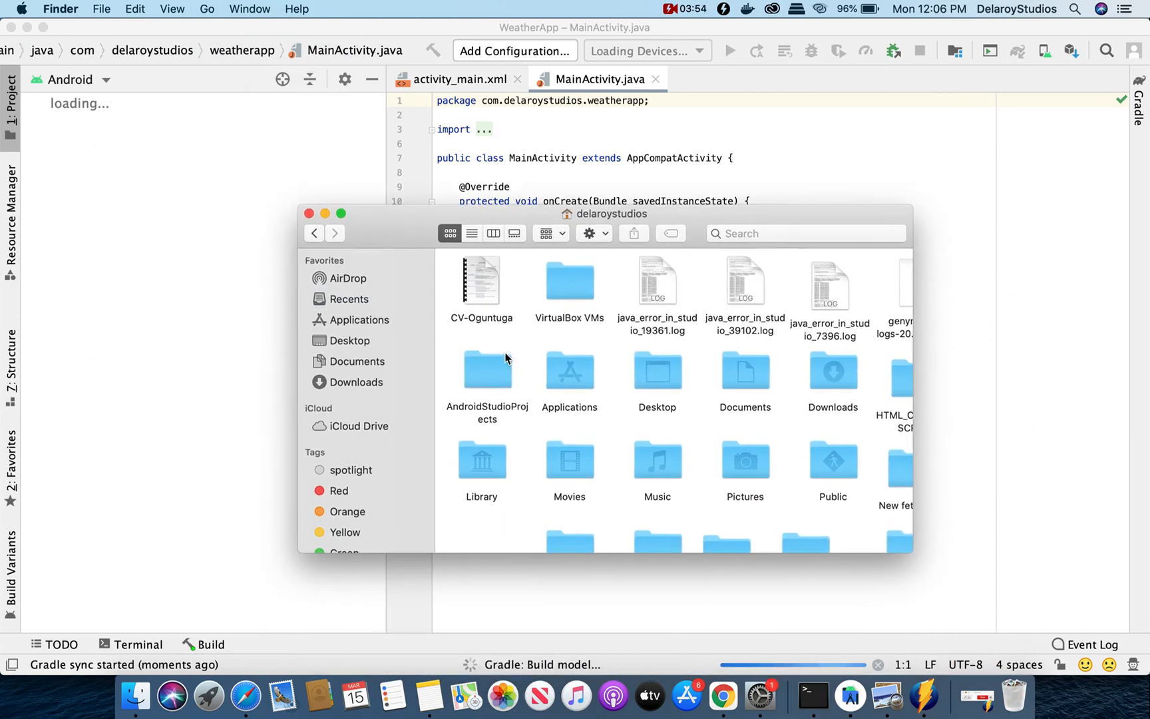
{"action": "double_click", "coordinate": [486, 370]}
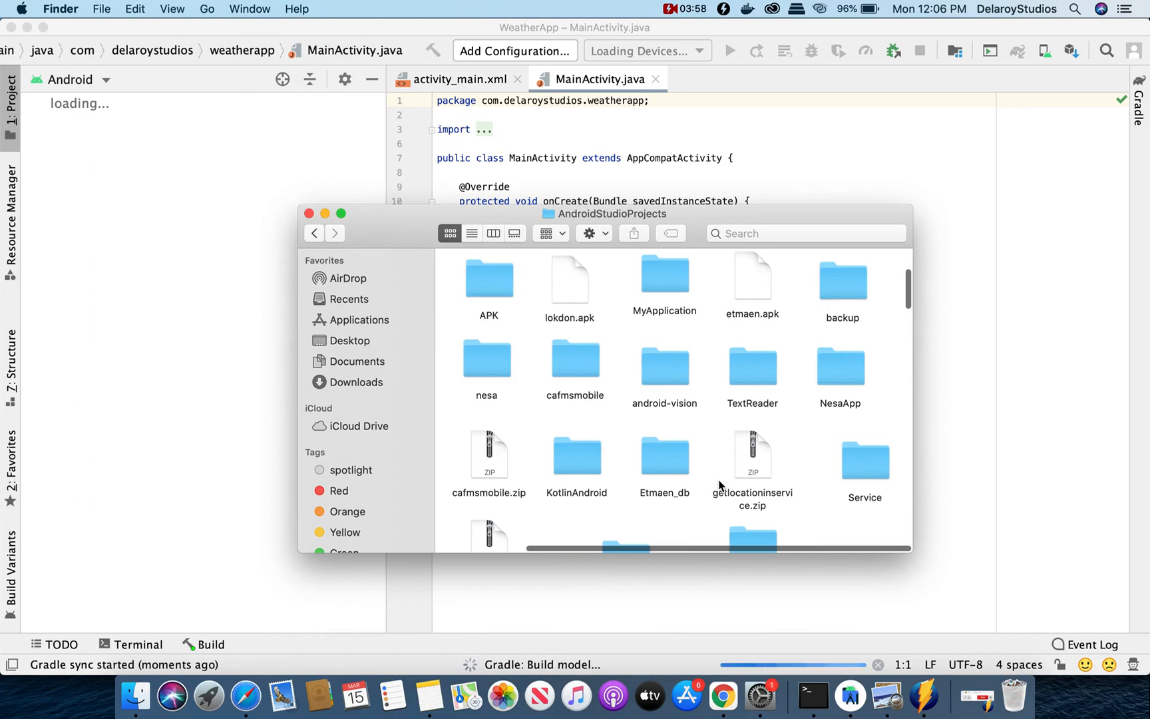
{"action": "scroll", "scroll_direction": "down", "scroll_amount": 3}
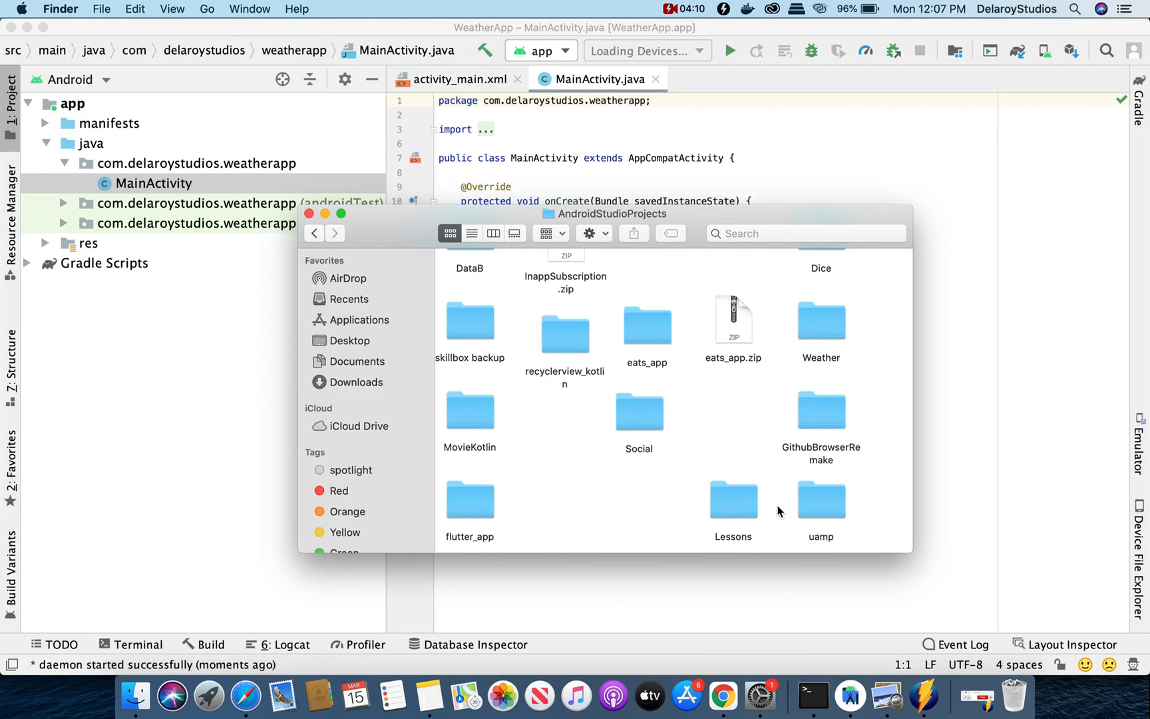
{"action": "double_click", "coordinate": [820, 321]}
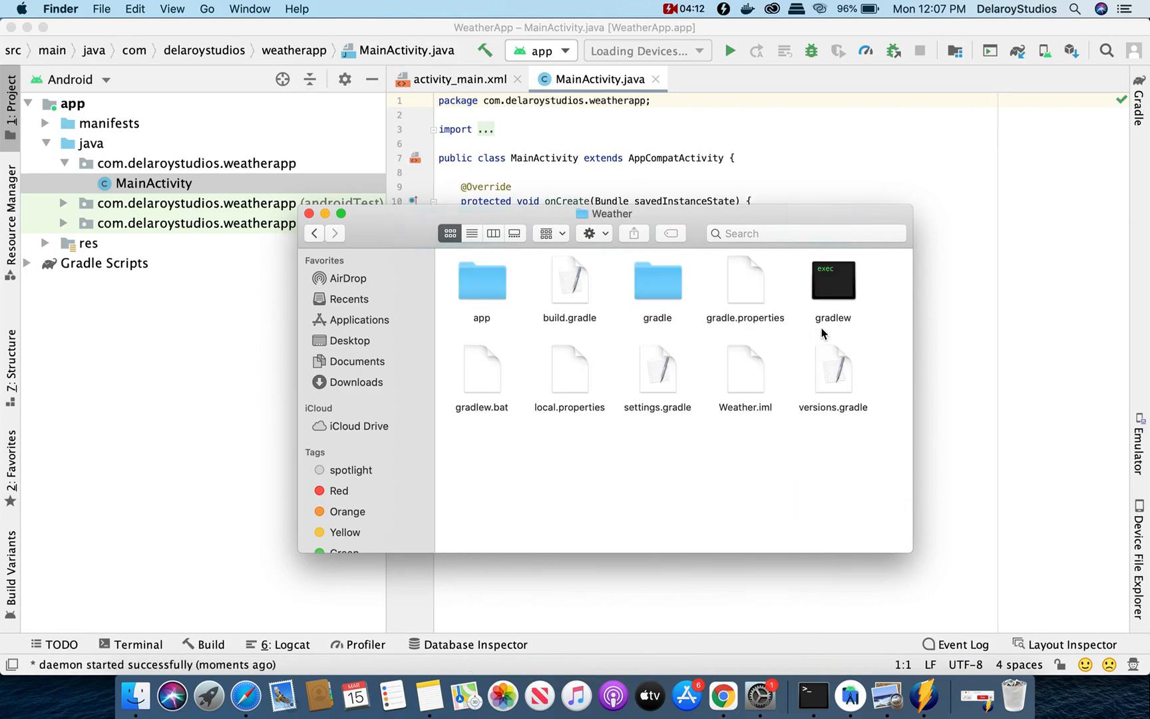
{"action": "mouse_move", "coordinate": [706, 462]}
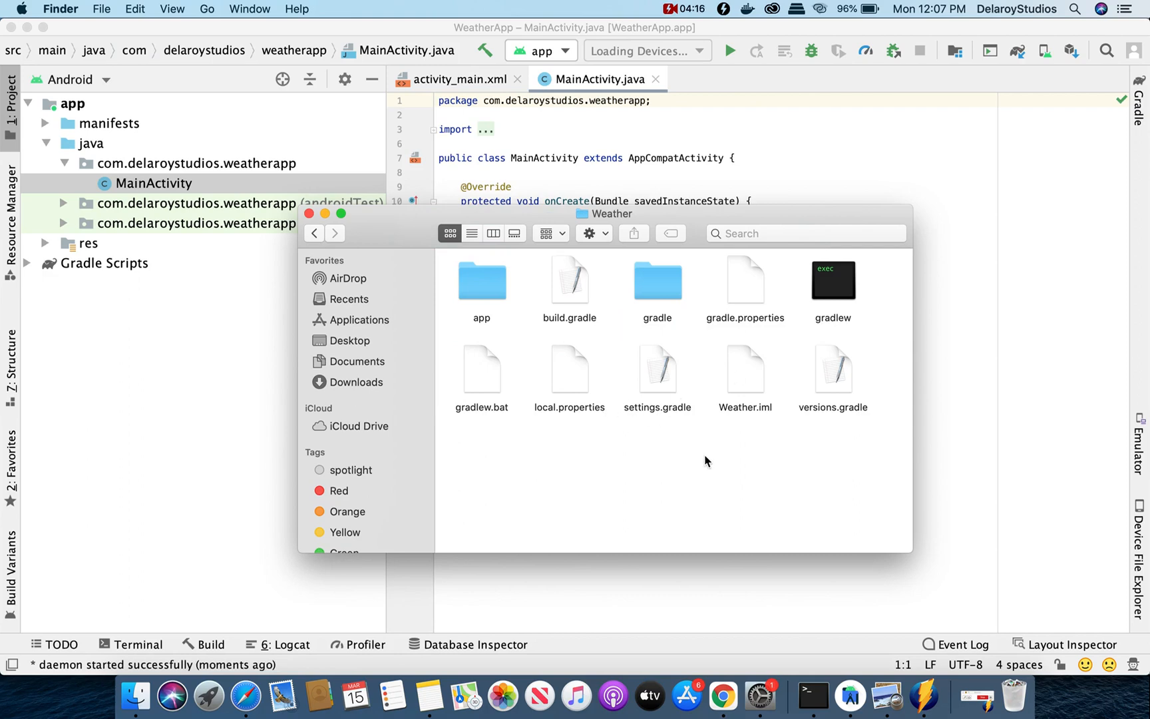
{"action": "left_click", "coordinate": [832, 364]}
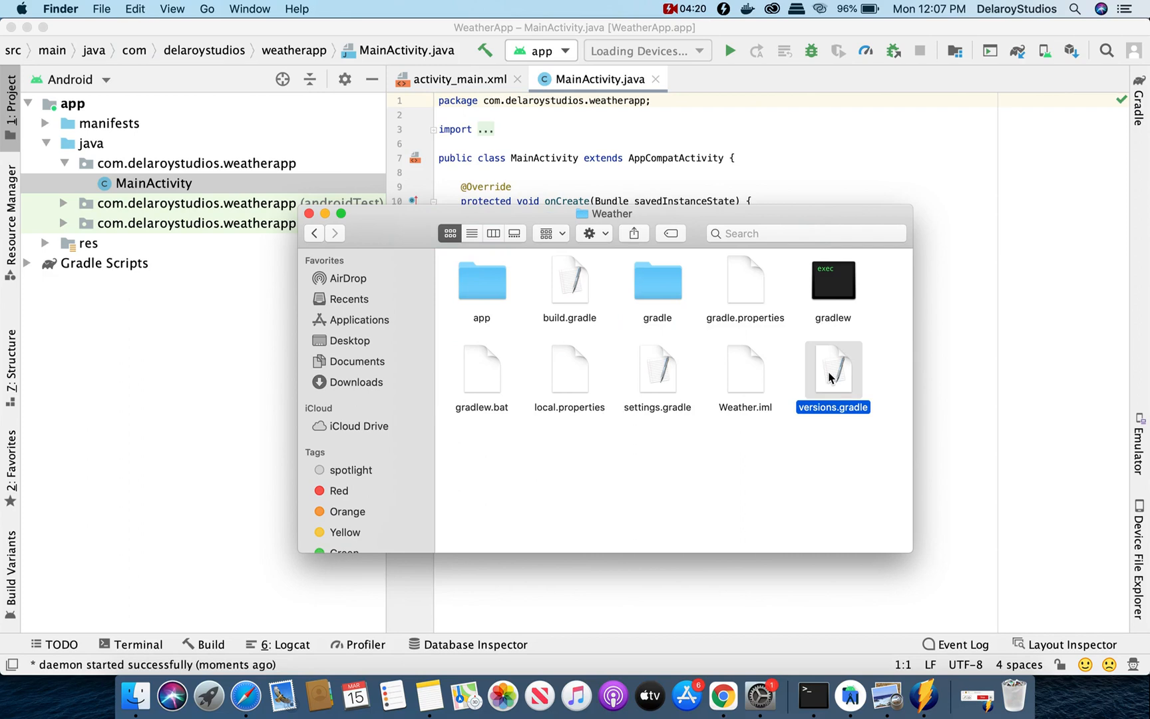
{"action": "mouse_move", "coordinate": [326, 120]}
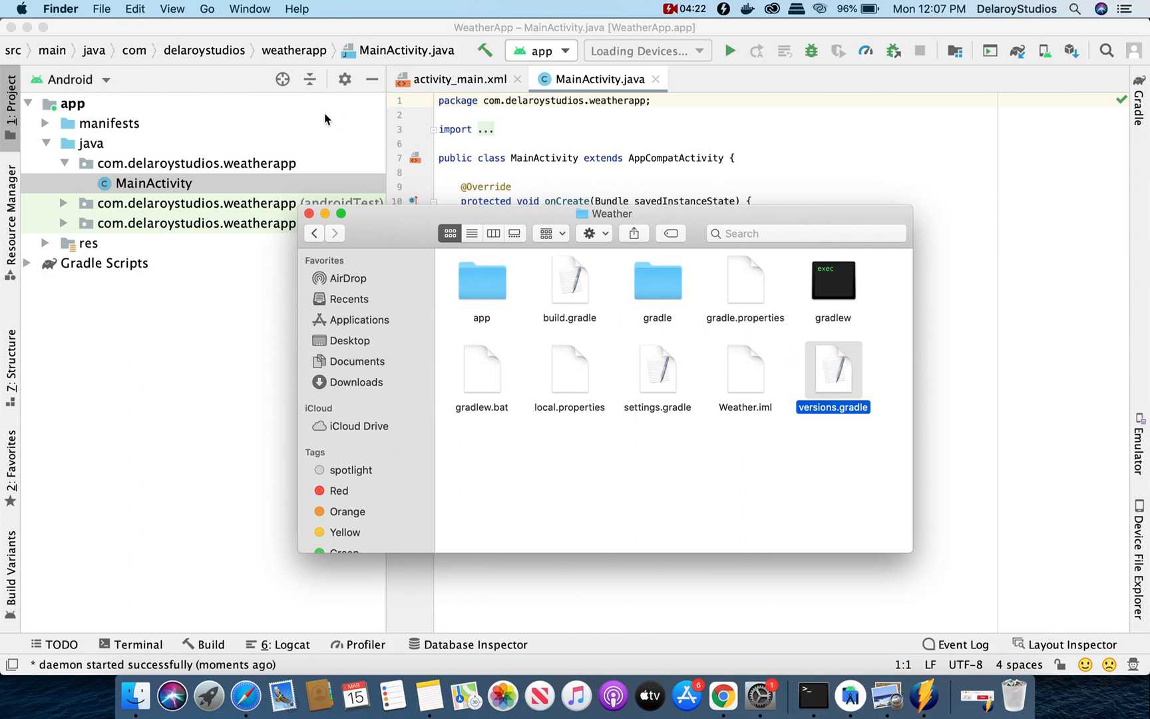
Go back to AndroidStudioProjects and open the WeatherApp folder to paste it
{"action": "left_click", "coordinate": [315, 232]}
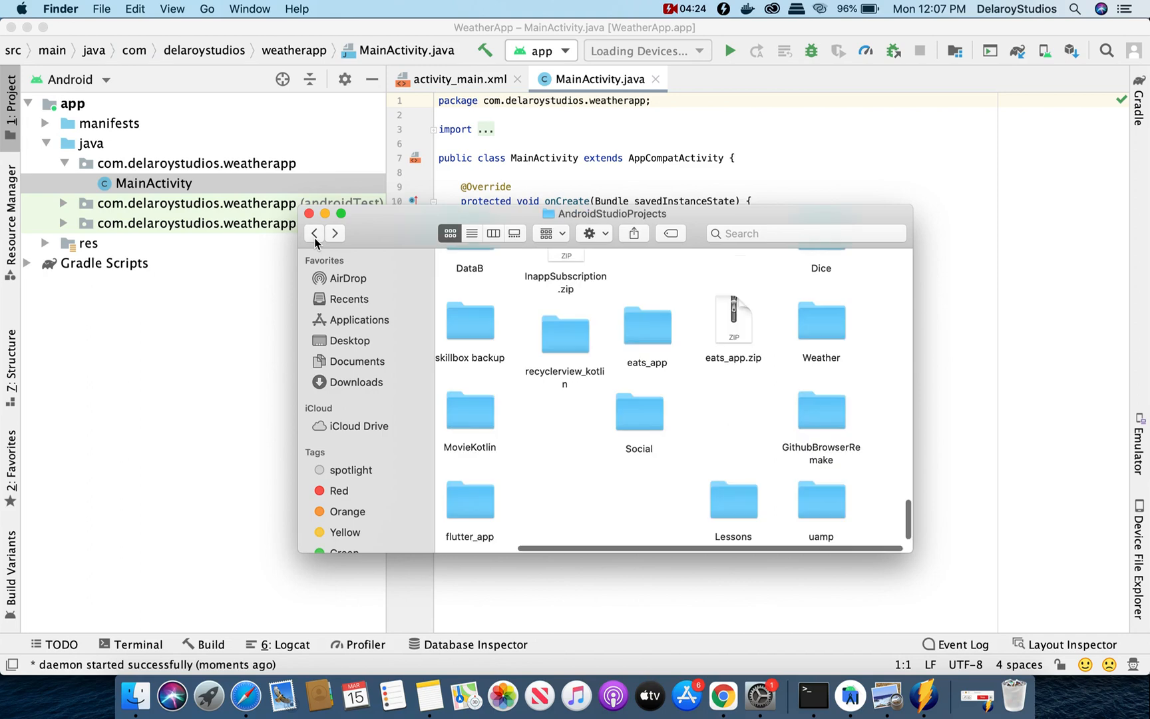
{"action": "scroll", "scroll_direction": "right", "scroll_amount": 3}
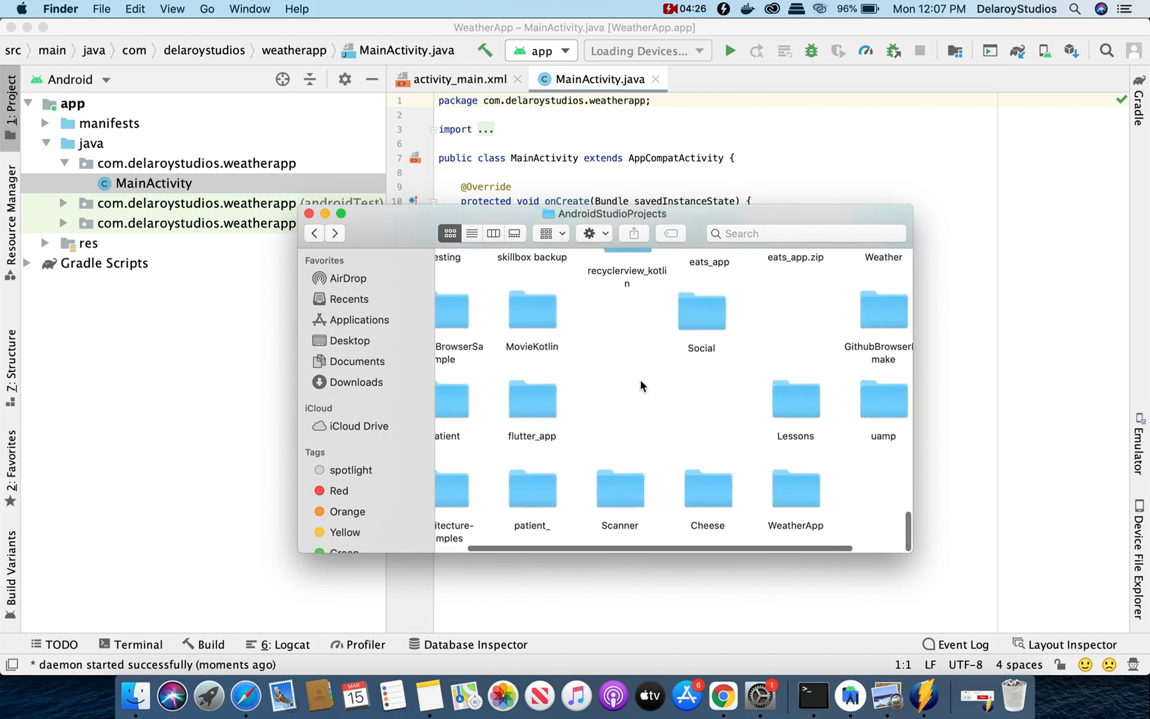
{"action": "left_click", "coordinate": [751, 491]}
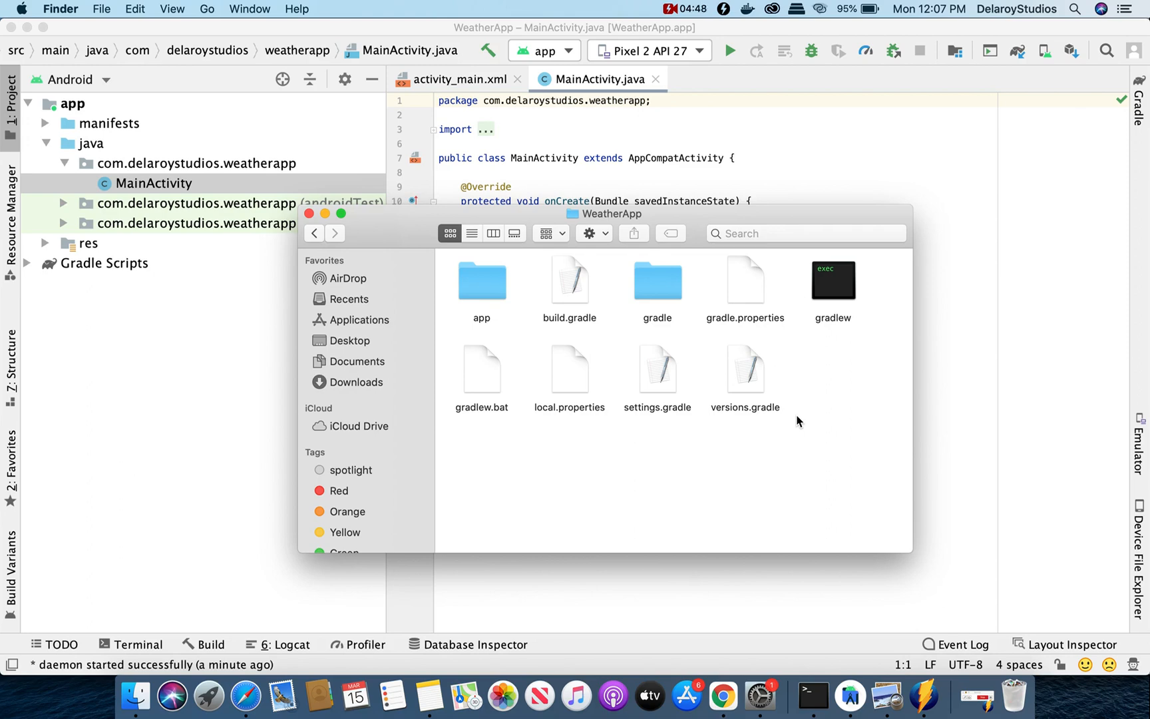
{"action": "mouse_move", "coordinate": [979, 426]}
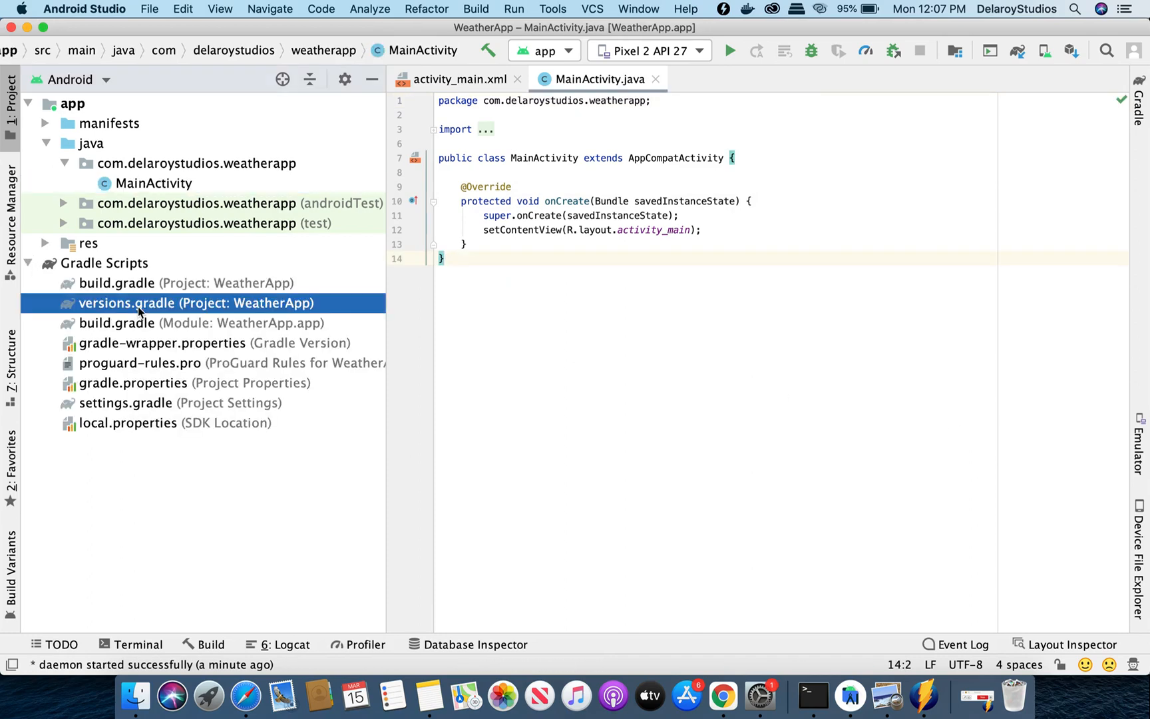
Open versions.gradle from Gradle Scripts and scroll through its library version definitions
{"action": "double_click", "coordinate": [126, 304]}
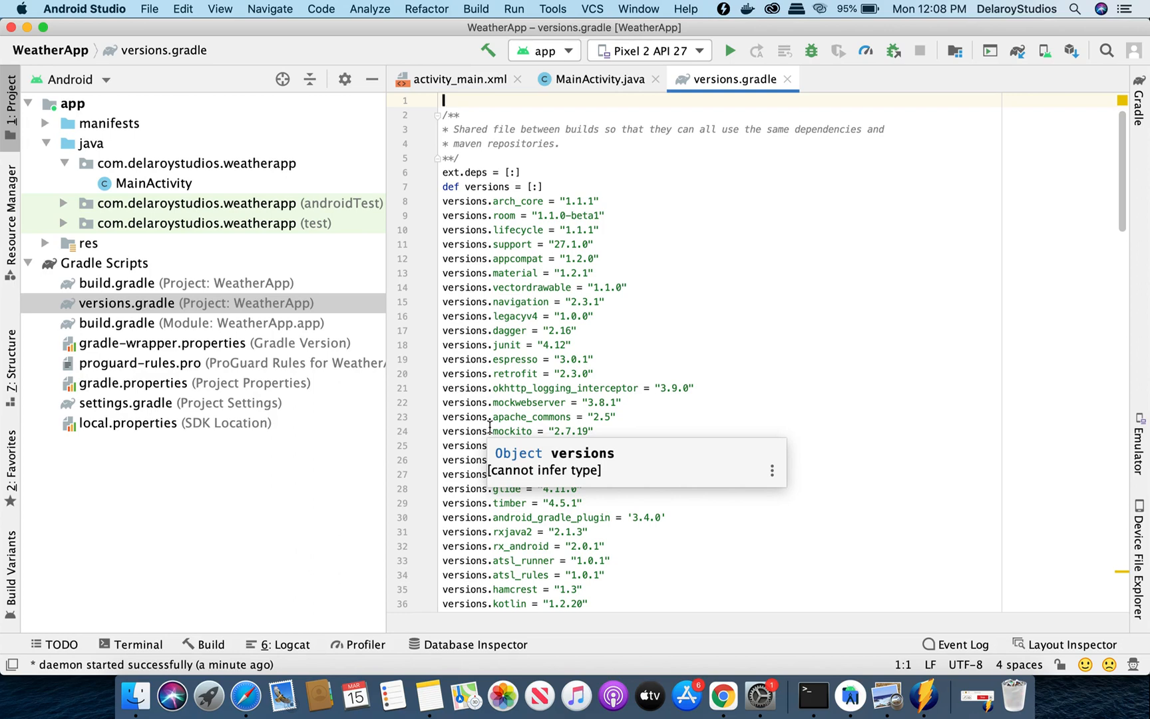
{"action": "mouse_move", "coordinate": [486, 252]}
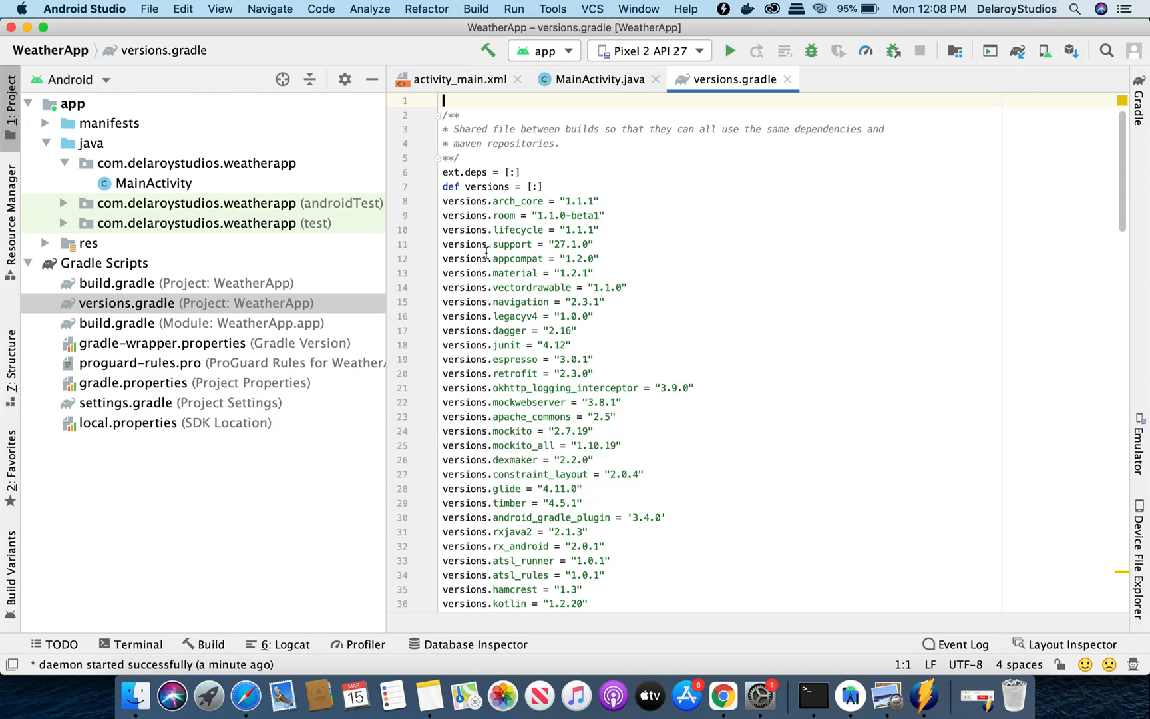
{"action": "mouse_move", "coordinate": [506, 272]}
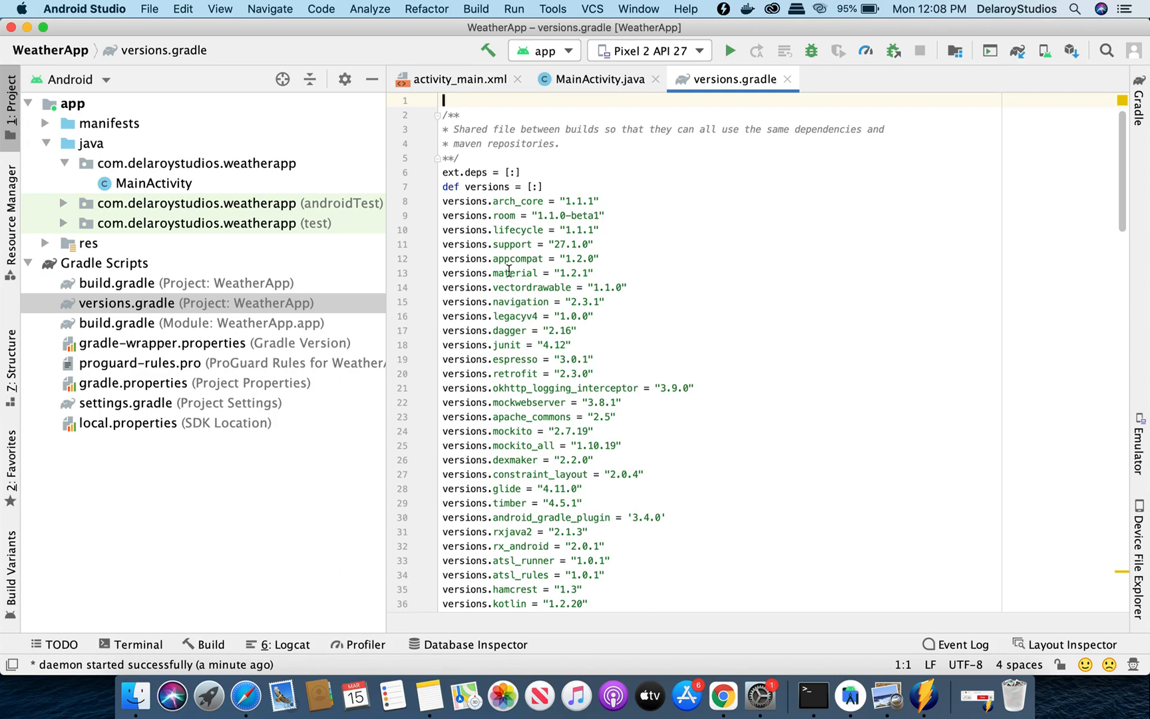
{"action": "scroll", "scroll_direction": "down", "scroll_amount": 3}
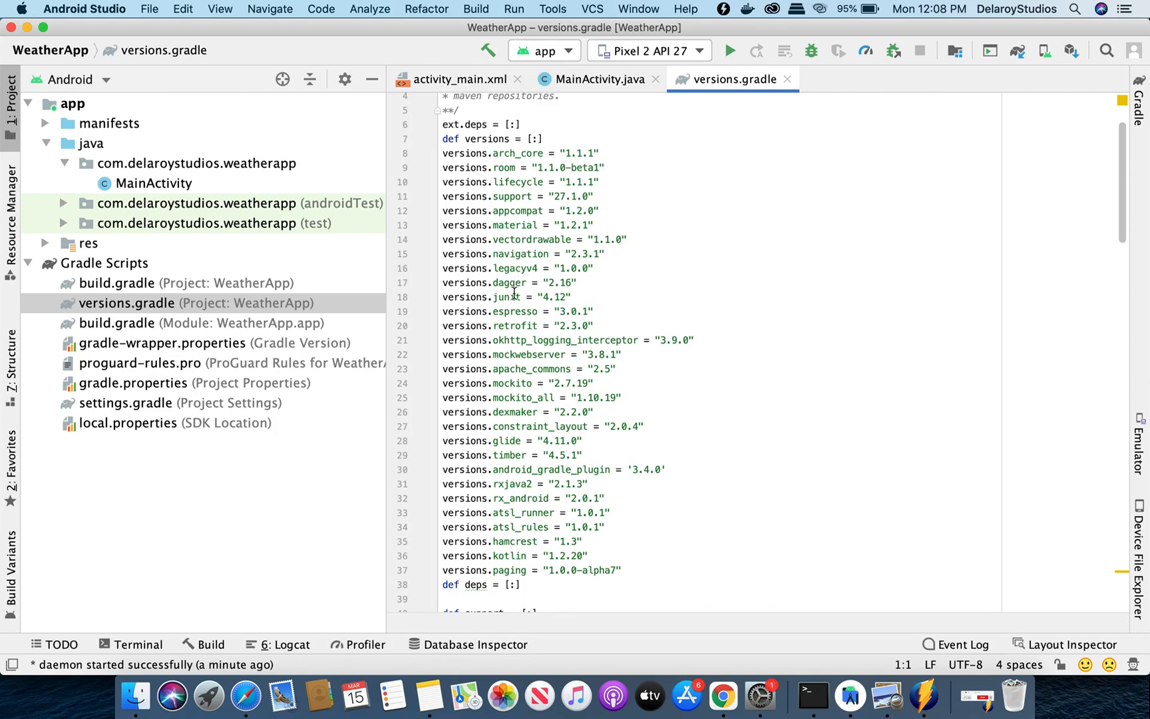
{"action": "scroll", "scroll_direction": "down", "scroll_amount": 3}
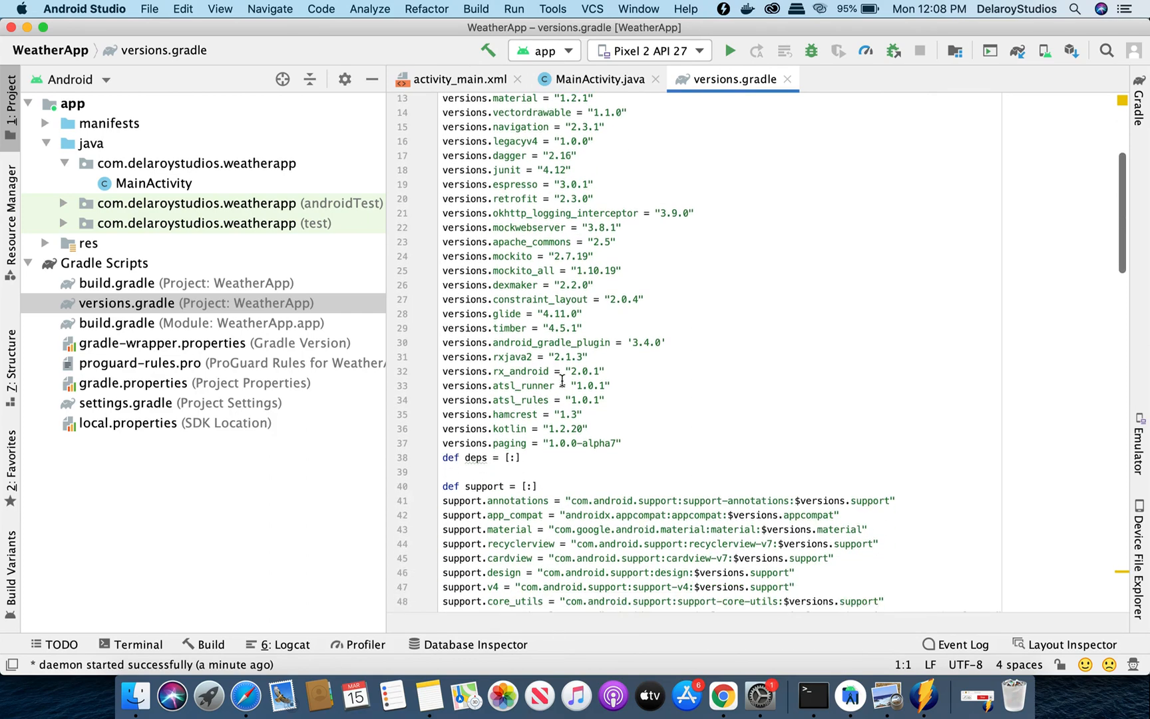
{"action": "scroll", "scroll_direction": "down", "scroll_amount": 3}
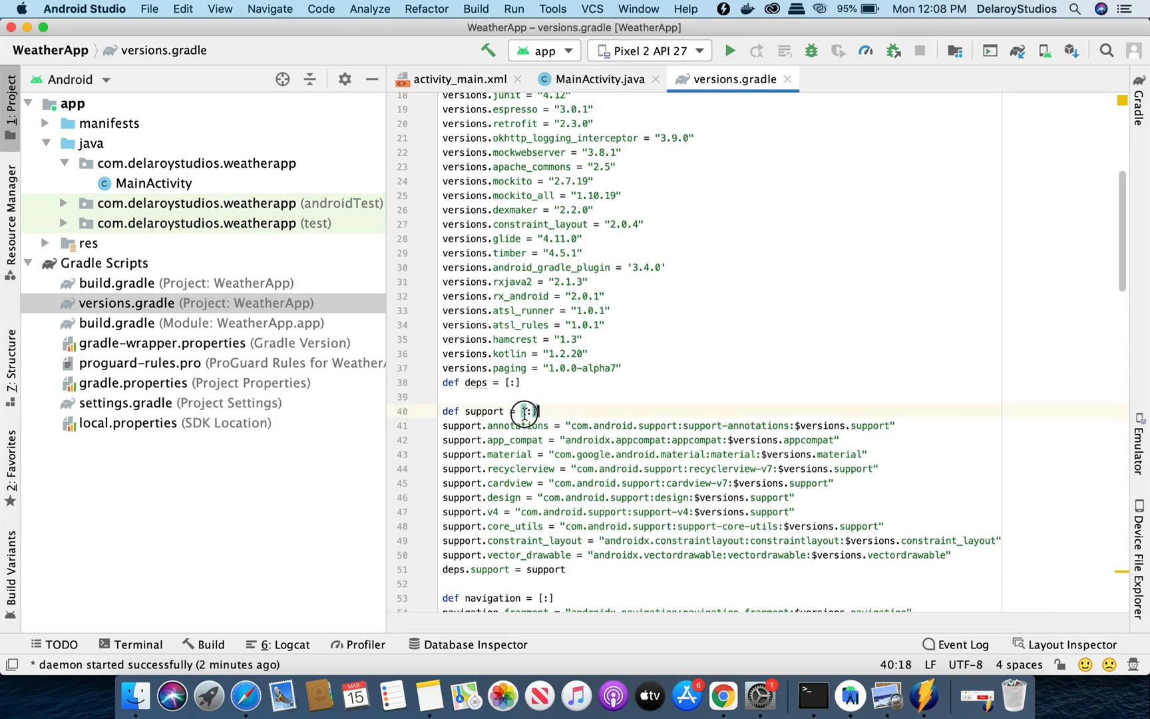
{"action": "triple_click", "coordinate": [487, 411]}
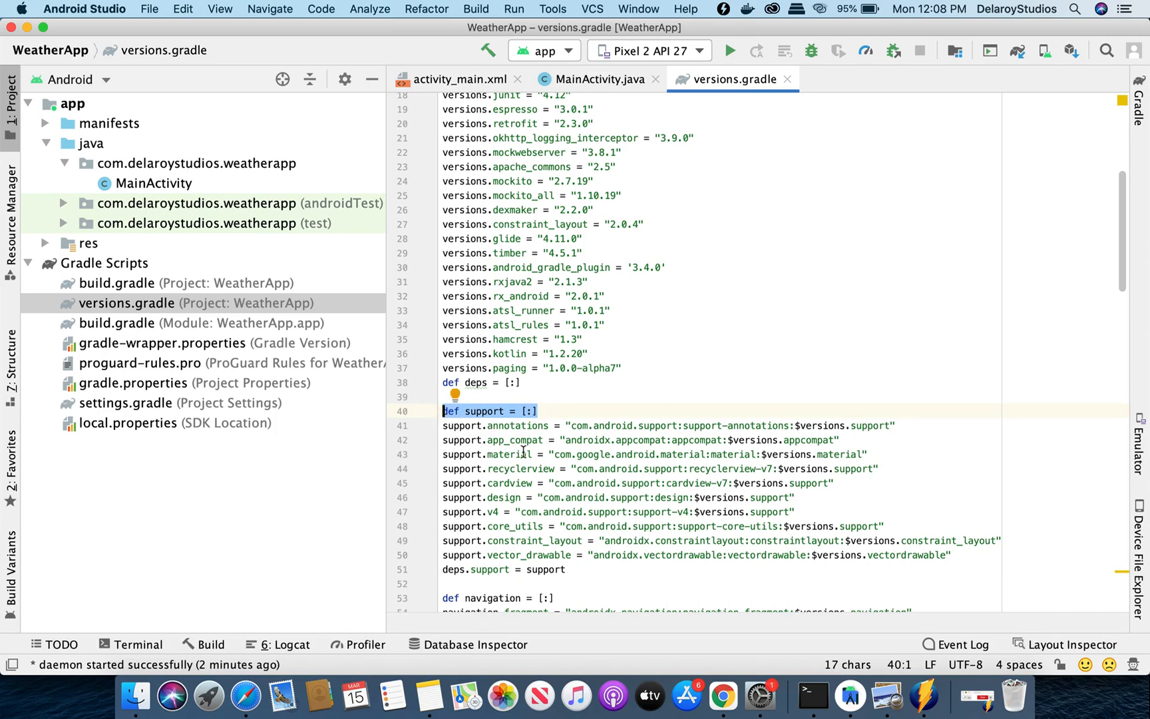
{"action": "scroll", "scroll_direction": "down", "scroll_amount": 3}
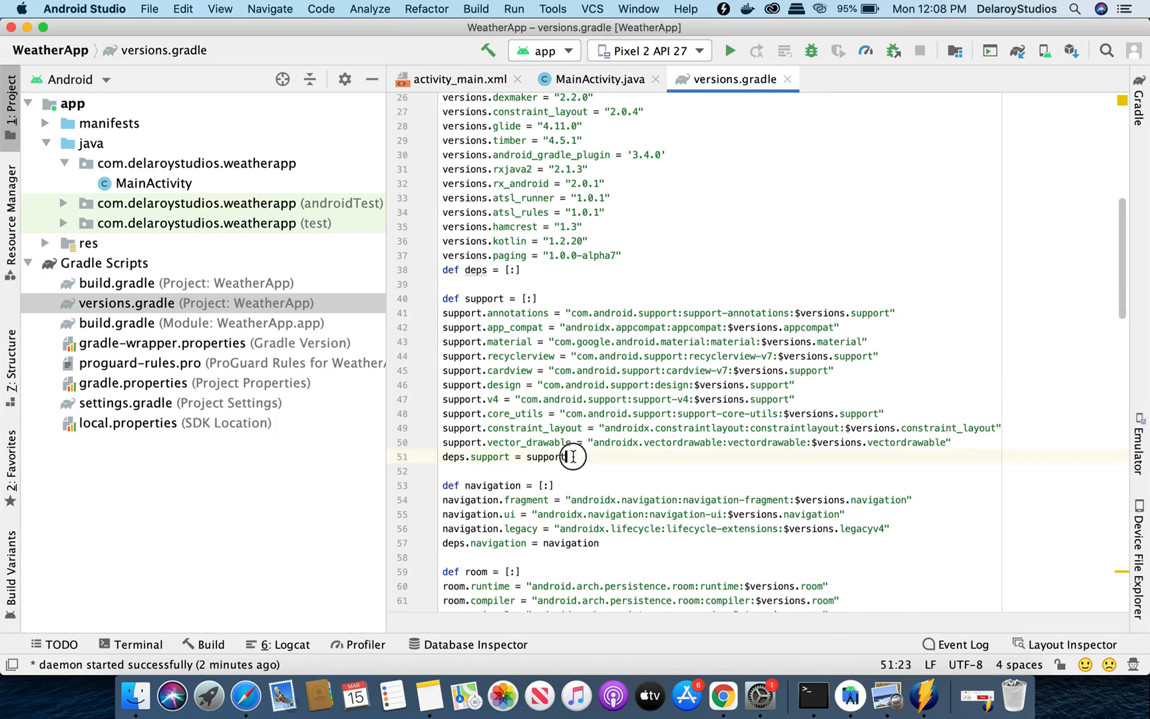
{"action": "triple_click", "coordinate": [503, 457]}
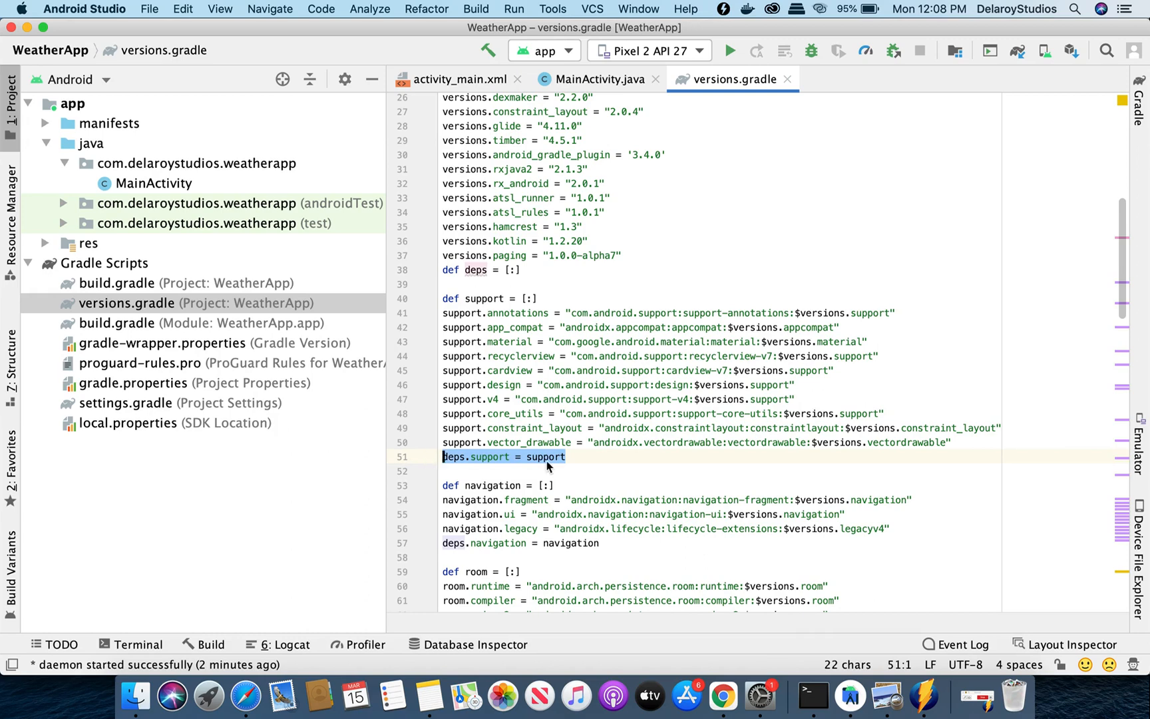
{"action": "scroll", "scroll_direction": "down", "scroll_amount": 3}
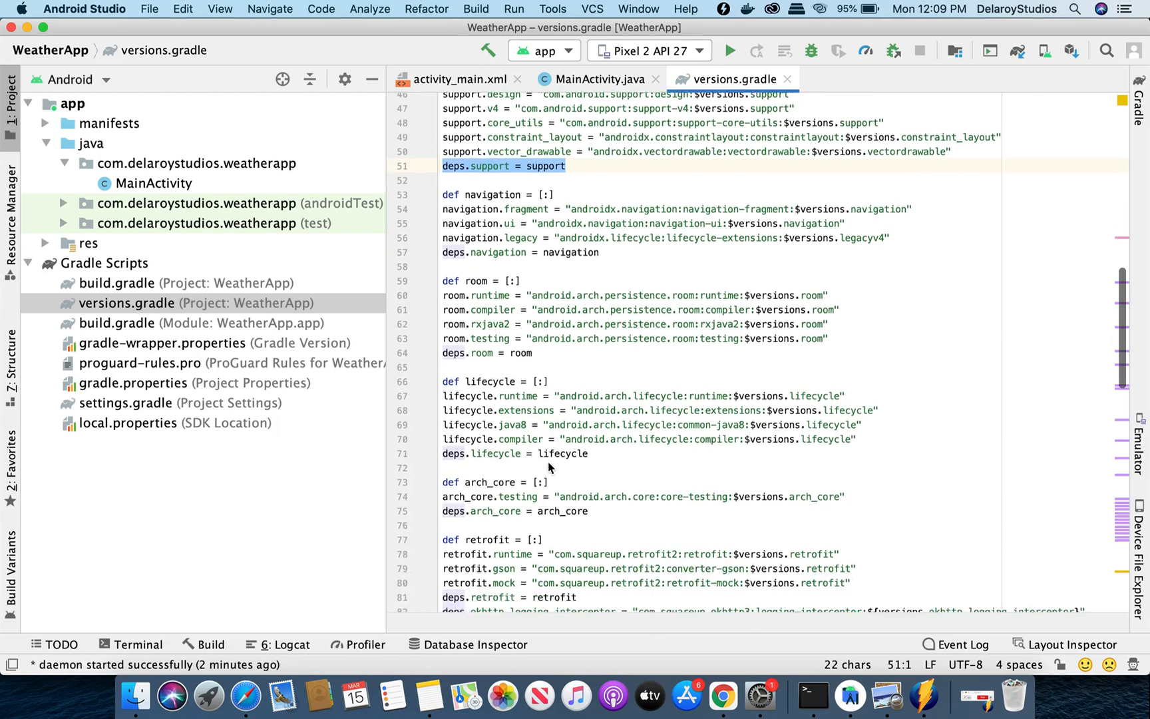
{"action": "scroll", "scroll_direction": "down", "scroll_amount": 3}
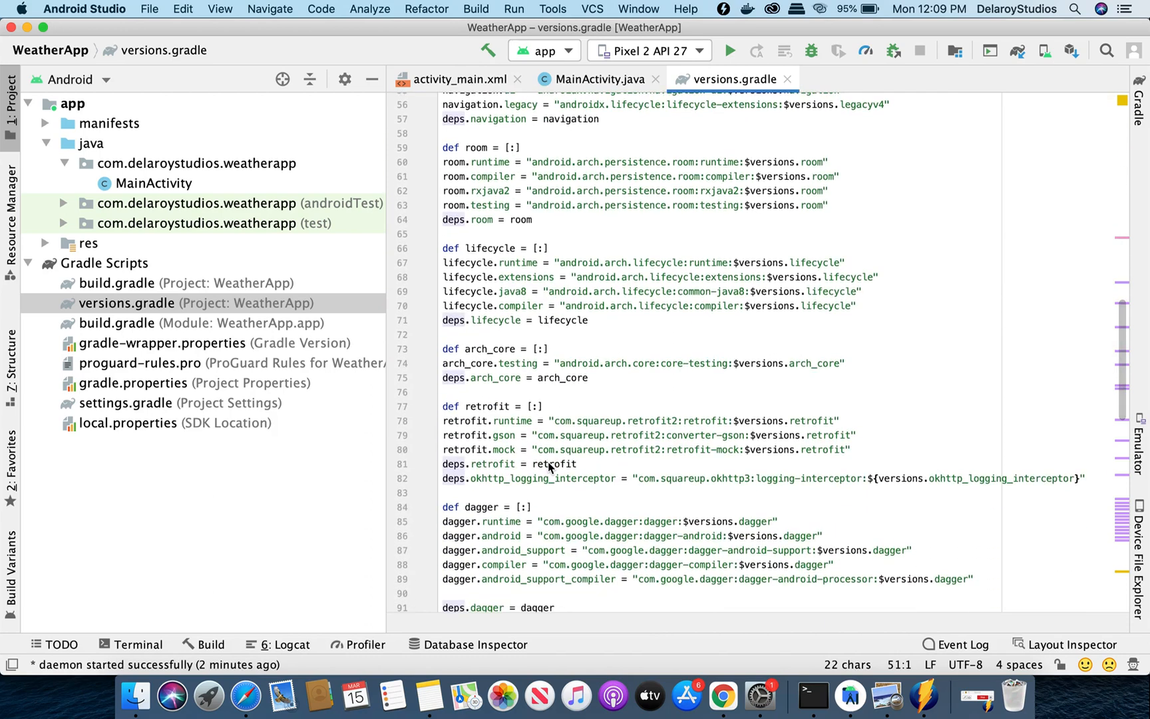
{"action": "scroll", "scroll_direction": "down", "scroll_amount": 3}
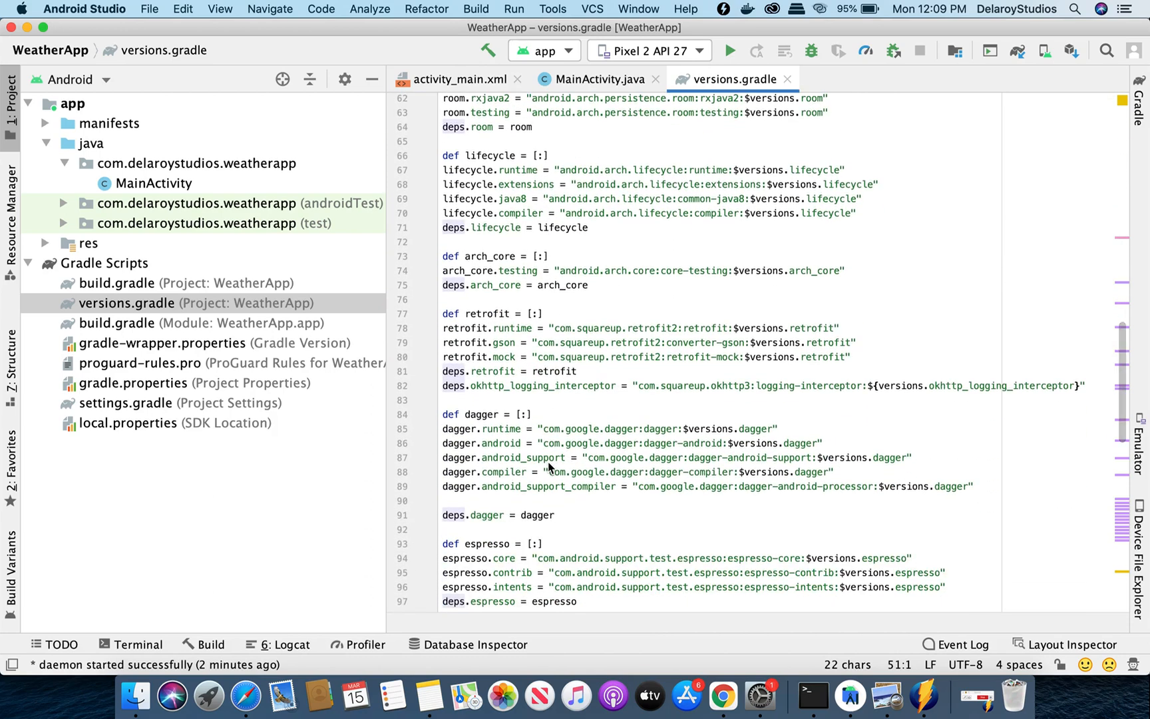
{"action": "scroll", "scroll_direction": "down", "scroll_amount": 3}
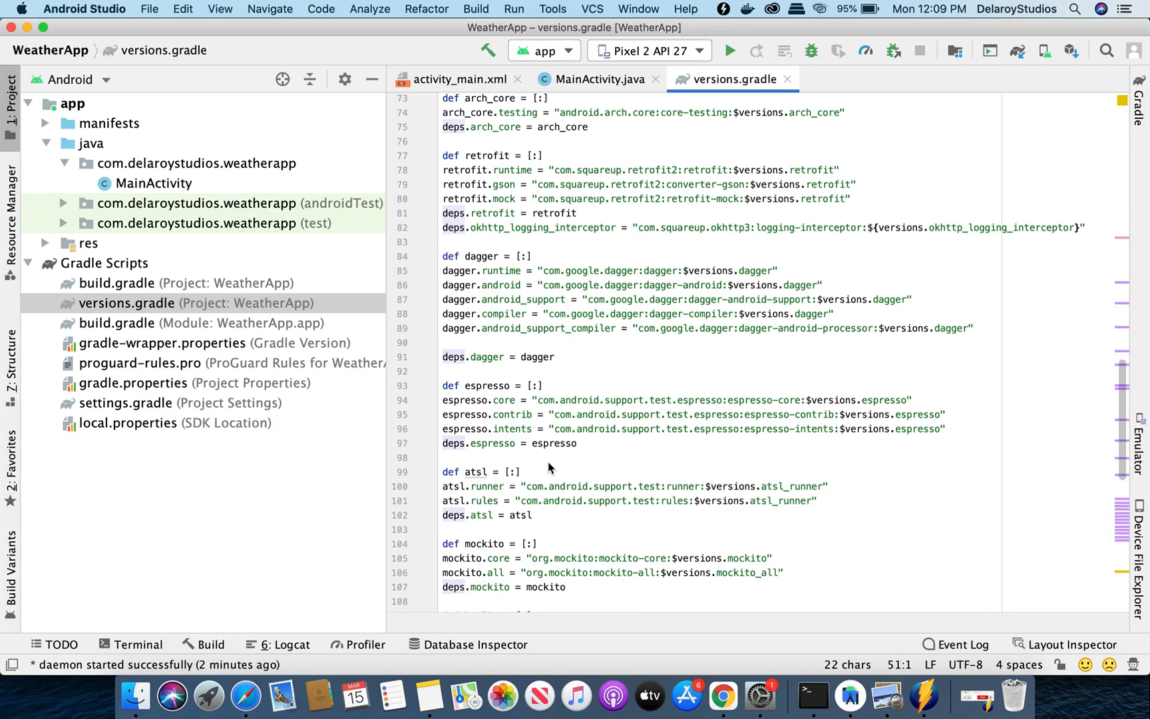
{"action": "mouse_move", "coordinate": [635, 402]}
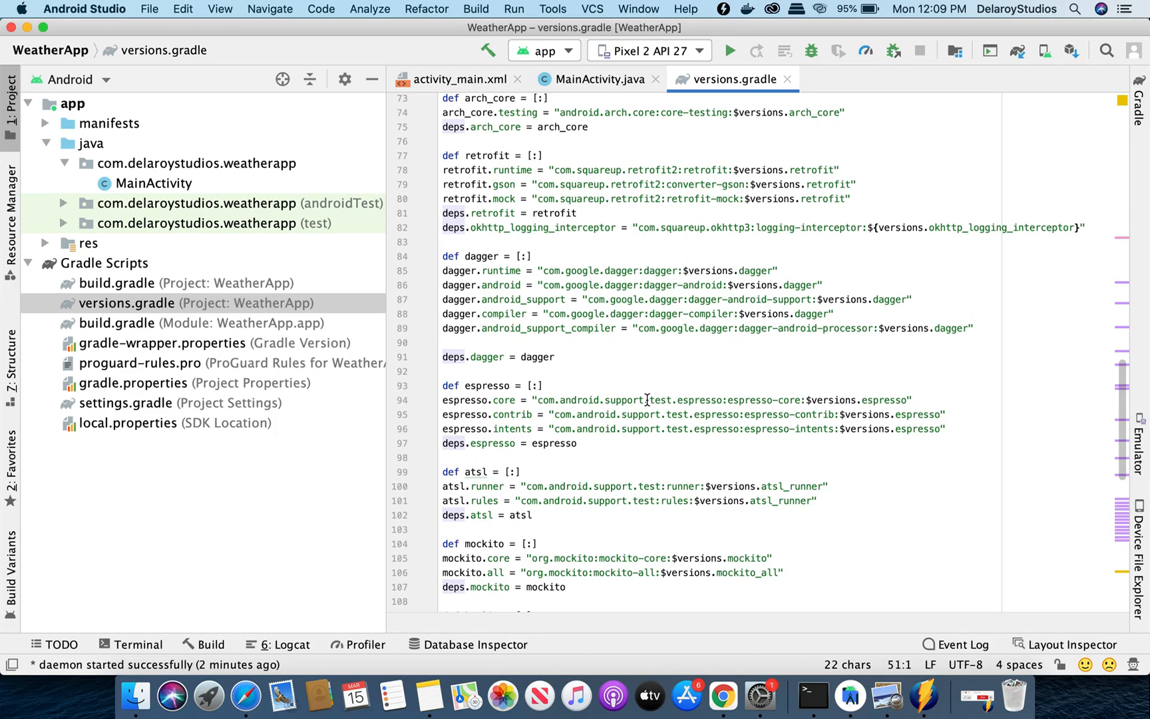
{"action": "mouse_move", "coordinate": [760, 388]}
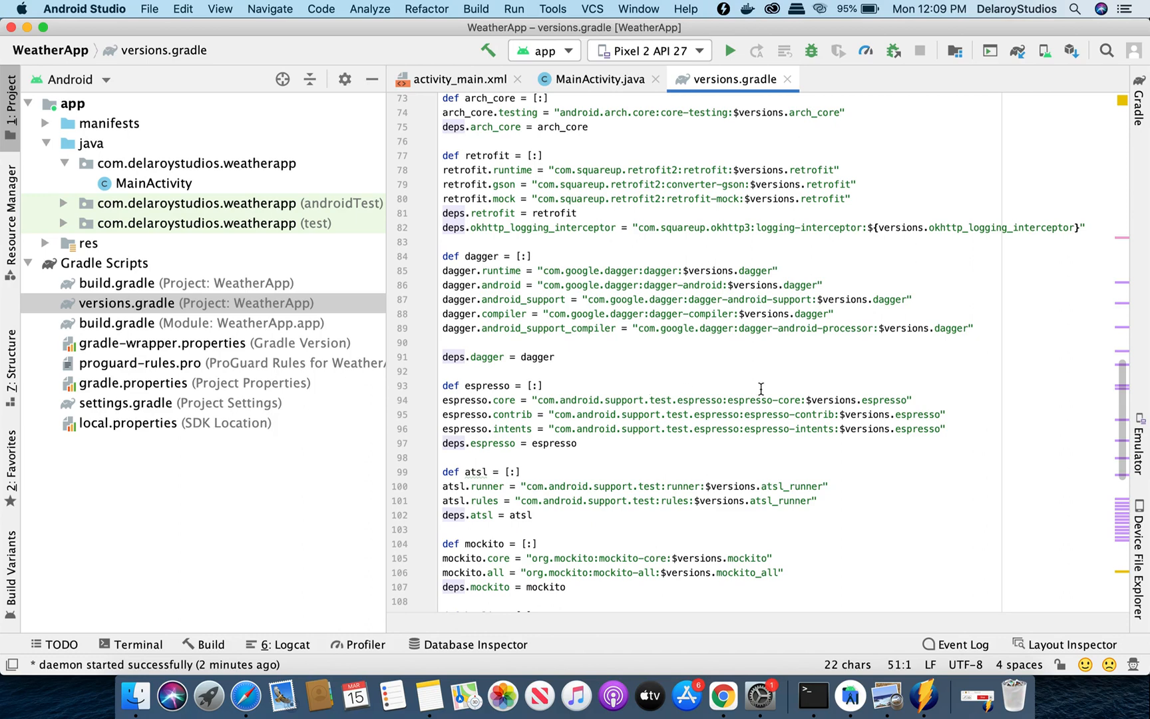
{"action": "scroll", "scroll_direction": "down", "scroll_amount": 3}
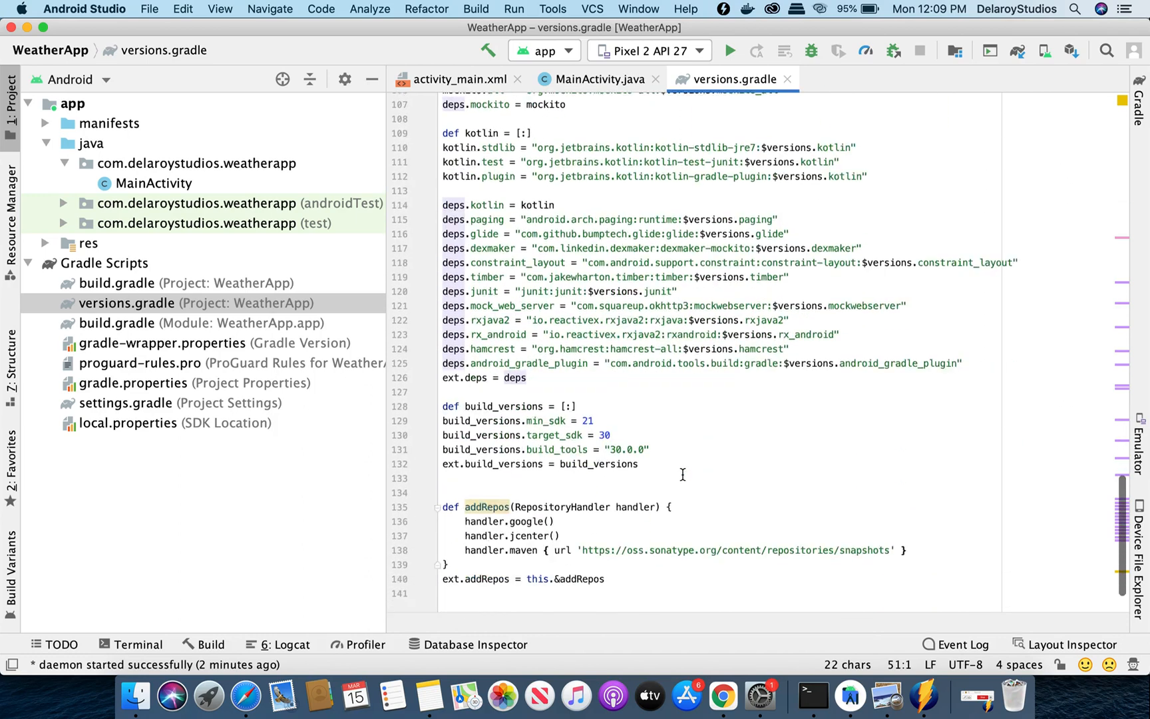
{"action": "scroll", "scroll_direction": "down", "scroll_amount": 3}
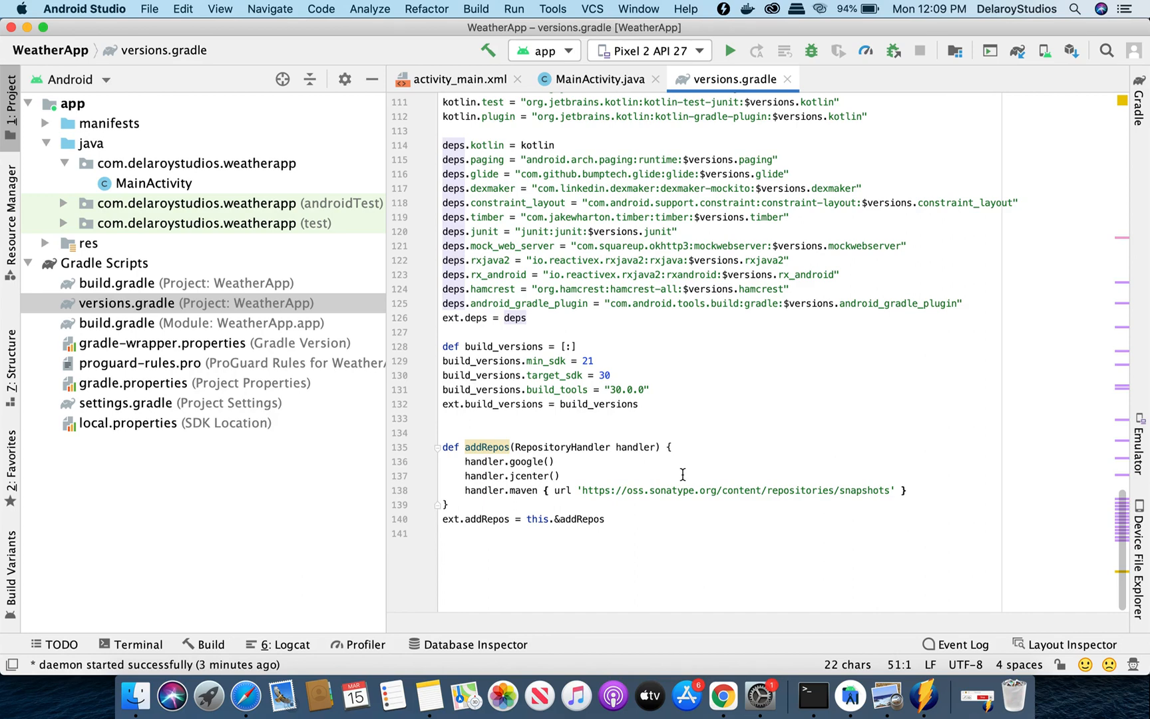
{"action": "mouse_move", "coordinate": [140, 286]}
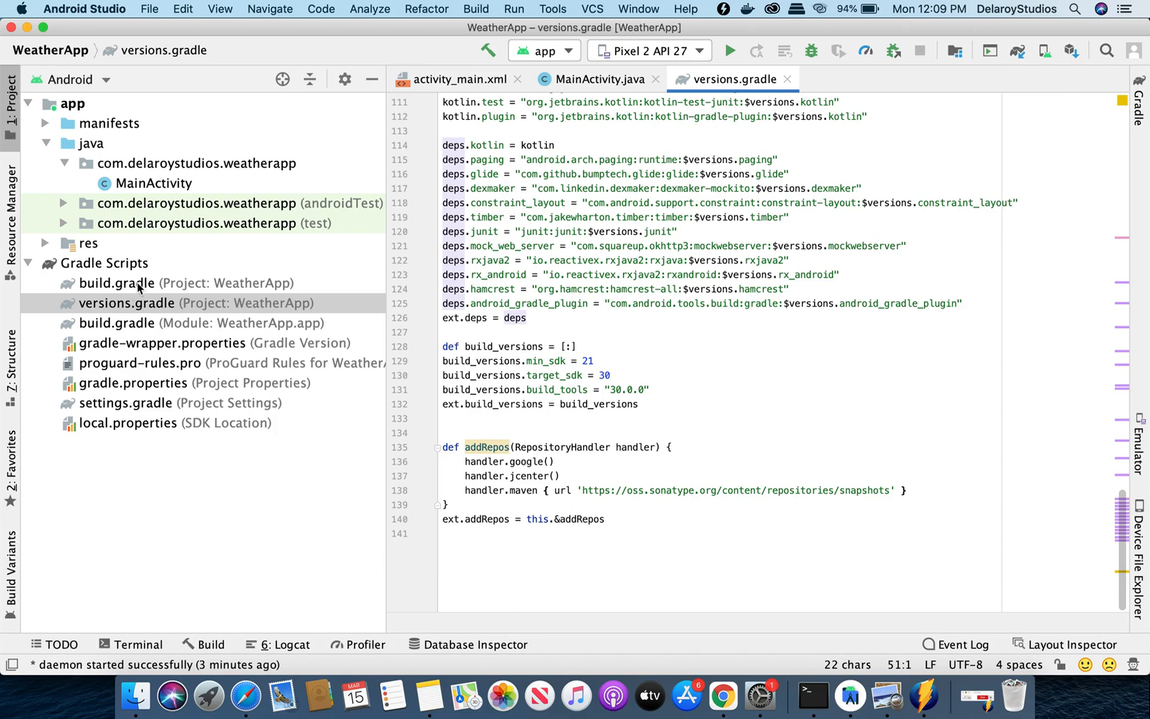
{"action": "mouse_move", "coordinate": [132, 329]}
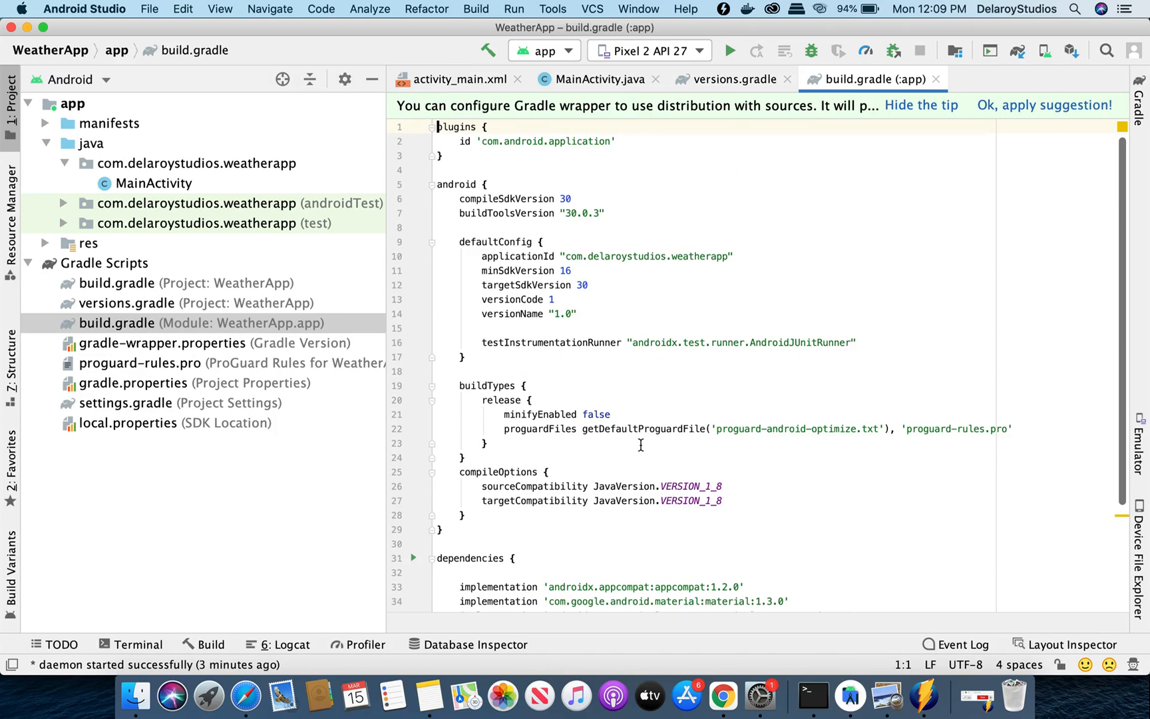
Paste the Fabric buildscript block and select the compileSdkVersion and buildToolsVersion lines
{"action": "scroll", "scroll_direction": "down", "scroll_amount": 3}
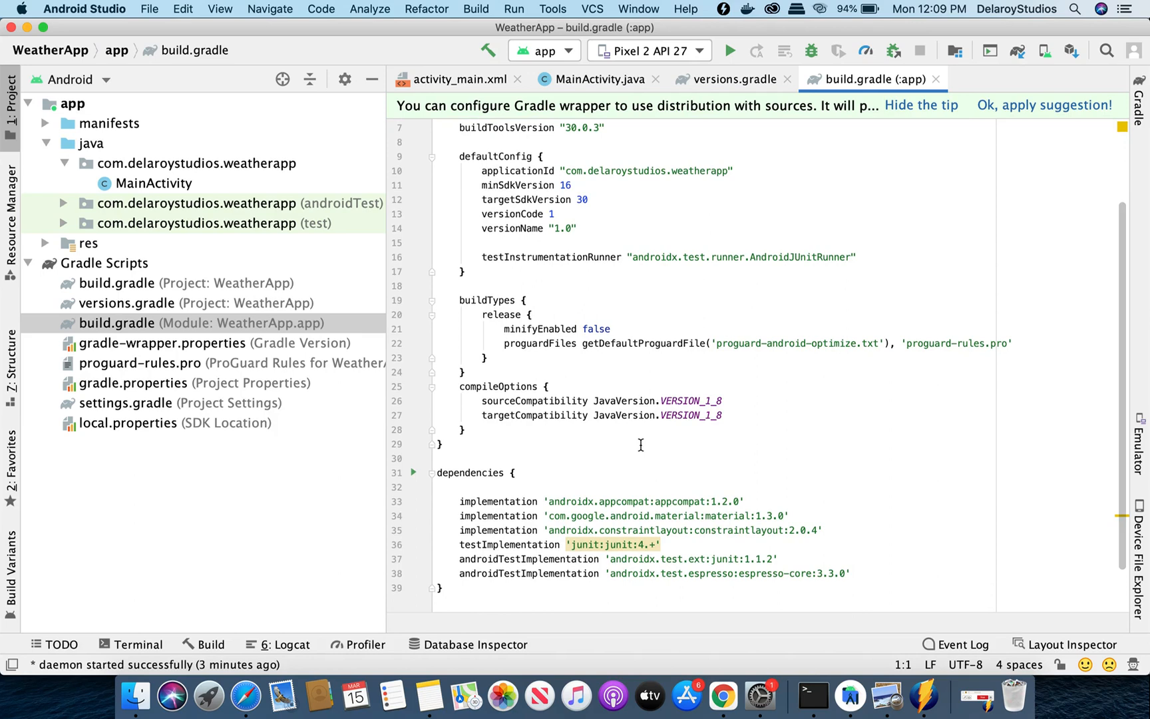
{"action": "mouse_move", "coordinate": [850, 693]}
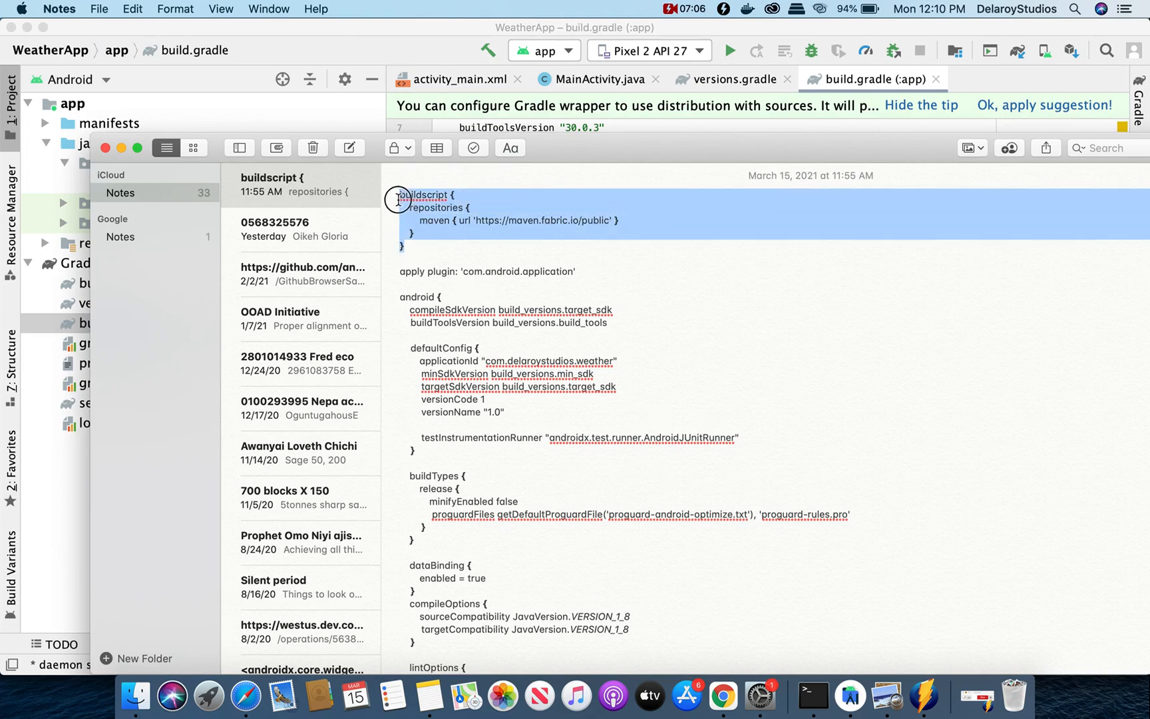
{"action": "mouse_move", "coordinate": [873, 112]}
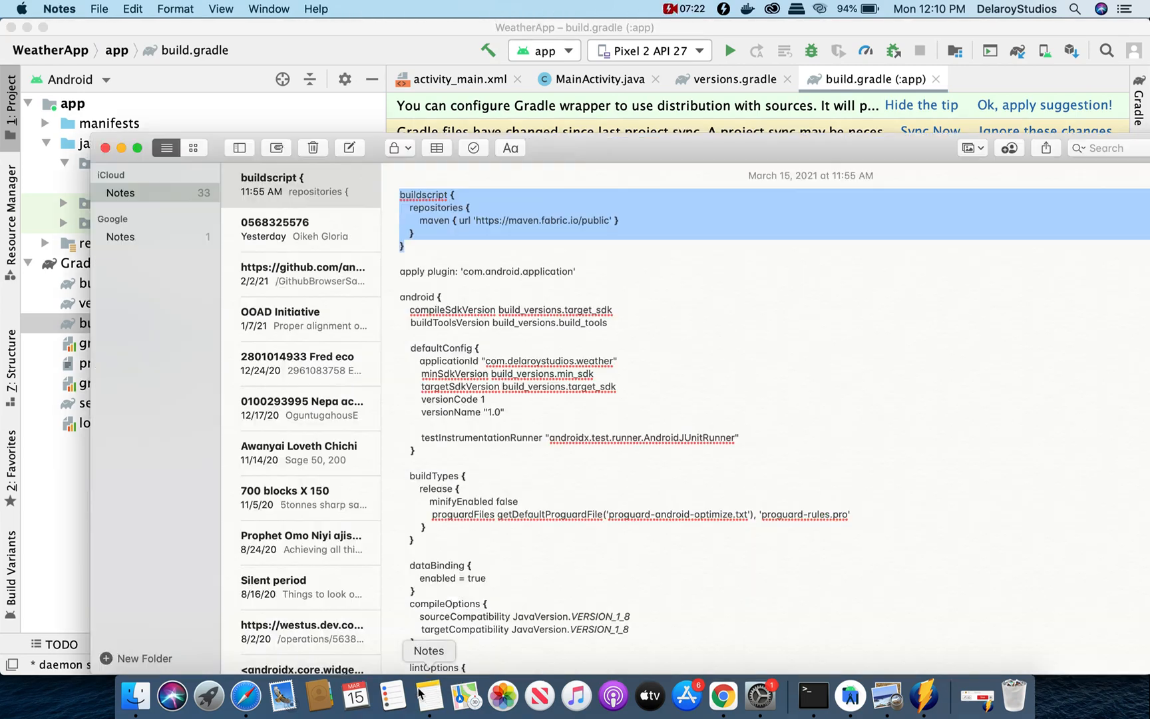
{"action": "scroll", "scroll_direction": "down", "scroll_amount": 3}
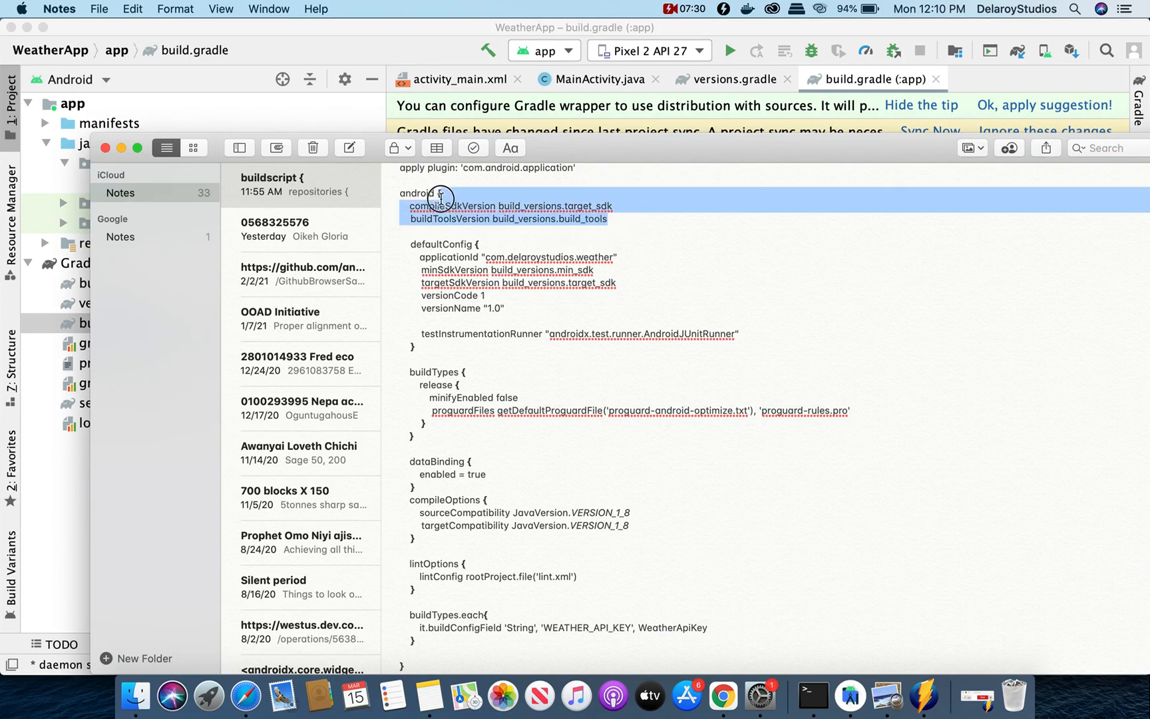
{"action": "mouse_move", "coordinate": [571, 121]}
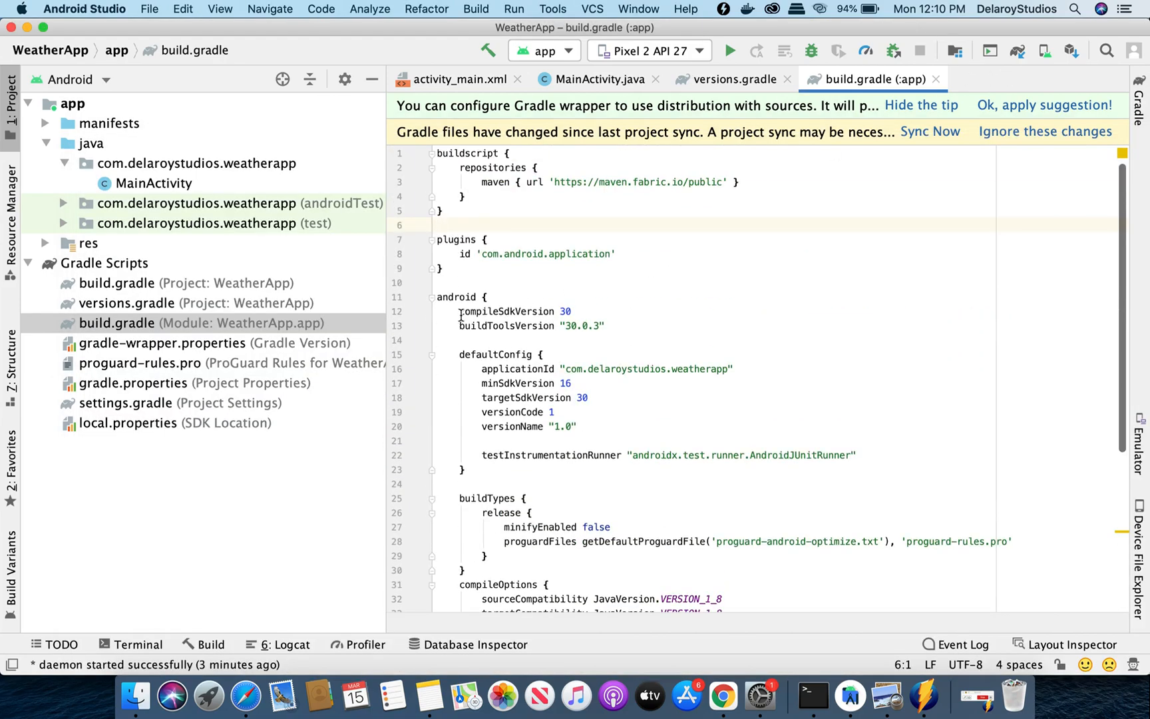
{"action": "left_click_drag", "start_coordinate": [460, 311], "coordinate": [603, 326]}
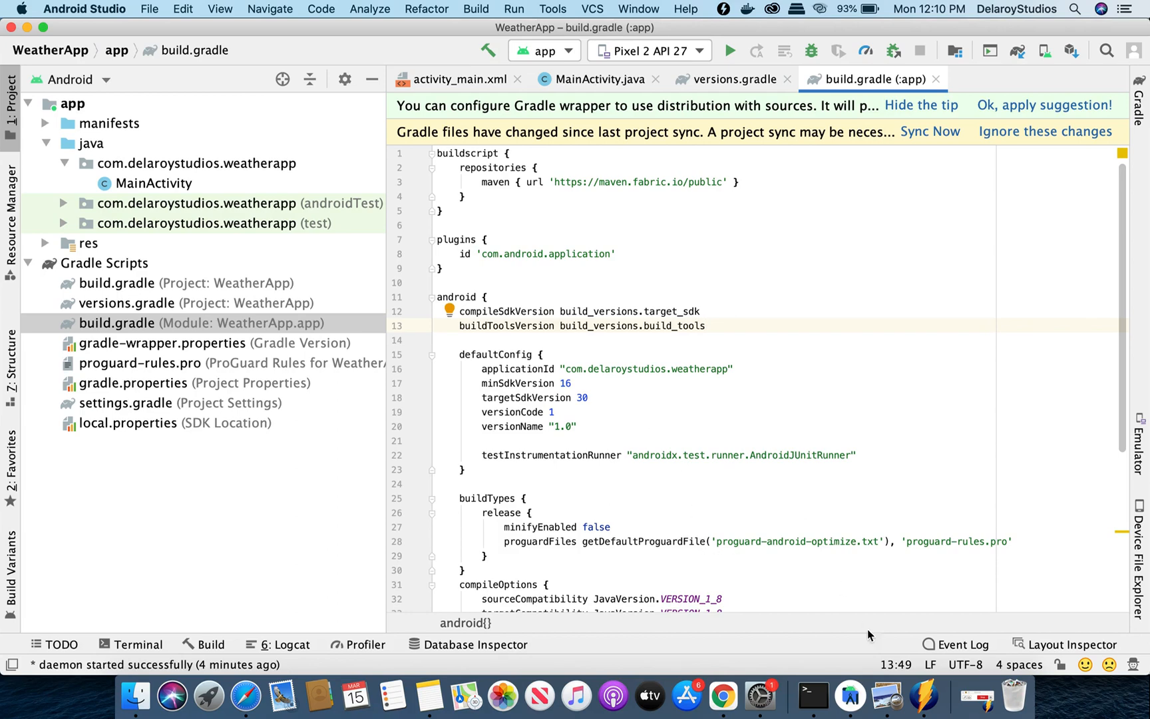
{"action": "mouse_move", "coordinate": [429, 693]}
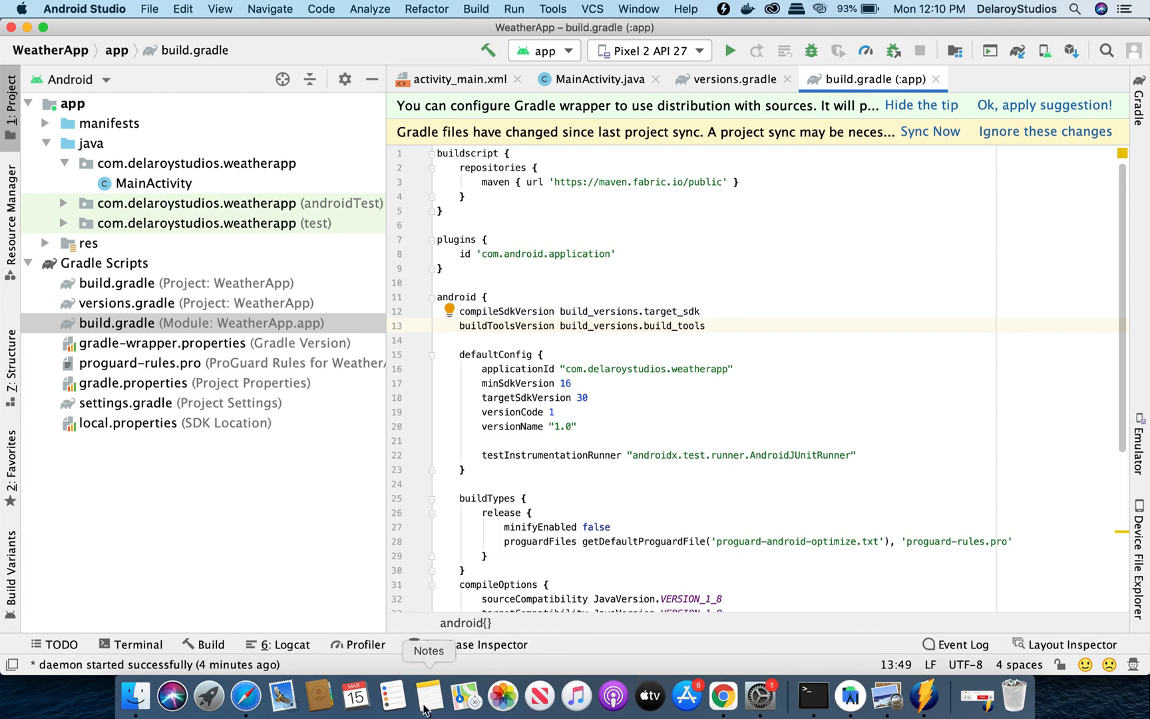
Review the Notes reference for build_versions SDK values, dataBinding and WEATHER_API_KEY
{"action": "left_click", "coordinate": [429, 695]}
{"action": "type", "text": "build_versions.min_sd"}
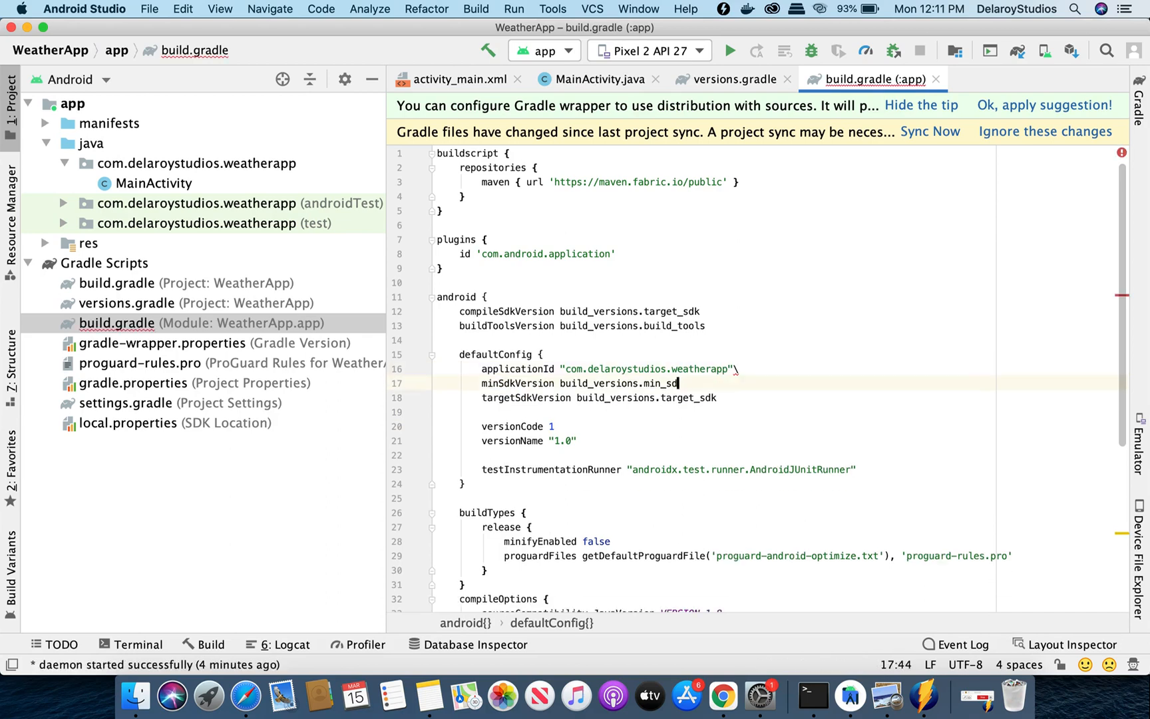
{"action": "type", "text": "k"}
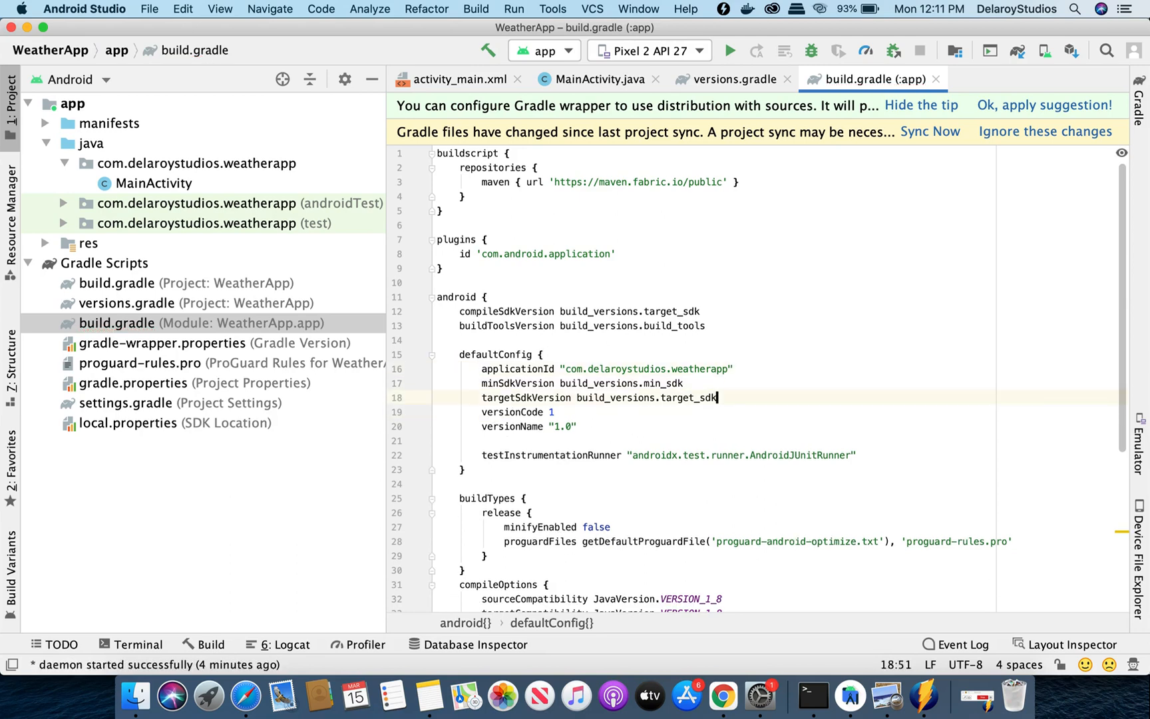
{"action": "scroll", "scroll_direction": "down", "scroll_amount": 3}
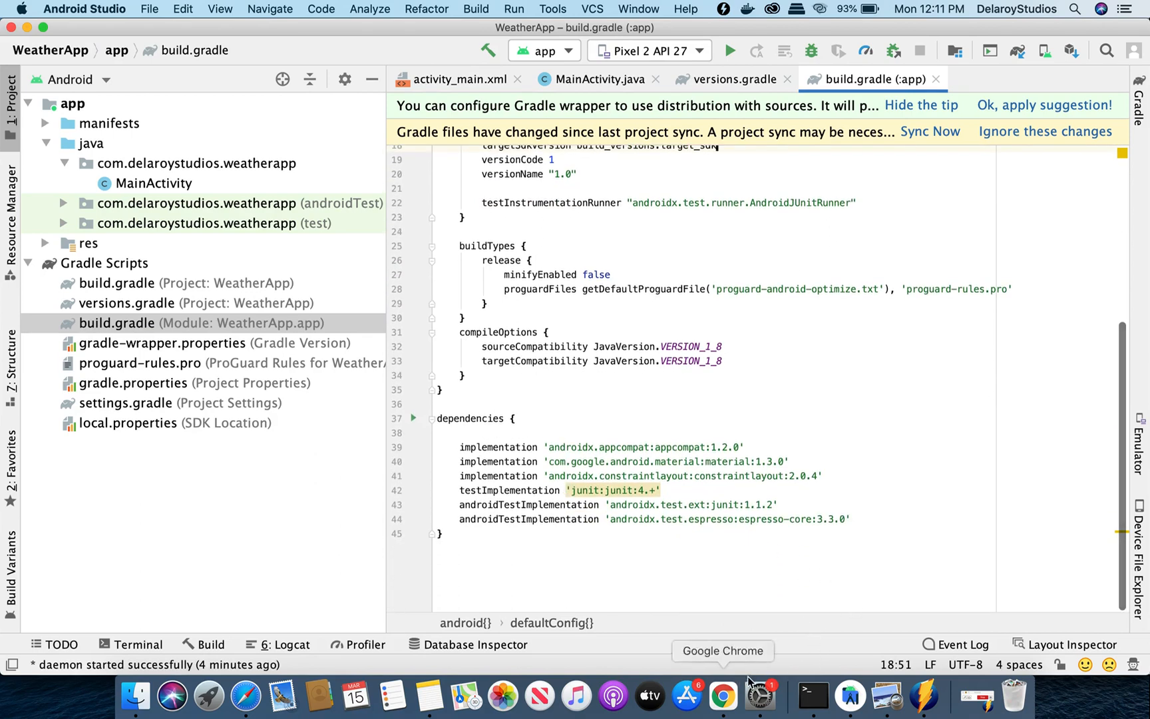
{"action": "left_click", "coordinate": [431, 693]}
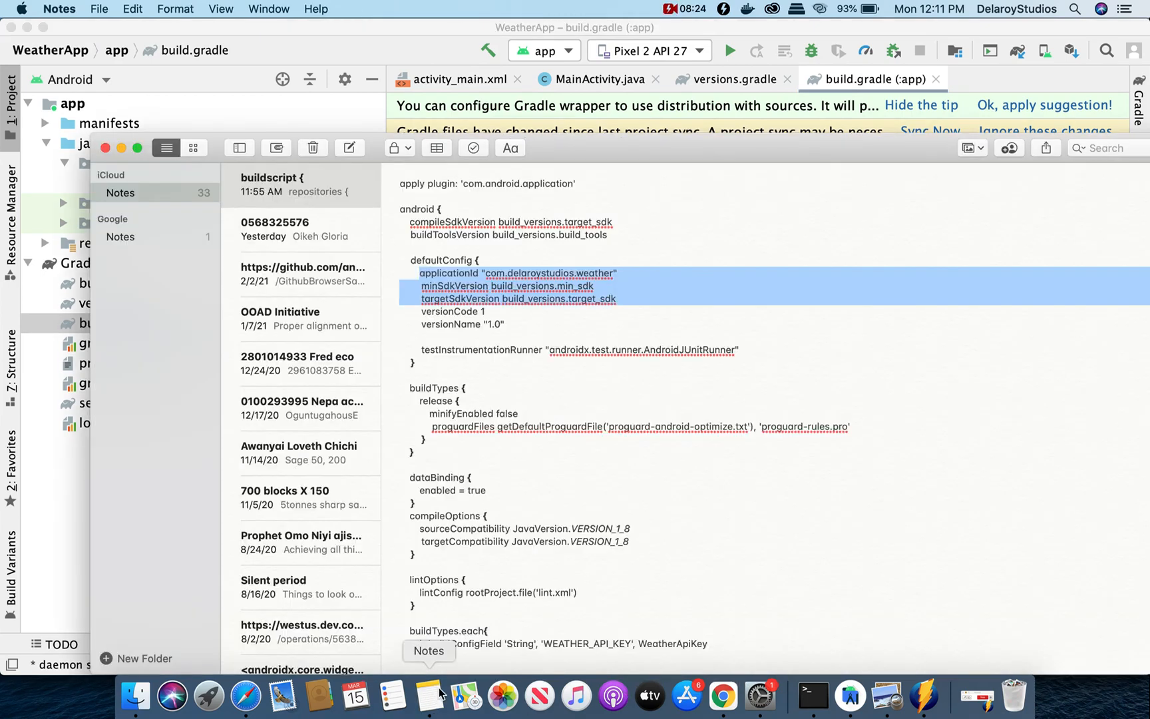
{"action": "scroll", "scroll_direction": "down", "scroll_amount": 3}
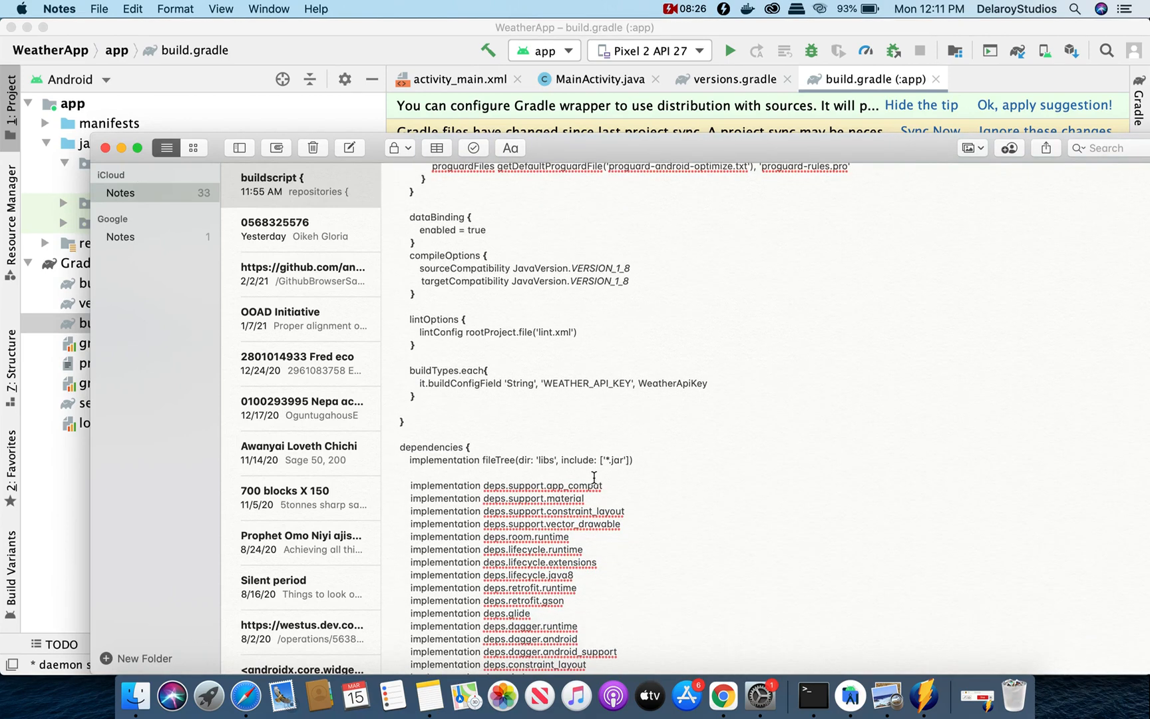
{"action": "scroll", "scroll_direction": "down", "scroll_amount": 3}
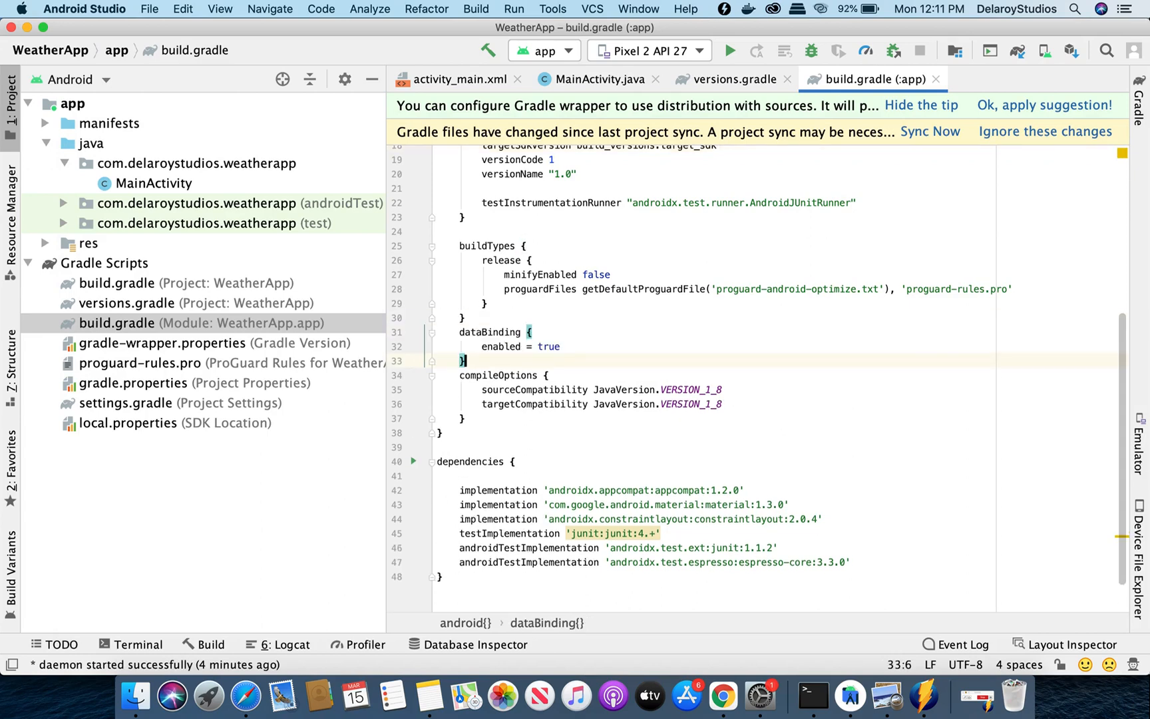
{"action": "mouse_move", "coordinate": [429, 692]}
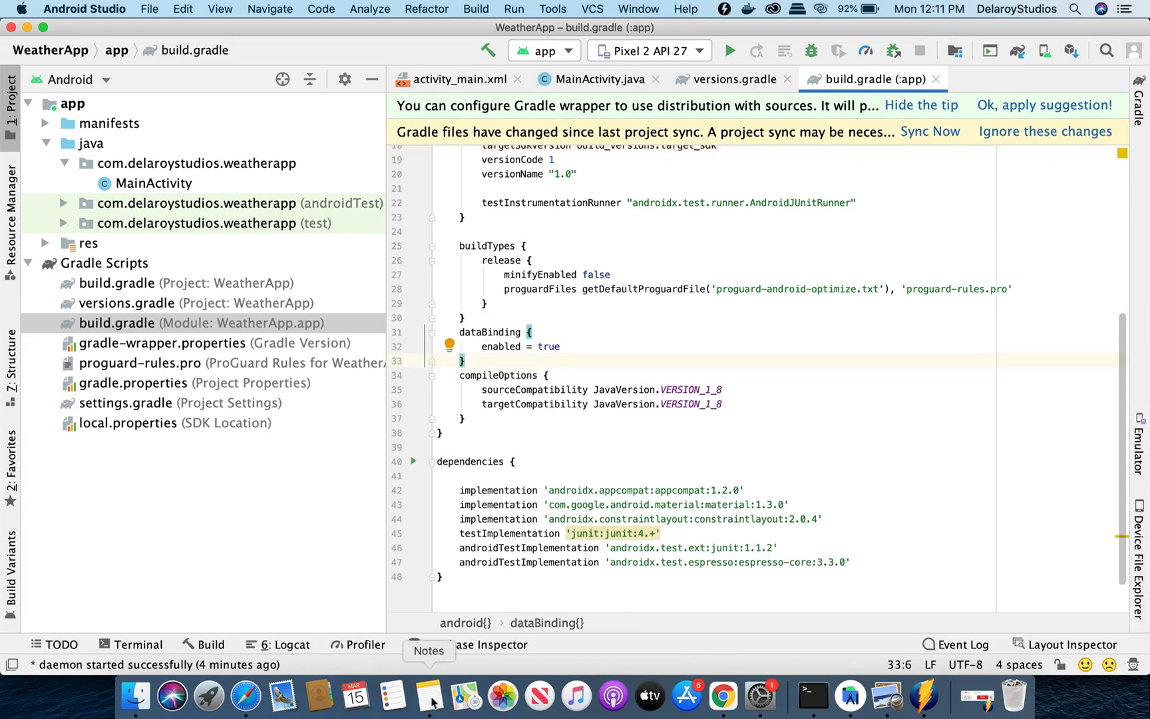
Paste the deps-based dependencies with ButterKnife, logging interceptor, Picasso and lifecycle extensions over the old list
{"action": "left_click", "coordinate": [429, 695]}
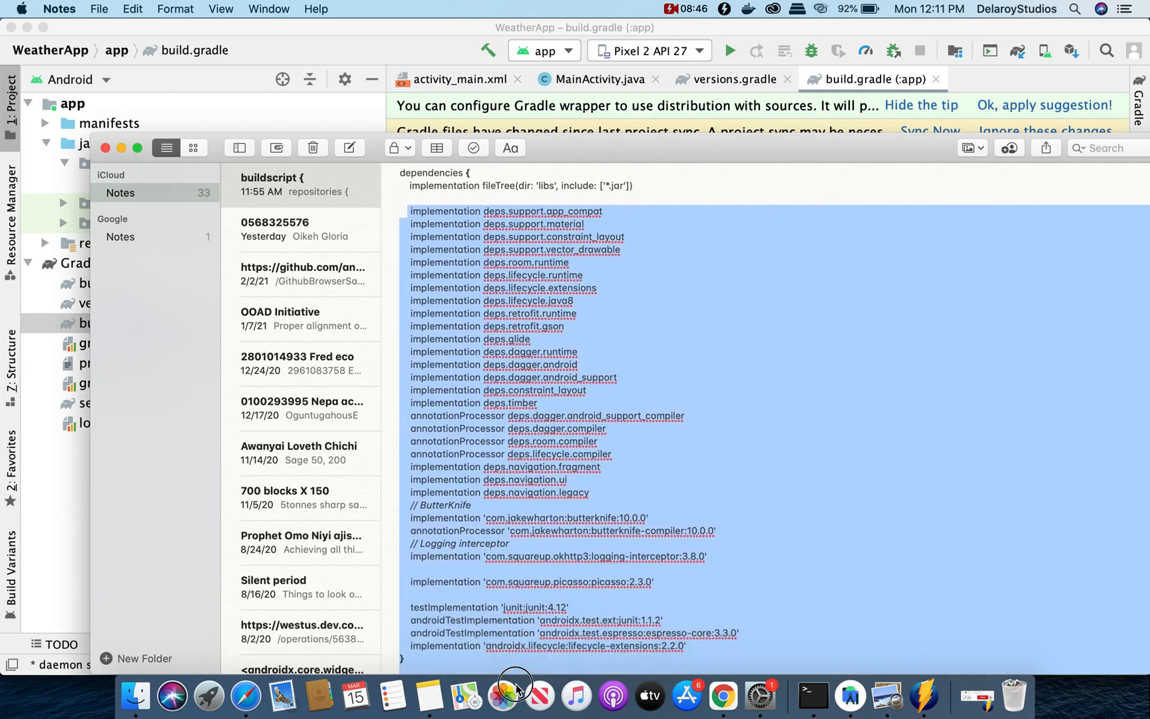
{"action": "scroll", "scroll_direction": "down", "scroll_amount": 3}
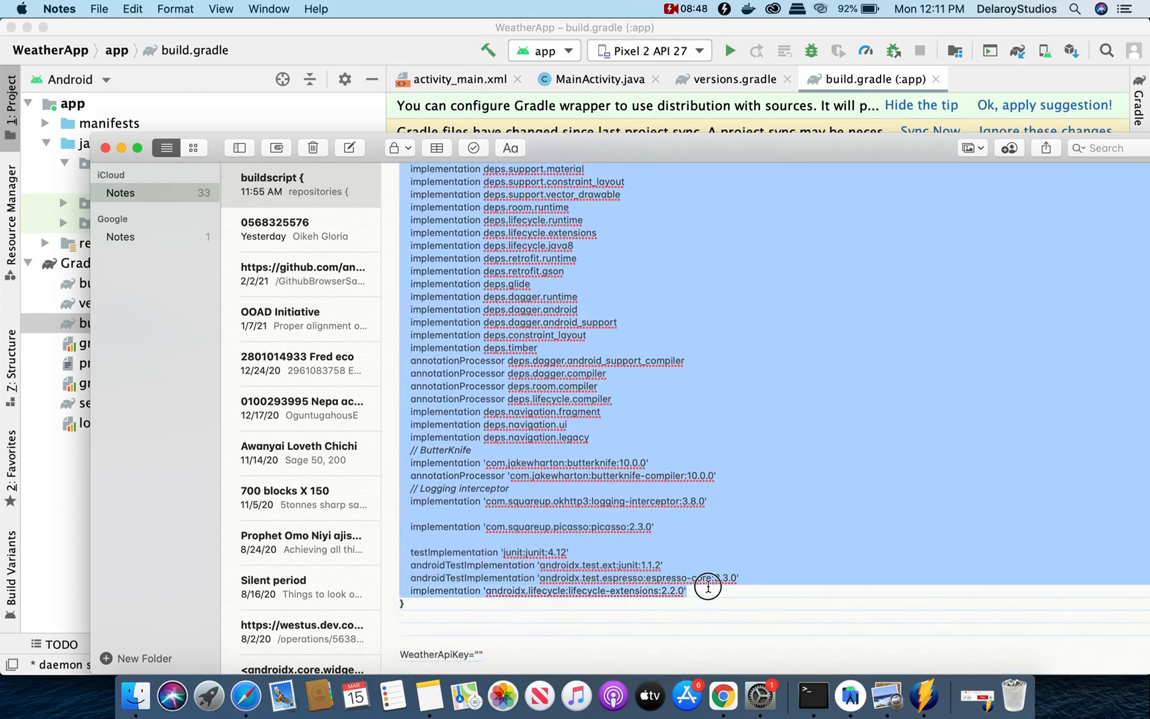
{"action": "mouse_move", "coordinate": [888, 694]}
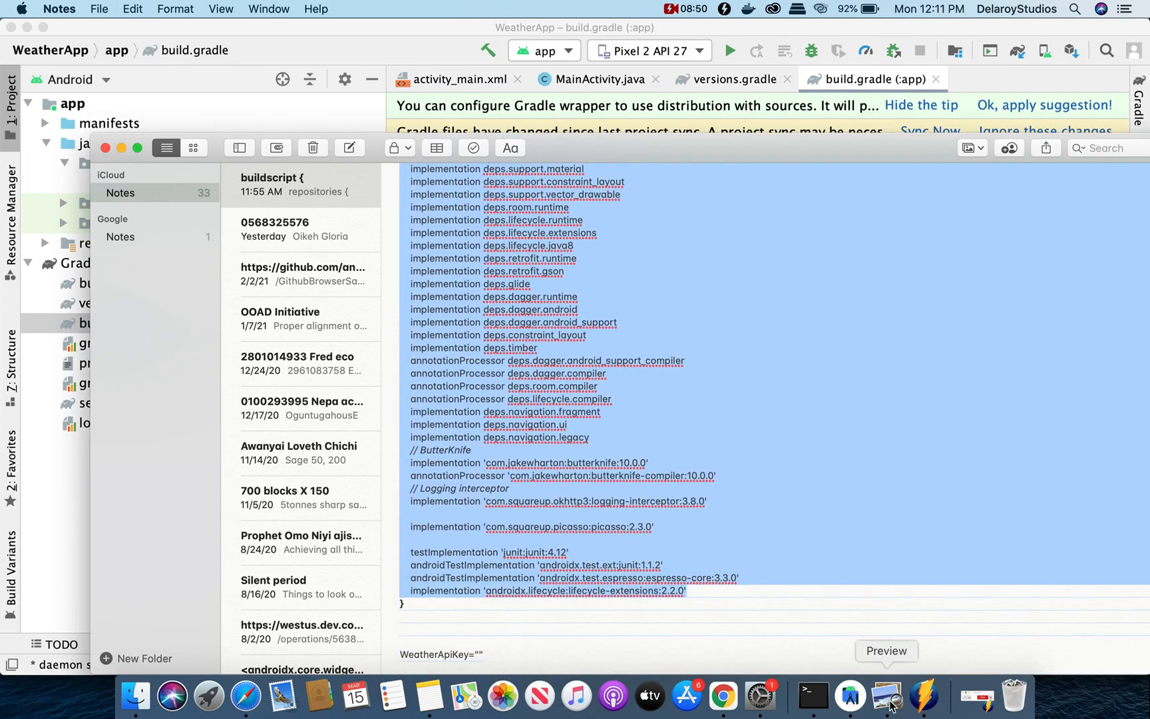
{"action": "mouse_move", "coordinate": [428, 693]}
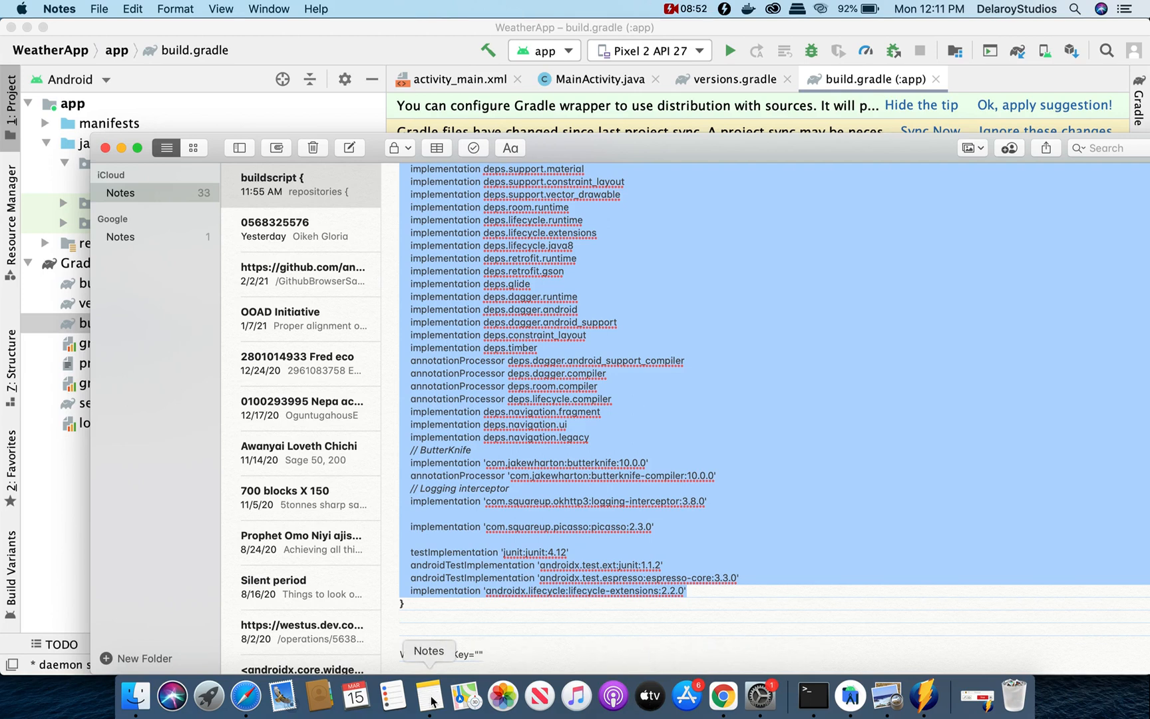
{"action": "mouse_move", "coordinate": [849, 693]}
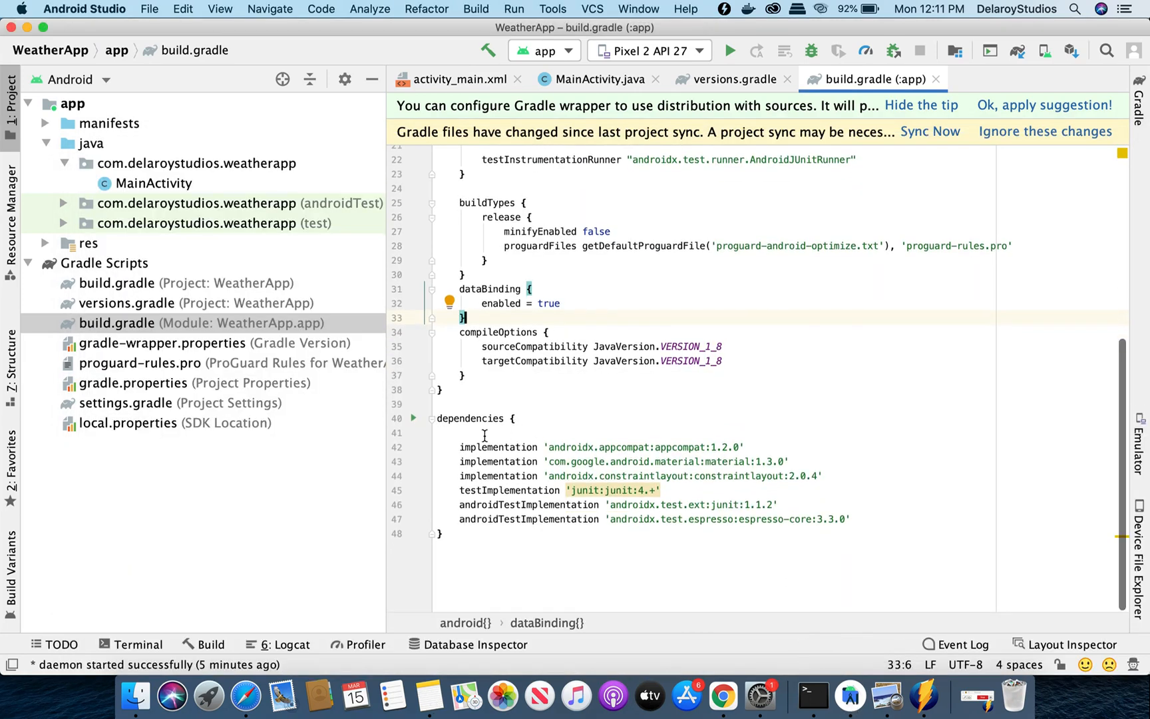
{"action": "left_click_drag", "start_coordinate": [459, 447], "coordinate": [851, 519]}
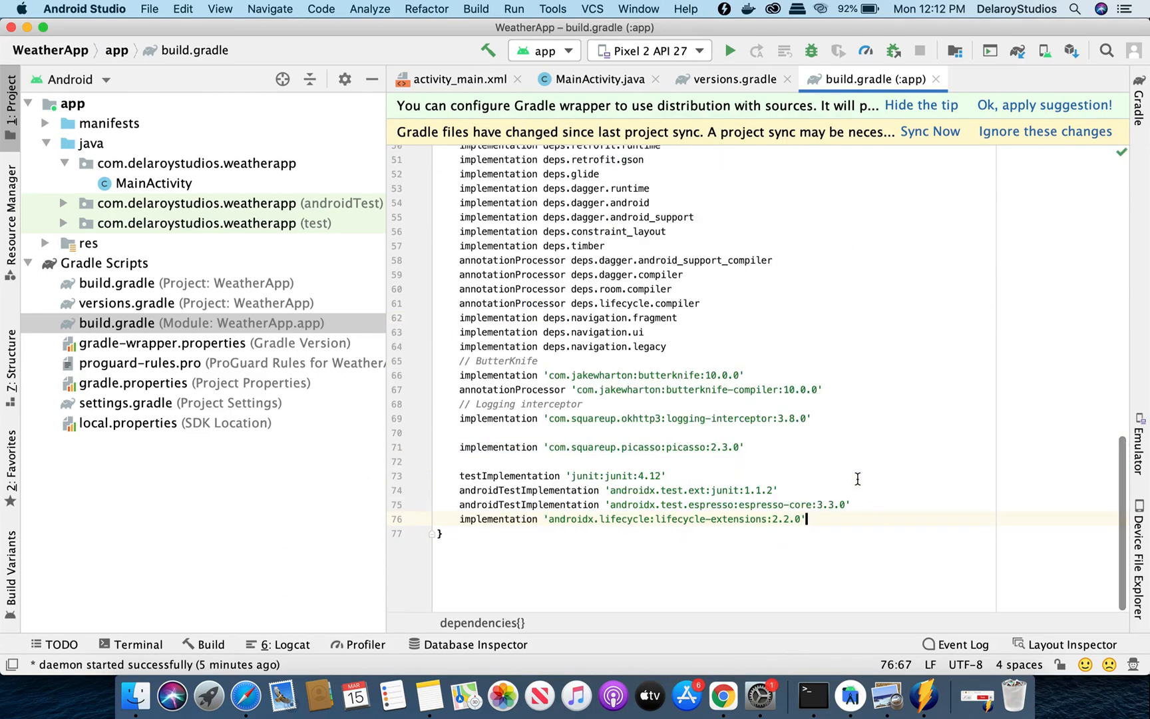
{"action": "scroll", "scroll_direction": "up", "scroll_amount": 3}
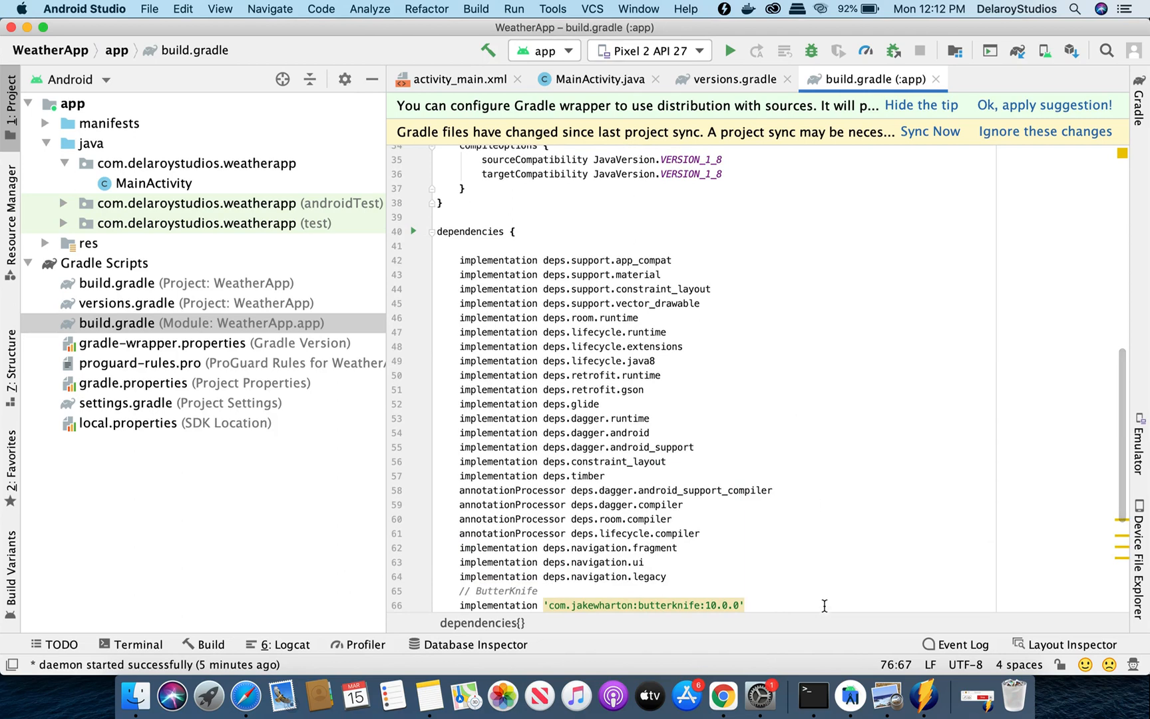
{"action": "mouse_move", "coordinate": [436, 694]}
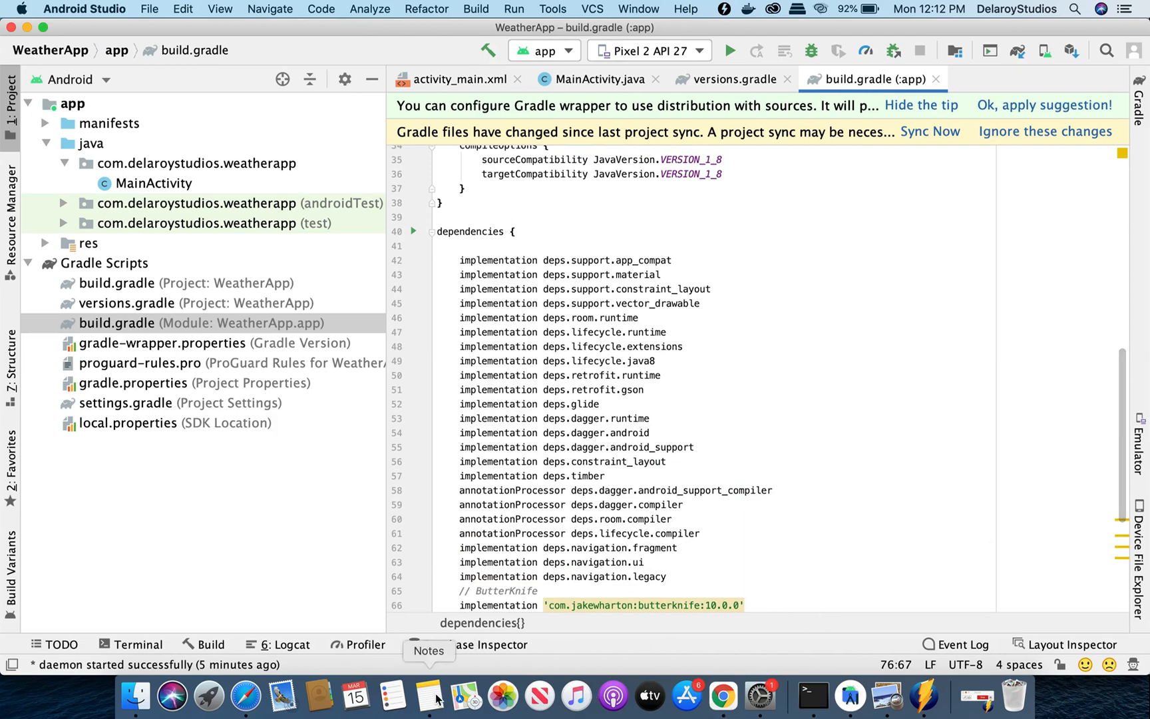
{"action": "left_click", "coordinate": [429, 695]}
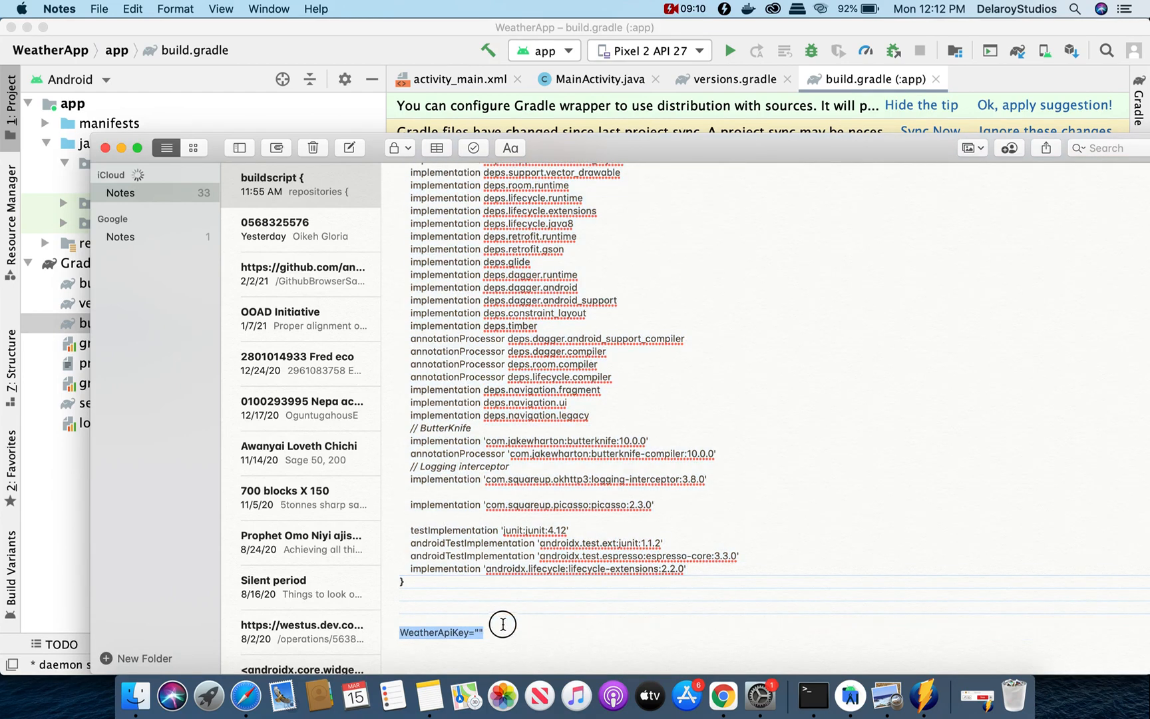
{"action": "mouse_move", "coordinate": [813, 695]}
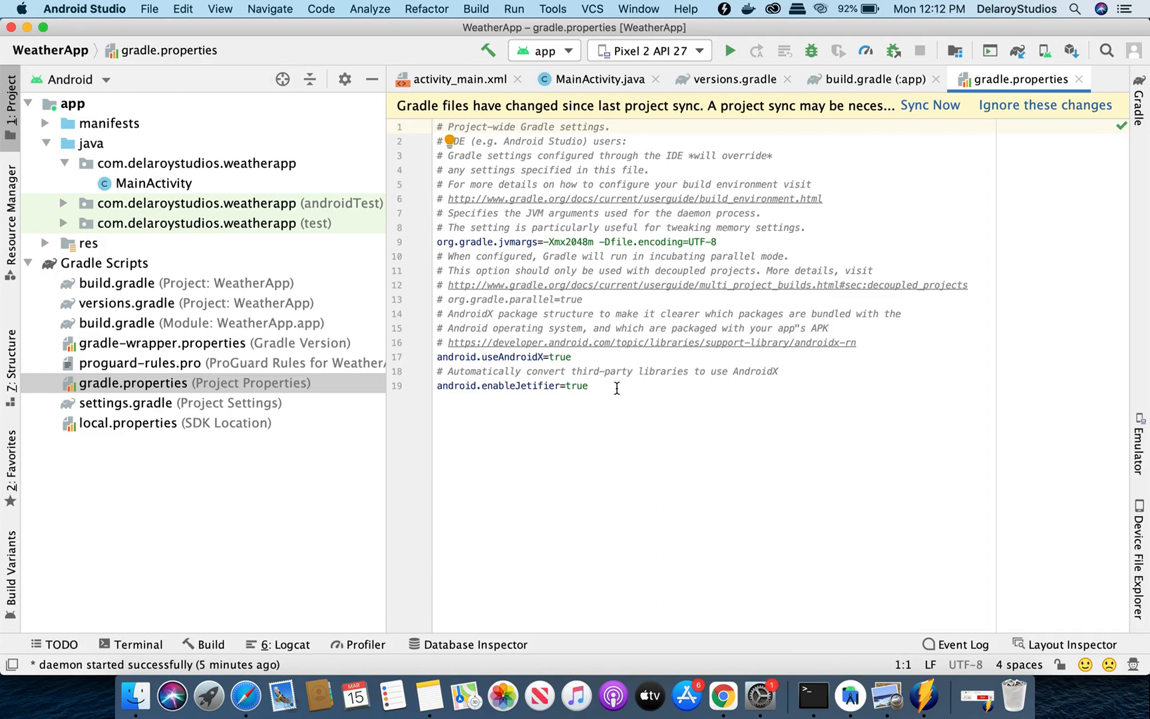
Add WeatherApiKey="" on line 20 of gradle.properties and return to build.gradle (:app)
{"action": "type", "text": "WeatherApiKey=\"\""}
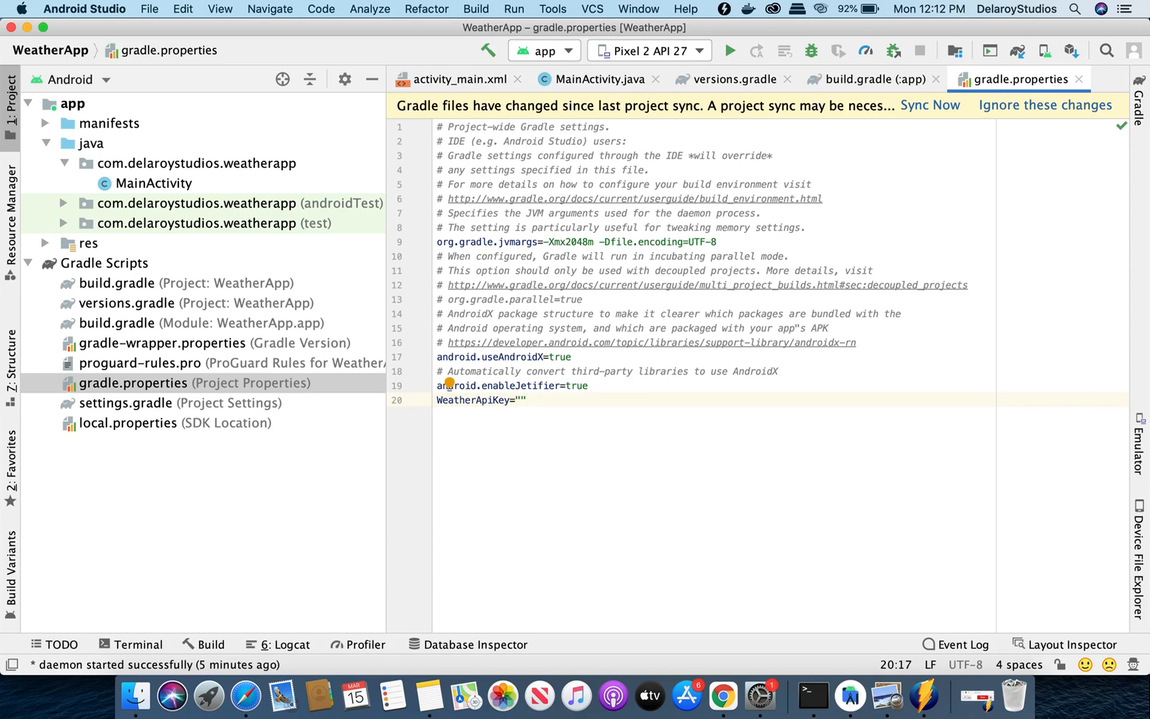
{"action": "mouse_move", "coordinate": [636, 406]}
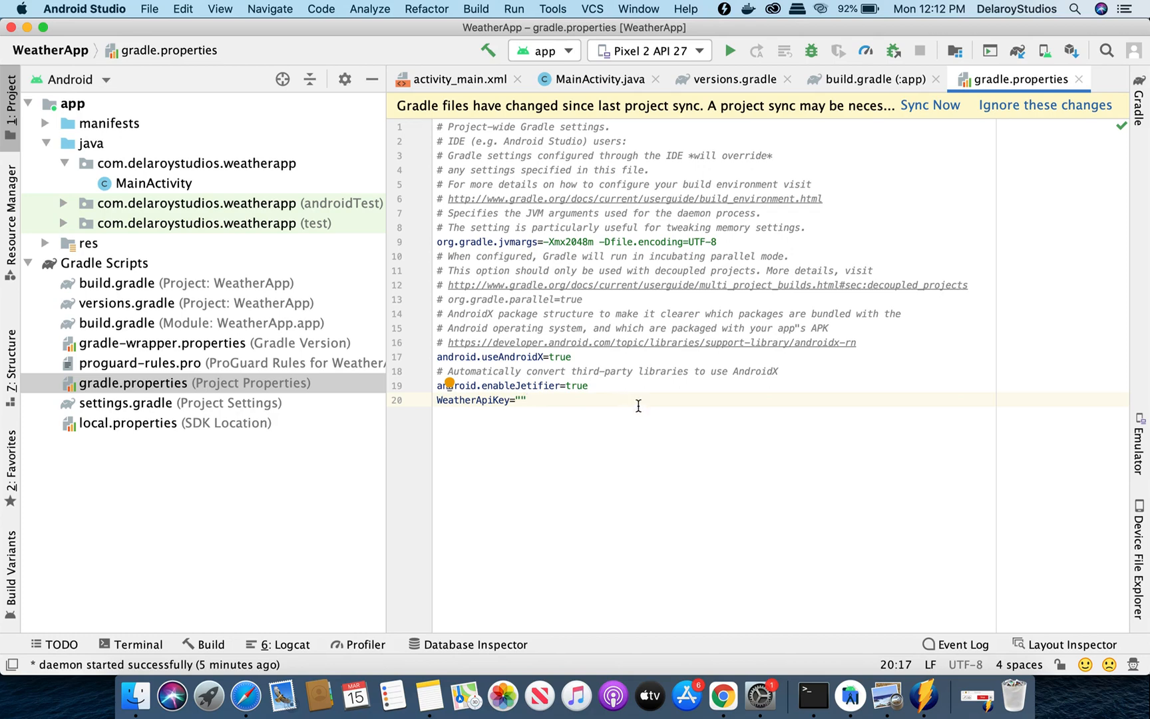
{"action": "mouse_move", "coordinate": [560, 603]}
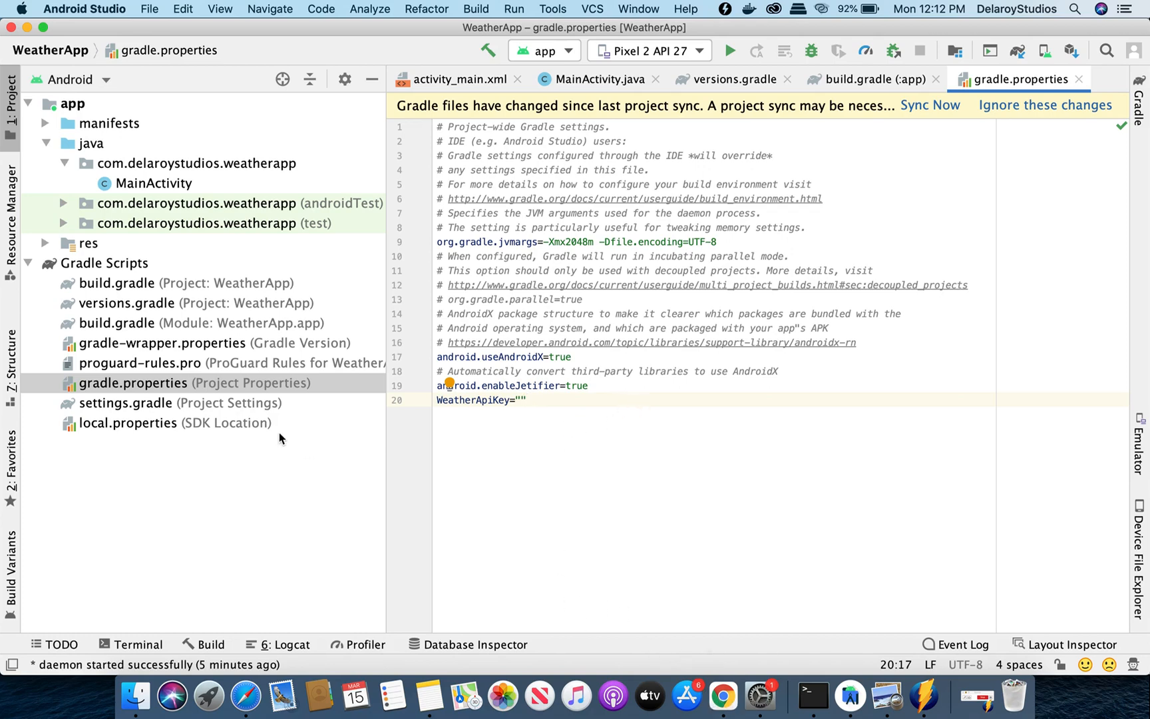
{"action": "left_click", "coordinate": [117, 323]}
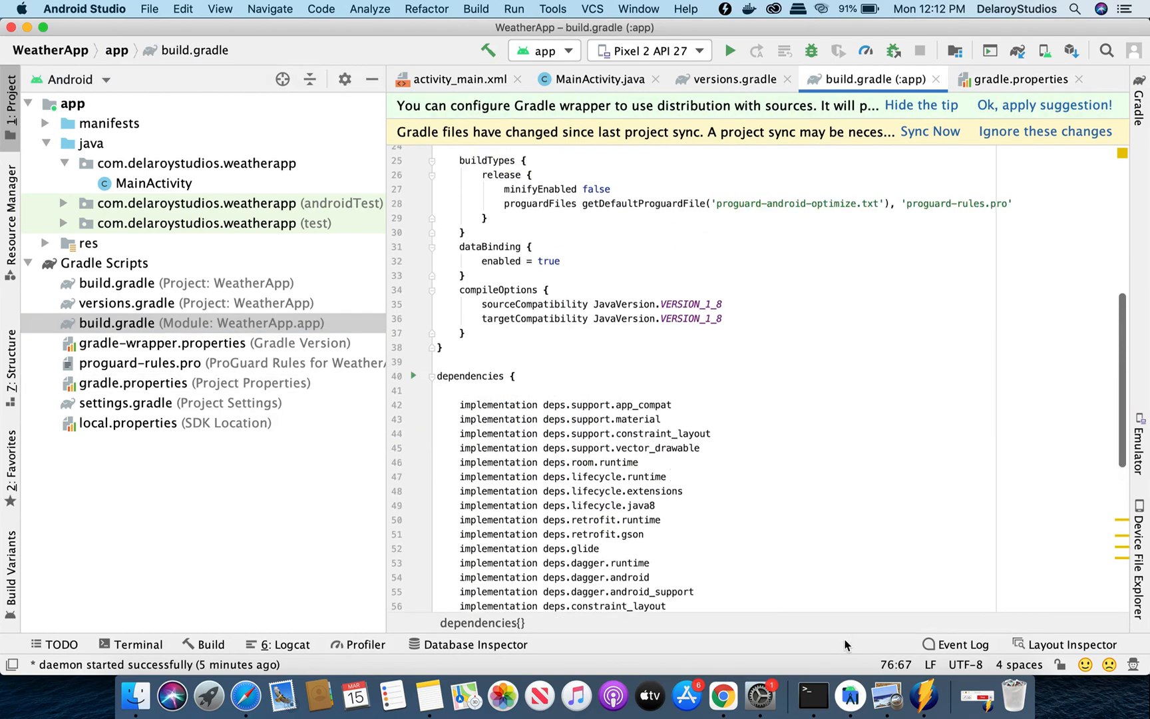
{"action": "mouse_move", "coordinate": [723, 695]}
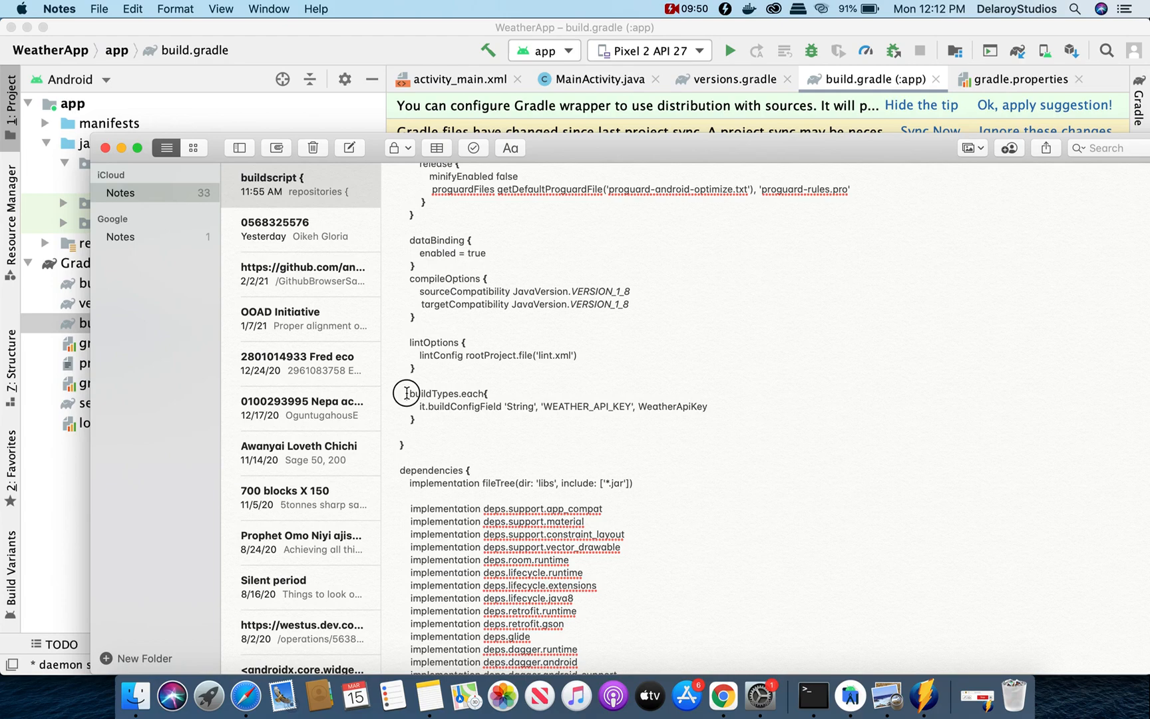
Paste buildTypes.each setting buildConfigField WEATHER_API_KEY from WeatherApiKey
{"action": "left_click_drag", "start_coordinate": [408, 392], "coordinate": [436, 423]}
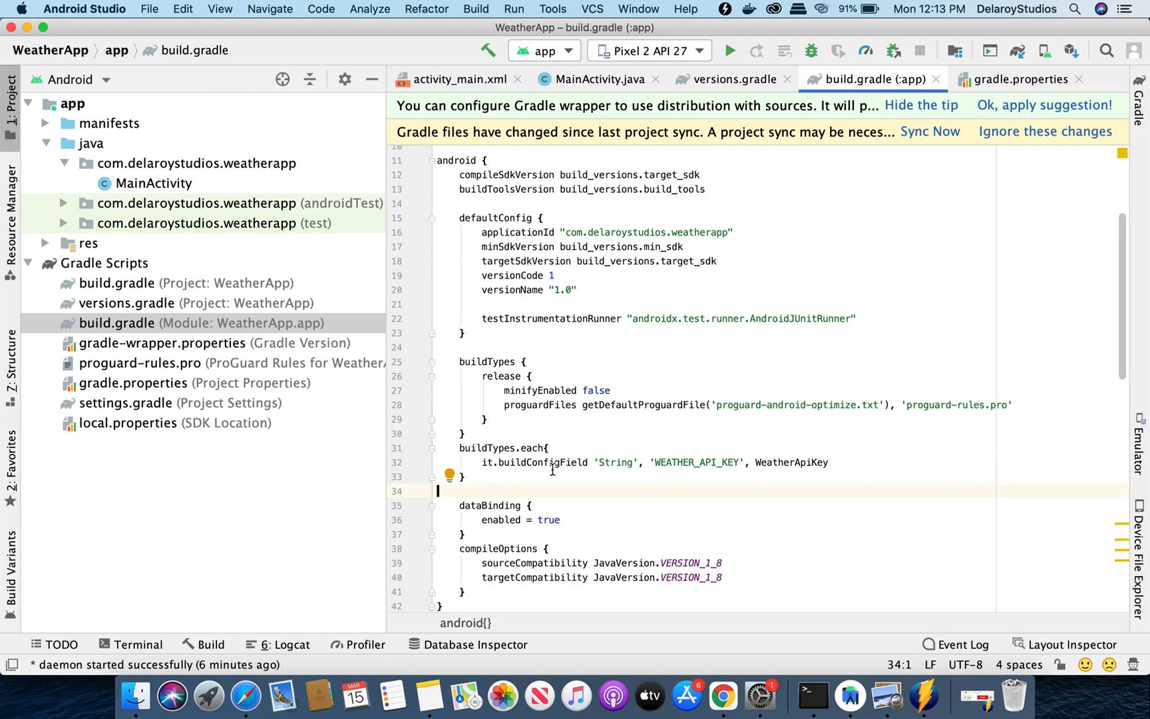
{"action": "mouse_move", "coordinate": [616, 462]}
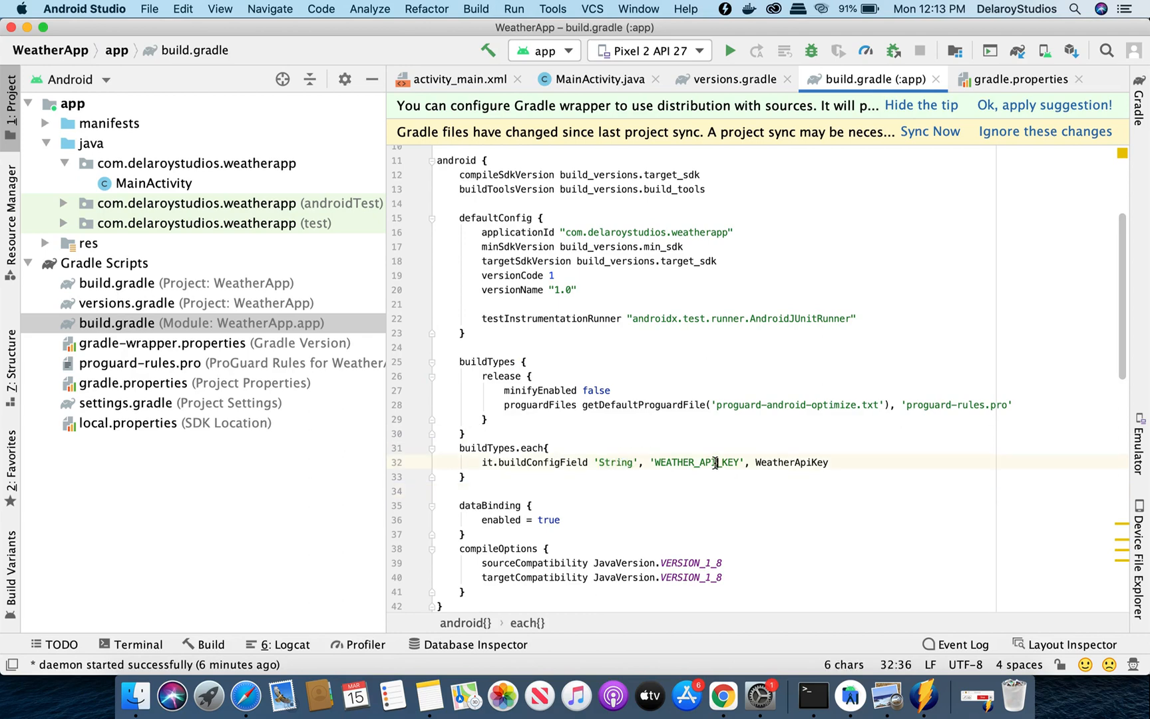
{"action": "double_click", "coordinate": [695, 462]}
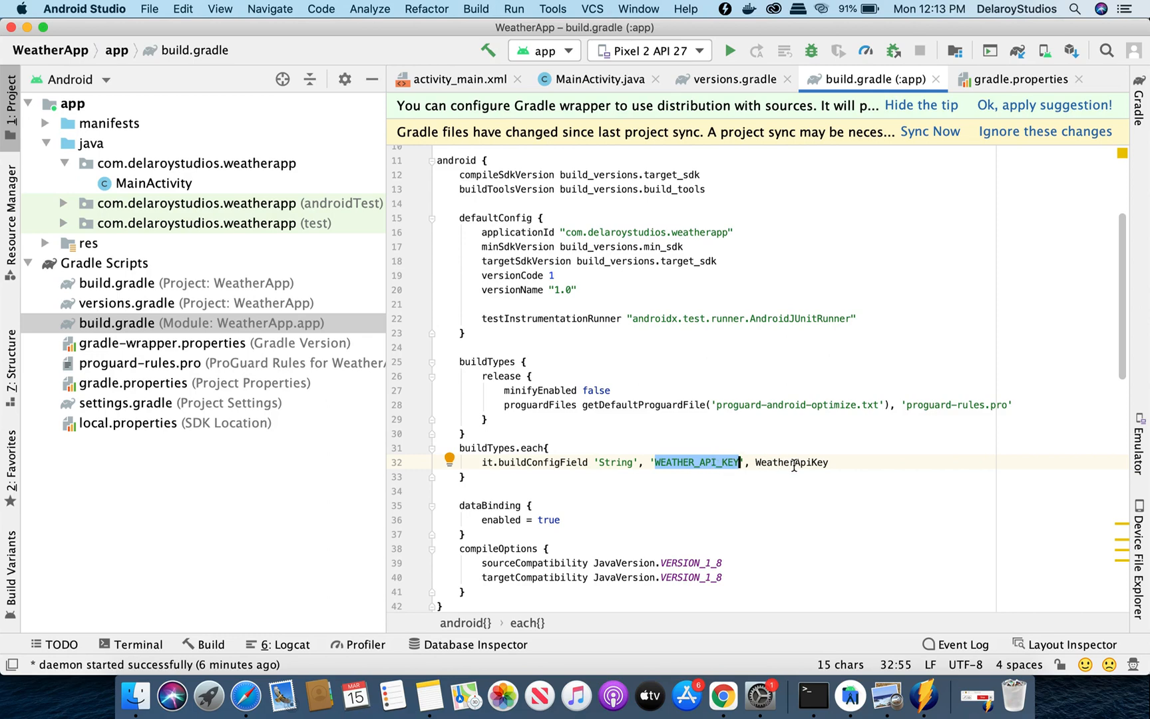
{"action": "double_click", "coordinate": [791, 461]}
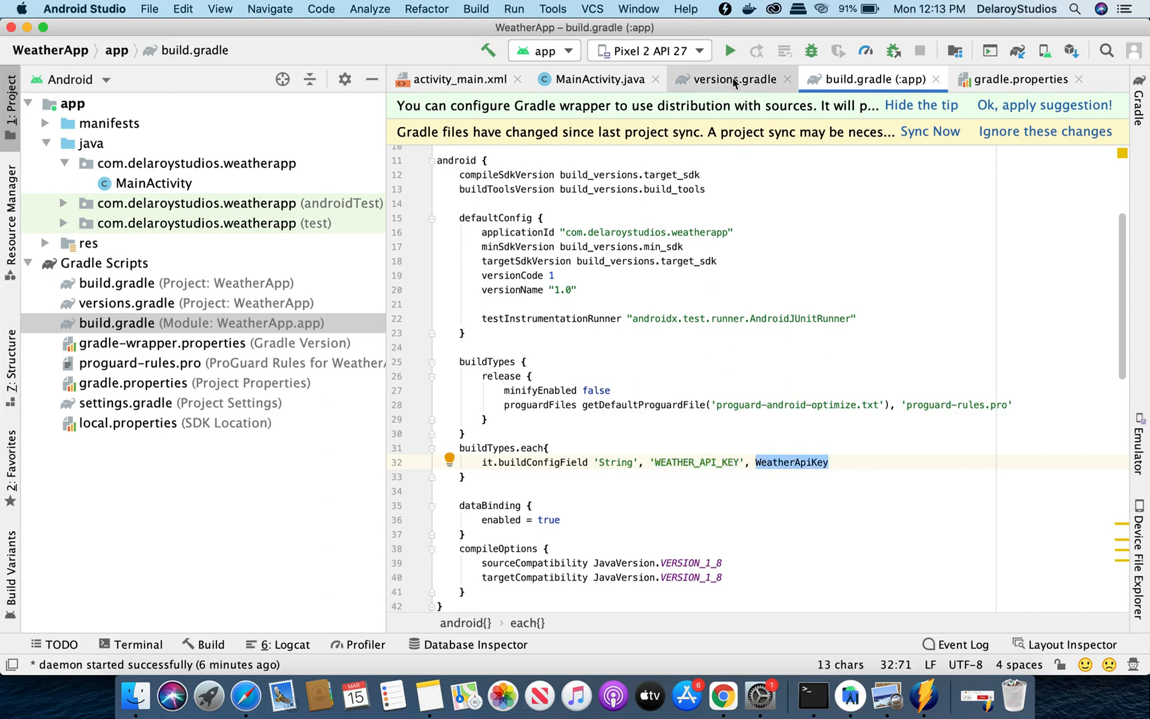
Compare the WeatherApiKey name against gradle.properties and return to the module build file
{"action": "left_click", "coordinate": [1020, 80]}
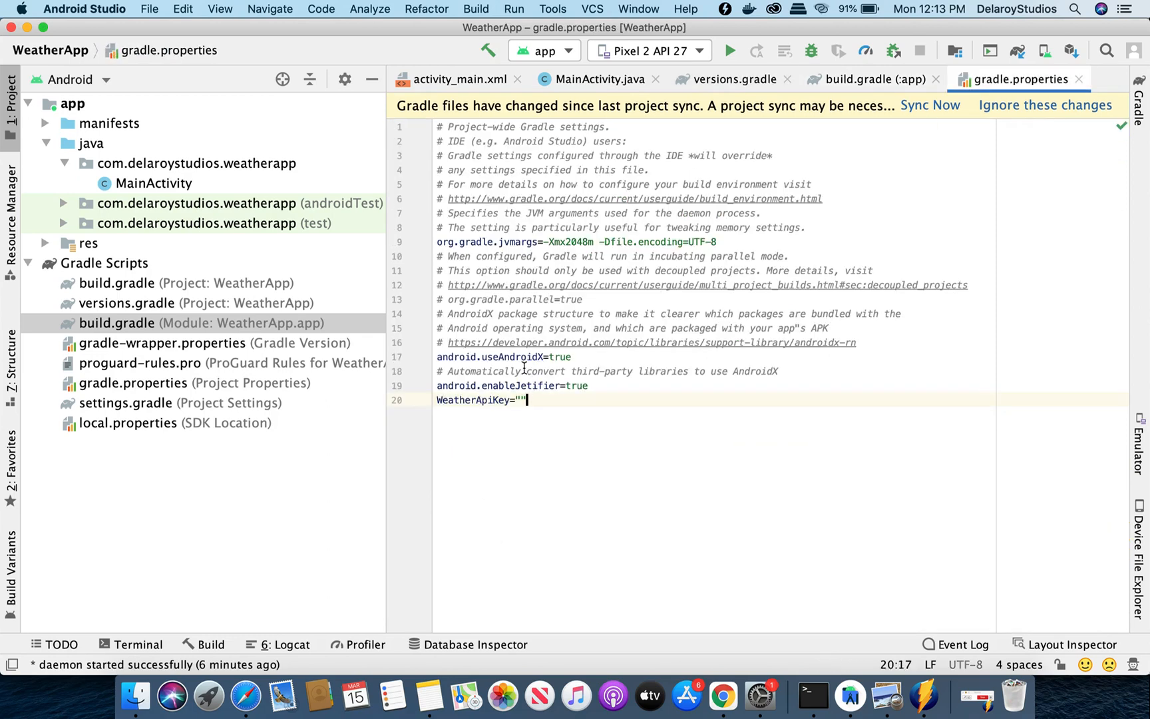
{"action": "double_click", "coordinate": [475, 399]}
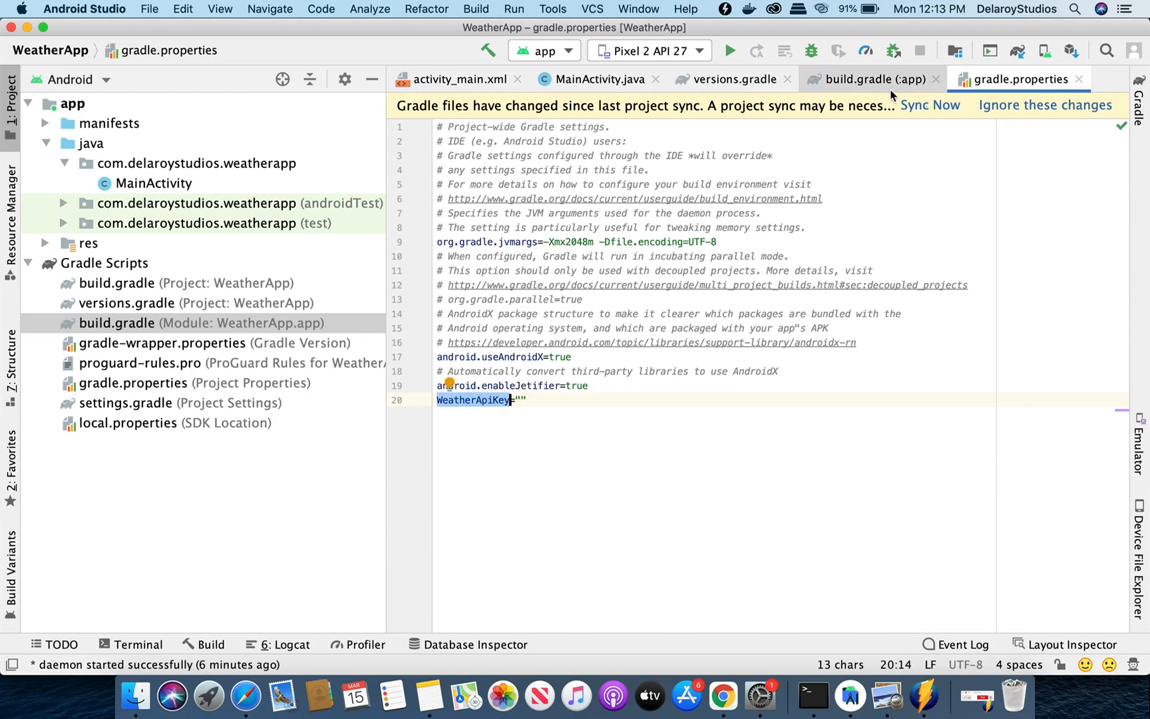
{"action": "left_click", "coordinate": [872, 80]}
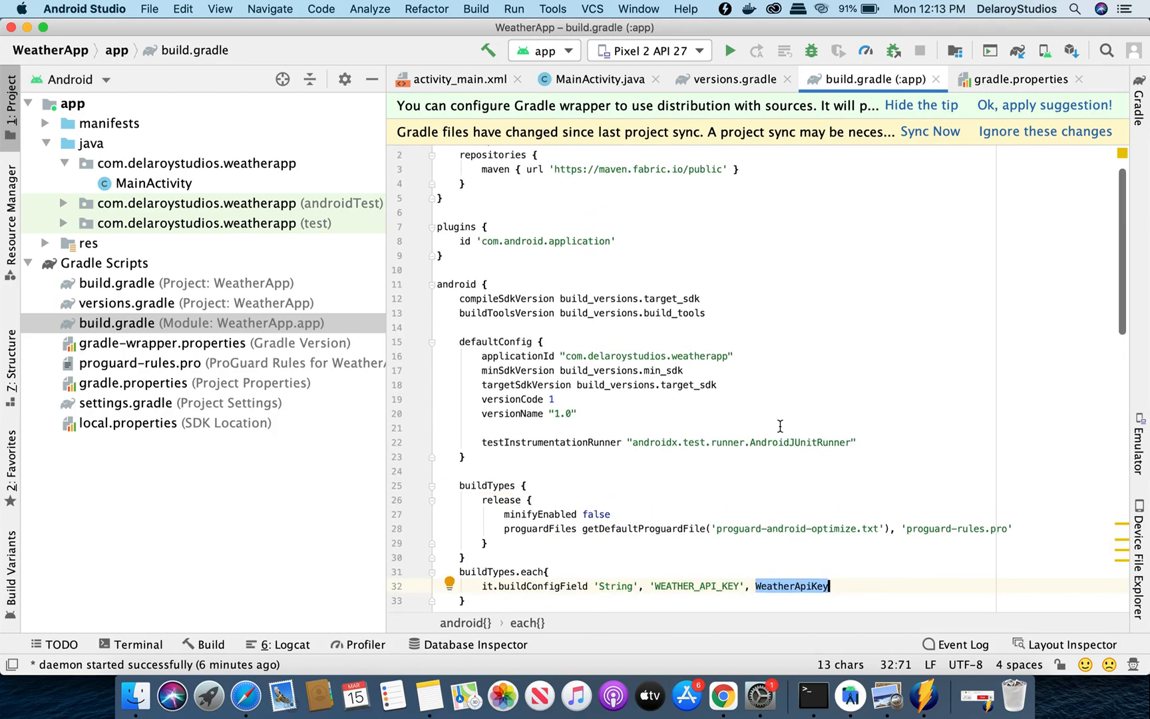
Scroll through build.gradle (:app) and open versions.gradle to check deps and build_versions
{"action": "scroll", "scroll_direction": "down", "scroll_amount": 3}
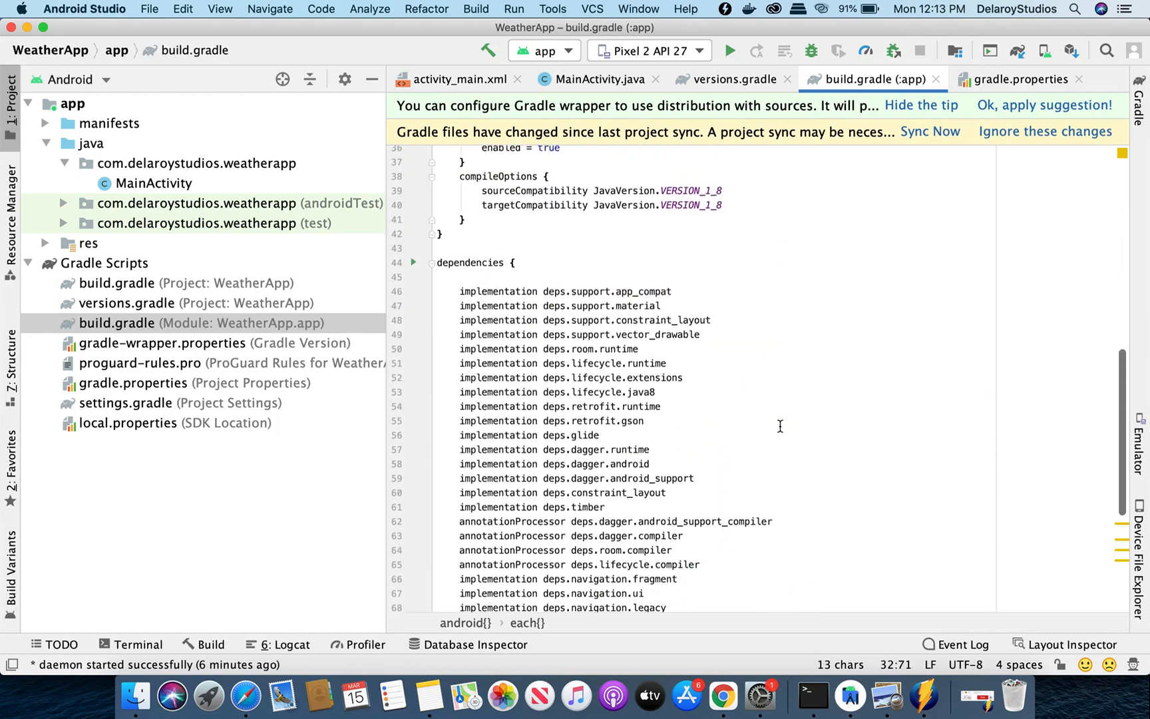
{"action": "scroll", "scroll_direction": "down", "scroll_amount": 3}
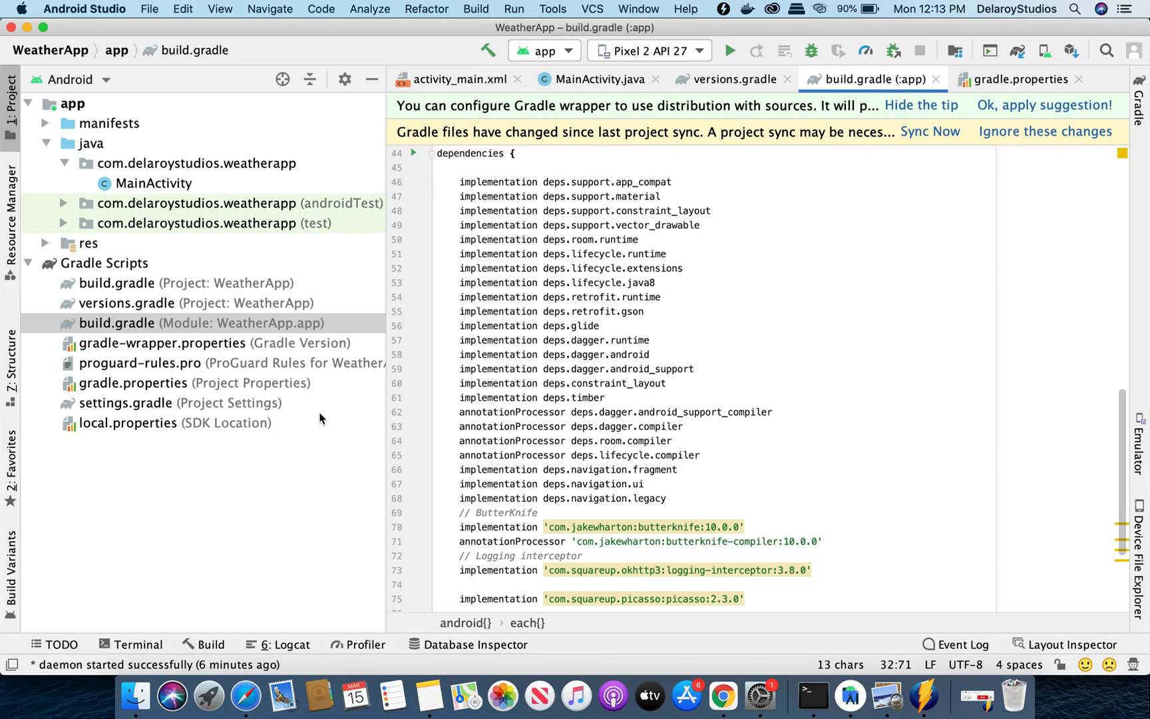
{"action": "left_click", "coordinate": [730, 80]}
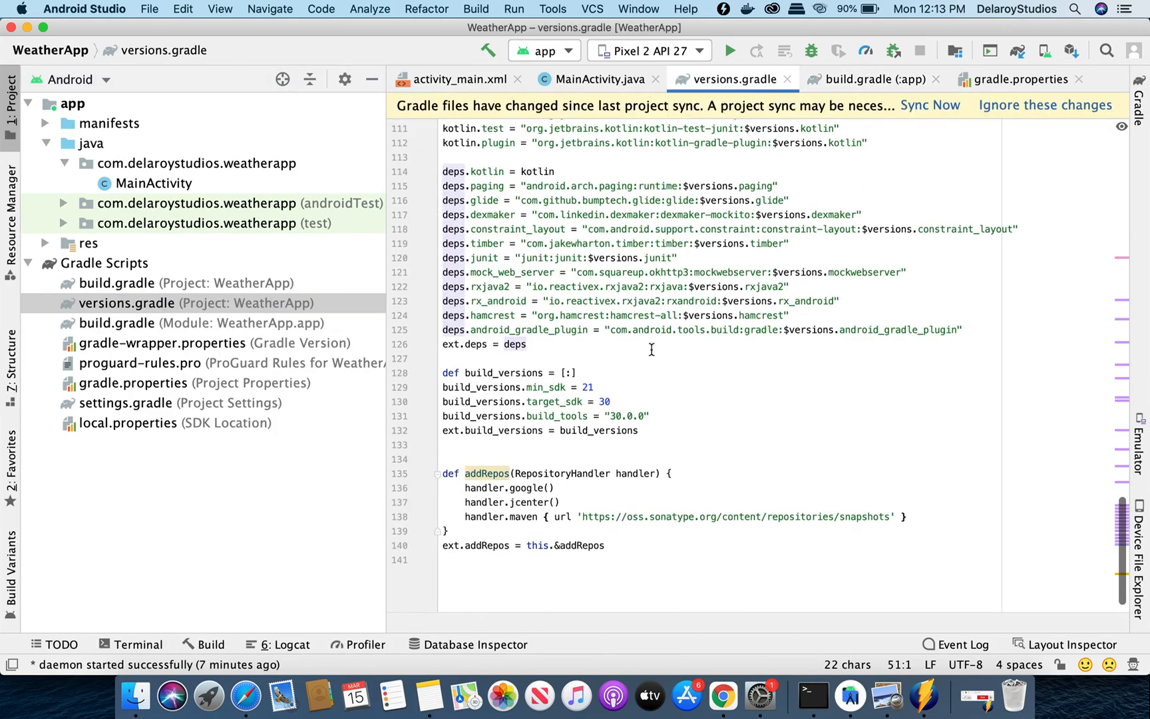